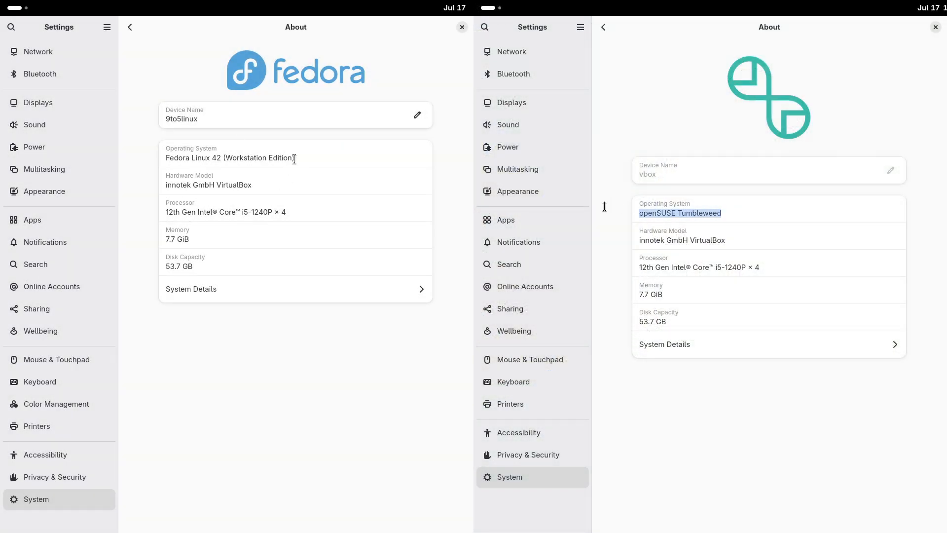
- Select the OS name and compare both systems' kernel versions in System Details, then close
{"action": "double_click", "coordinate": [229, 158]}
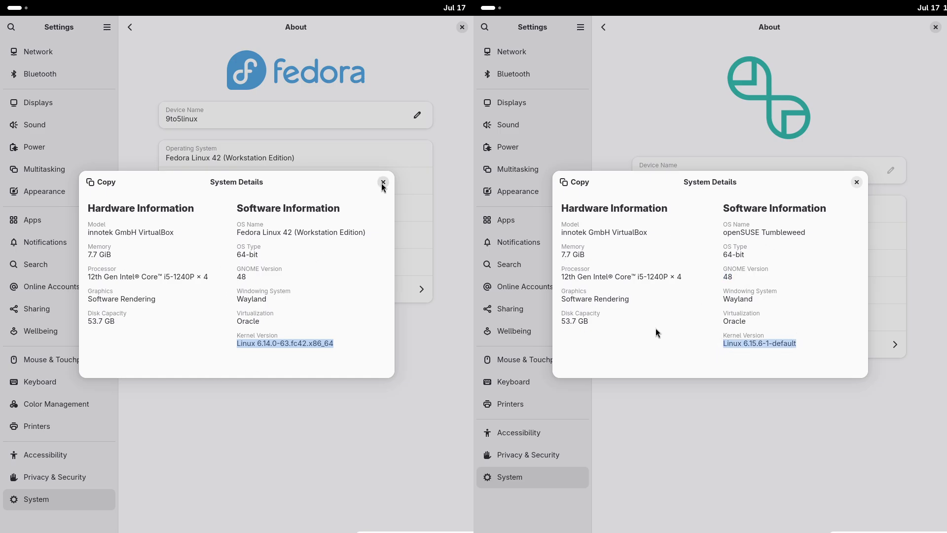
{"action": "left_click", "coordinate": [383, 182]}
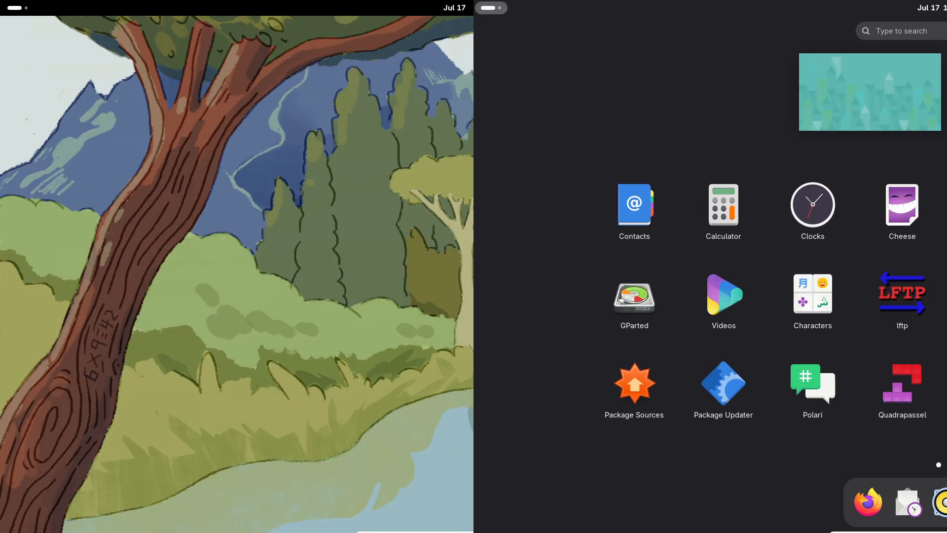
- Check System Monitor versions (48.0 vs 48.1) and collapse the Disk and Network graphs
{"action": "left_click", "coordinate": [870, 92]}
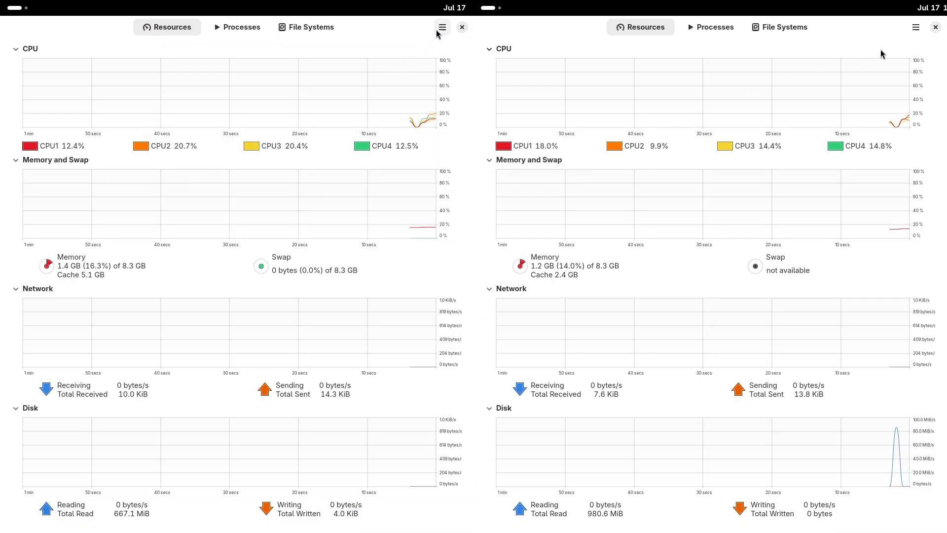
{"action": "left_click", "coordinate": [442, 27]}
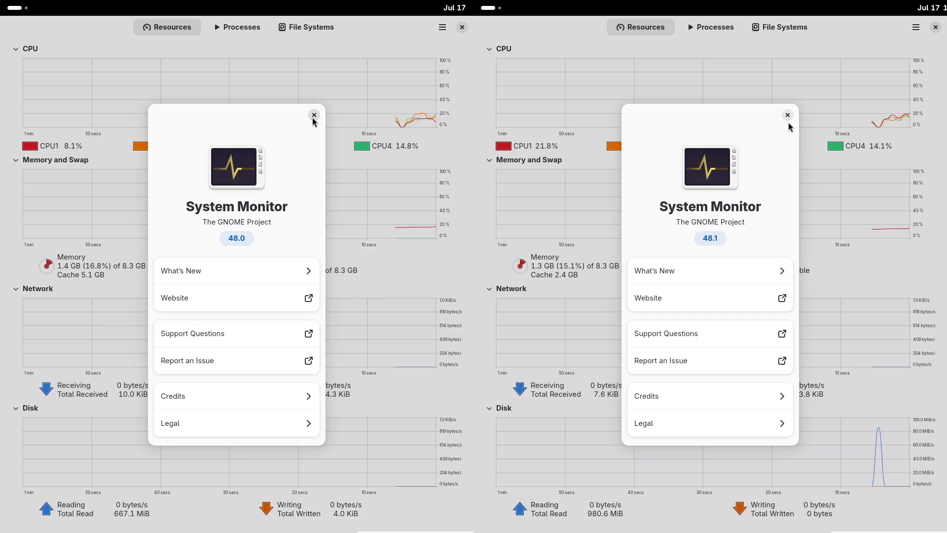
{"action": "left_click", "coordinate": [787, 115]}
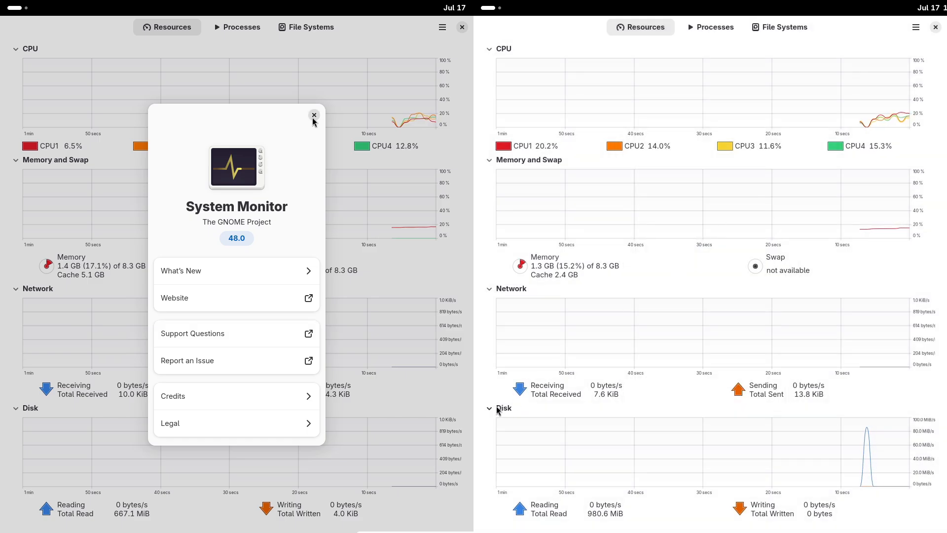
{"action": "left_click", "coordinate": [313, 115]}
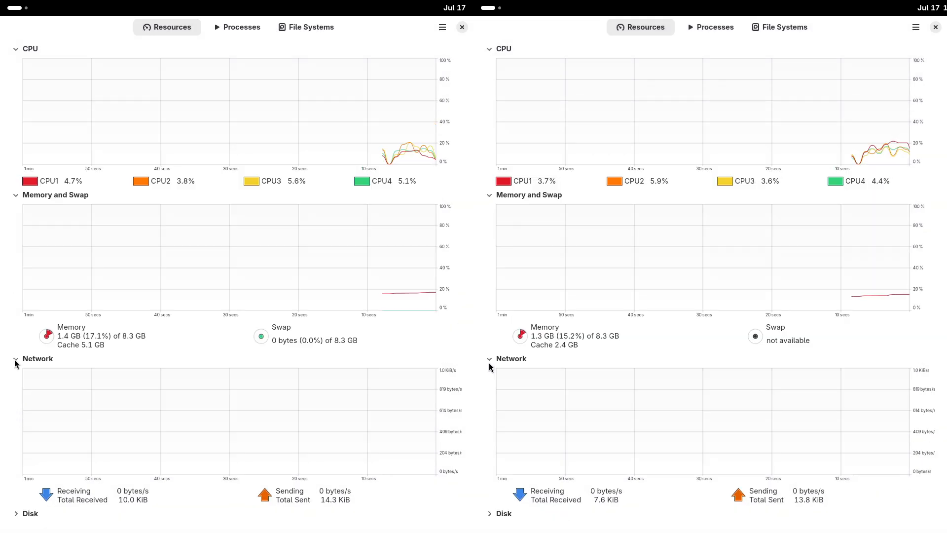
{"action": "left_click", "coordinate": [15, 358]}
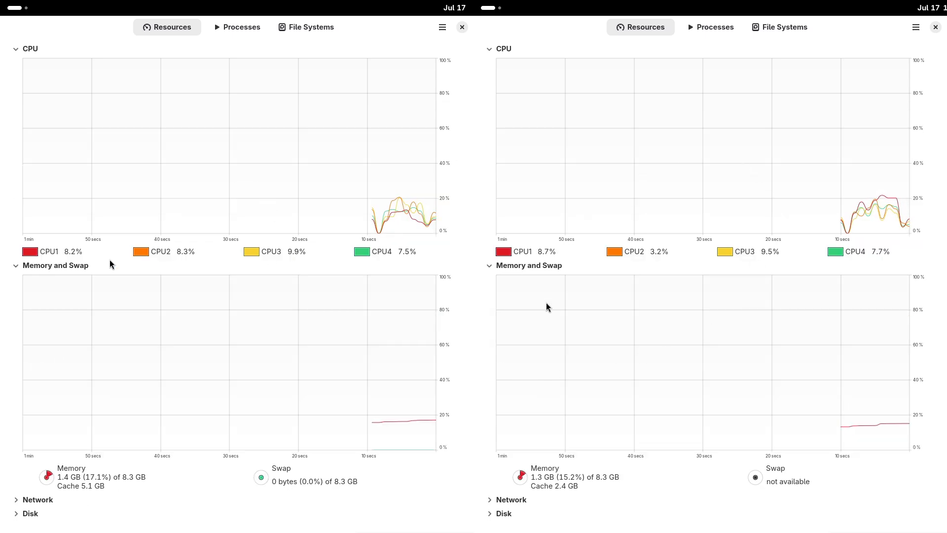
{"action": "mouse_move", "coordinate": [234, 273]}
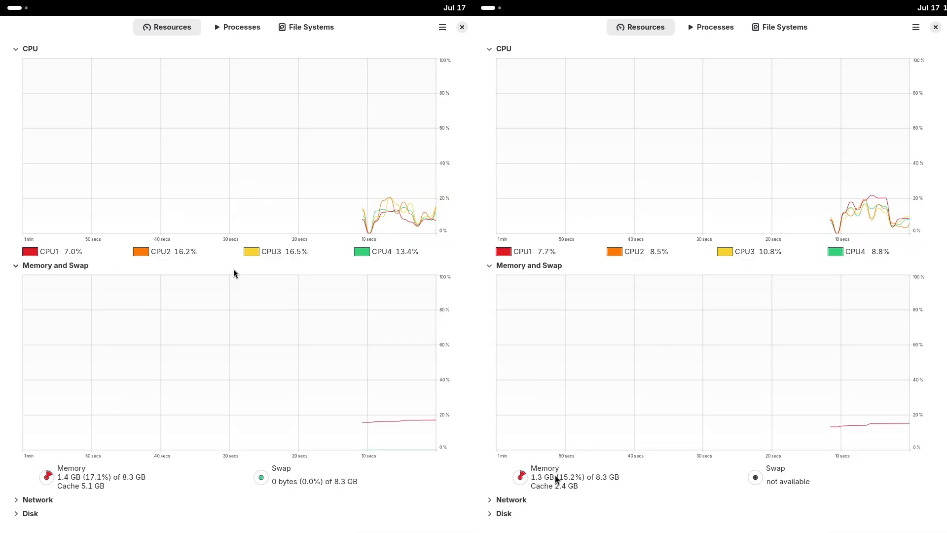
{"action": "mouse_move", "coordinate": [251, 252]}
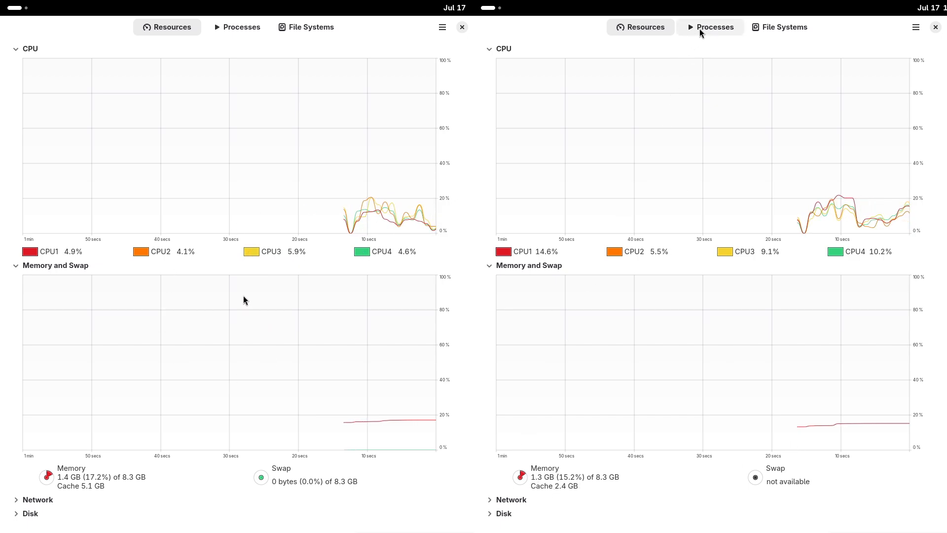
- Browse the openSUSE process list, then return both monitors to the Resources graphs
{"action": "left_click", "coordinate": [715, 27]}
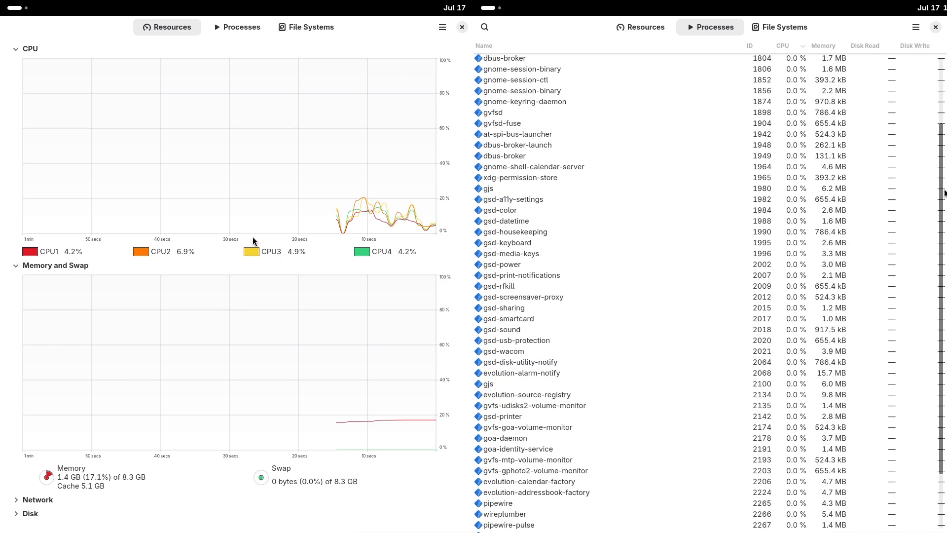
{"action": "scroll", "scroll_direction": "down", "scroll_amount": 3}
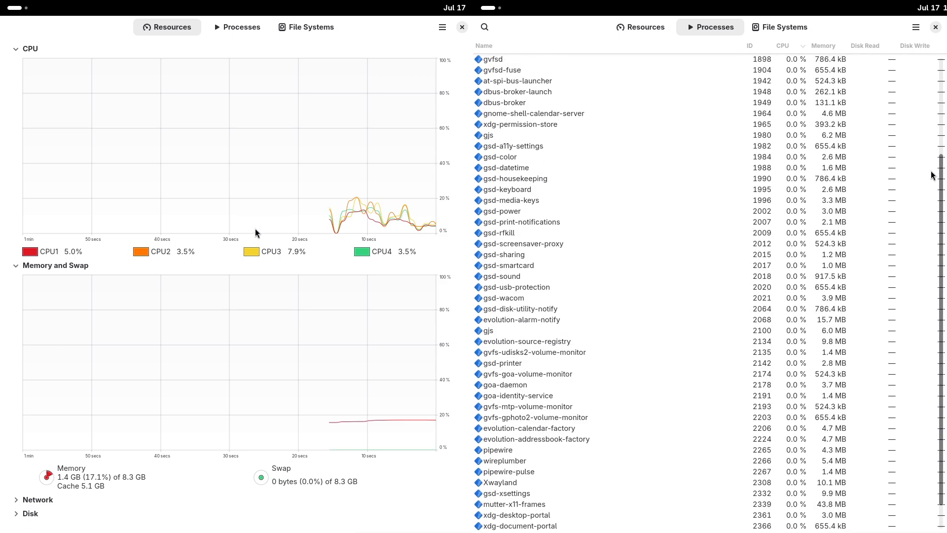
{"action": "scroll", "scroll_direction": "up", "scroll_amount": 3}
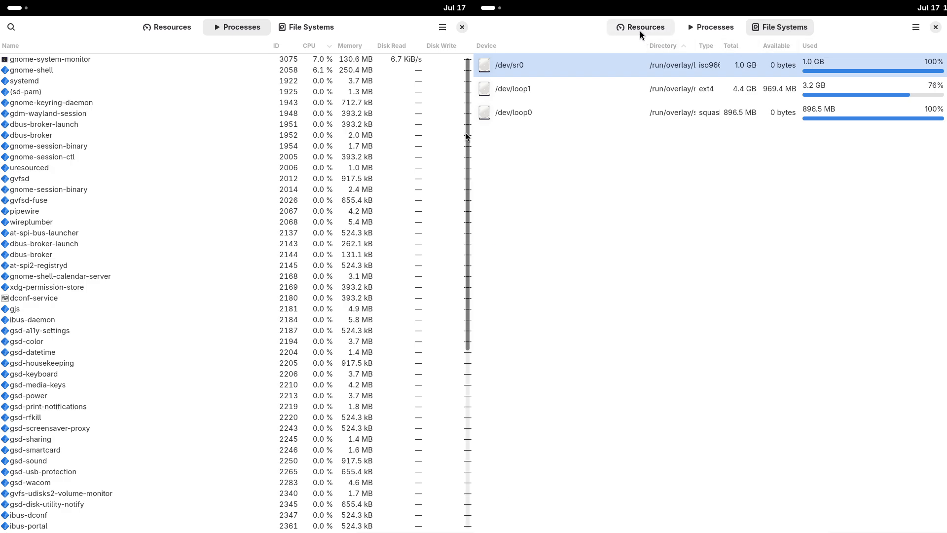
{"action": "left_click", "coordinate": [640, 27]}
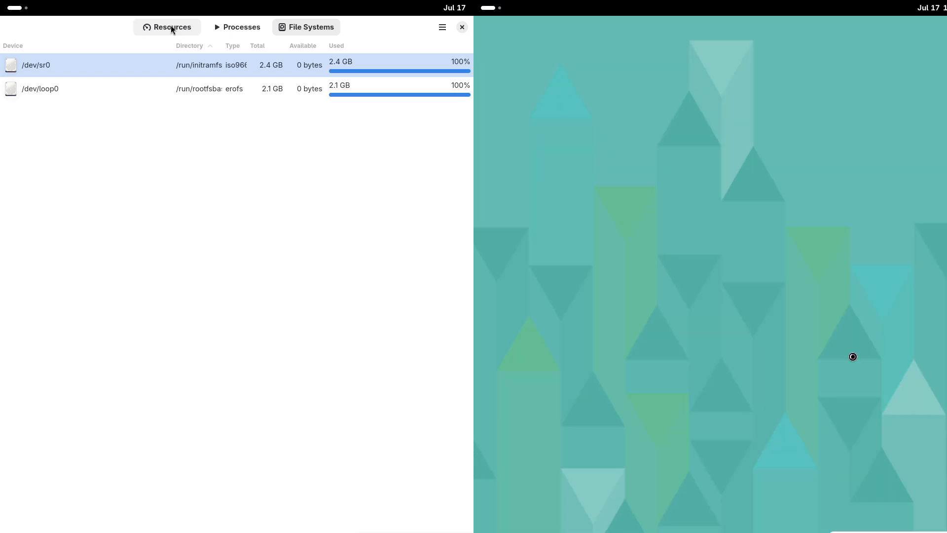
{"action": "left_click", "coordinate": [172, 27]}
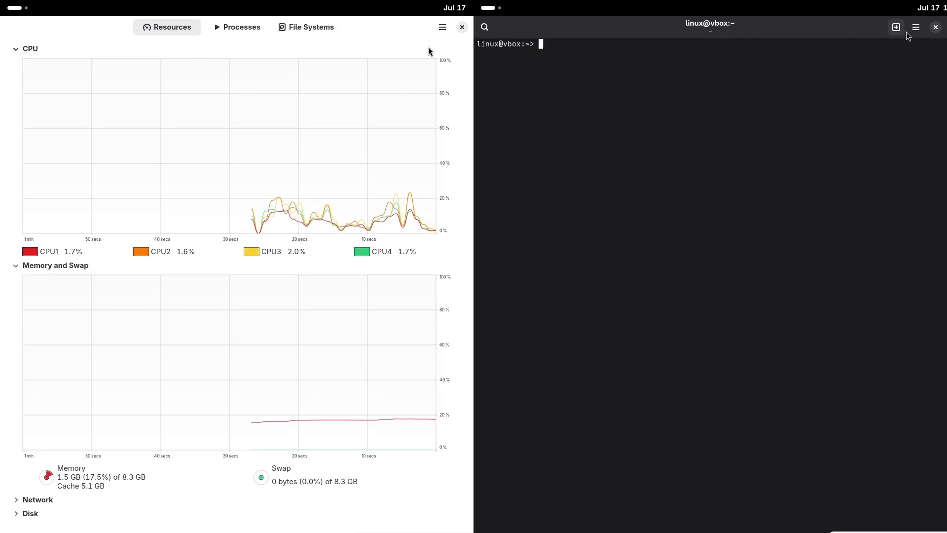
- Adjust terminal options to enlarge Fedora's text and enter the zypper install command
{"action": "left_click", "coordinate": [915, 27]}
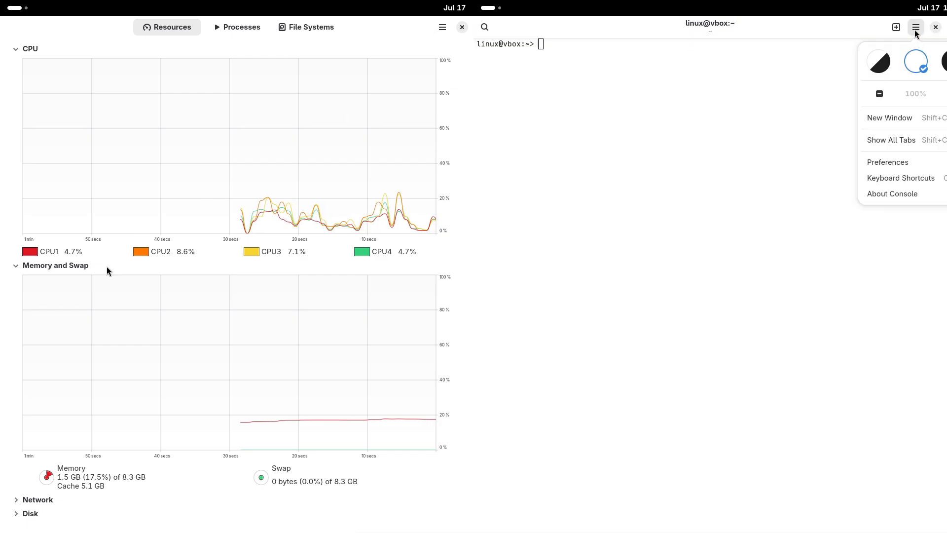
{"action": "left_click", "coordinate": [944, 93]}
{"action": "type", "text": "sudo zyp"}
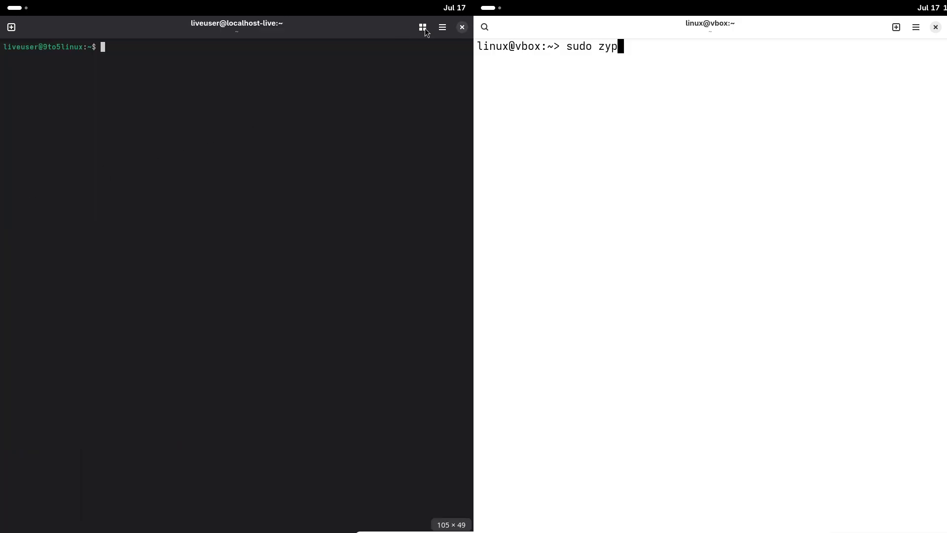
{"action": "left_click", "coordinate": [442, 27]}
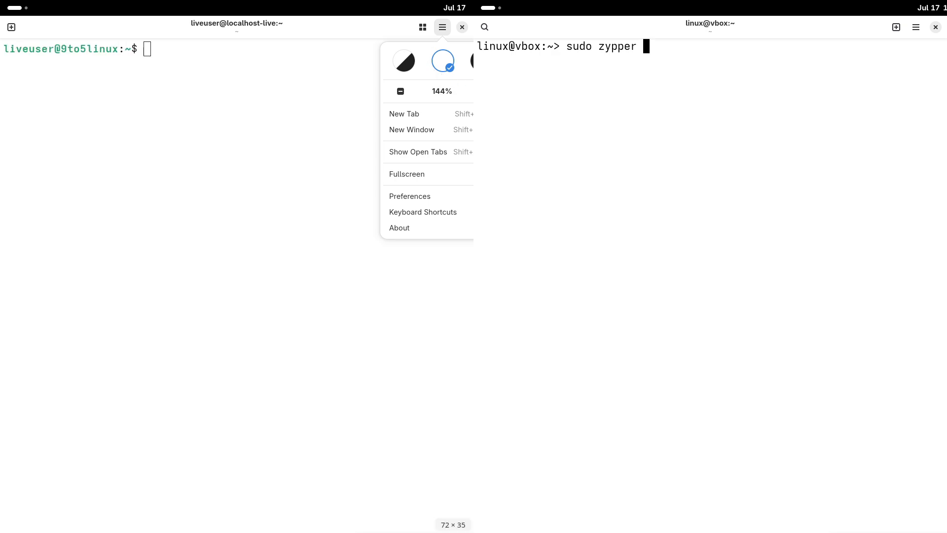
{"action": "type", "text": "install"}
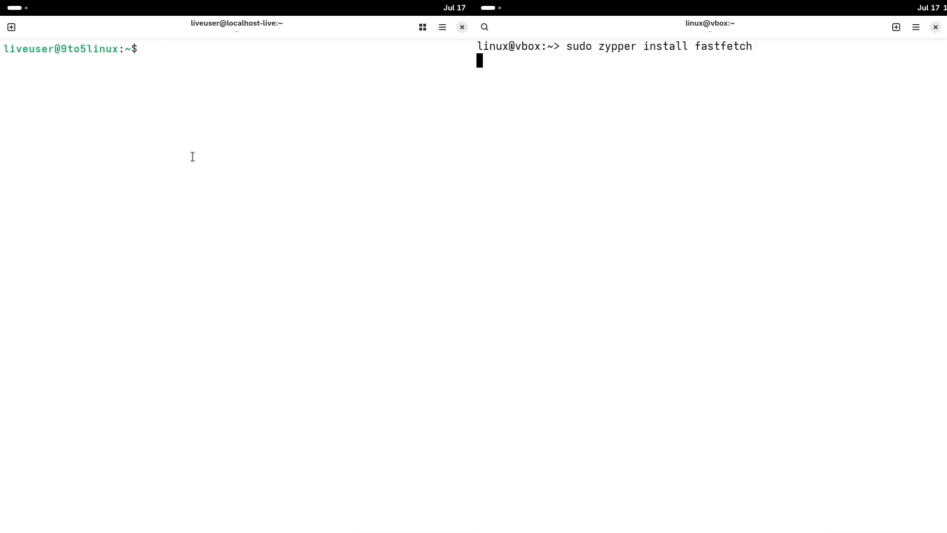
- Try running fastfetch and a misspelled dnf install command in the Fedora terminal
{"action": "type", "text": "fast"}
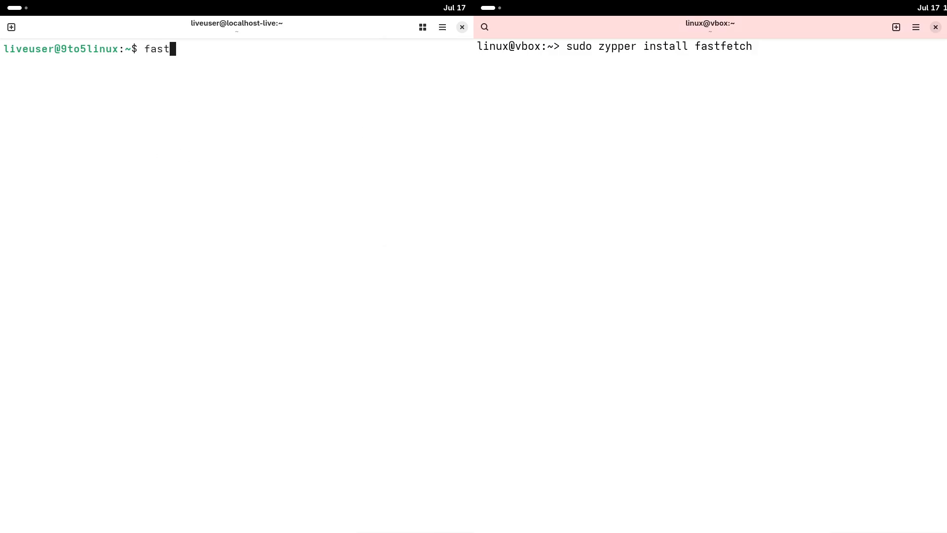
{"action": "key", "text": "Return"}
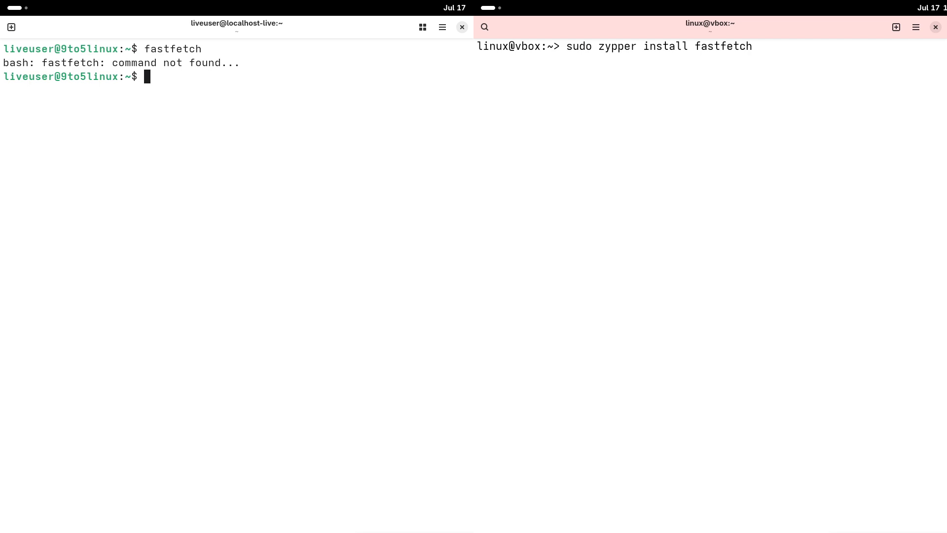
{"action": "type", "text": "sudo dnf in"}
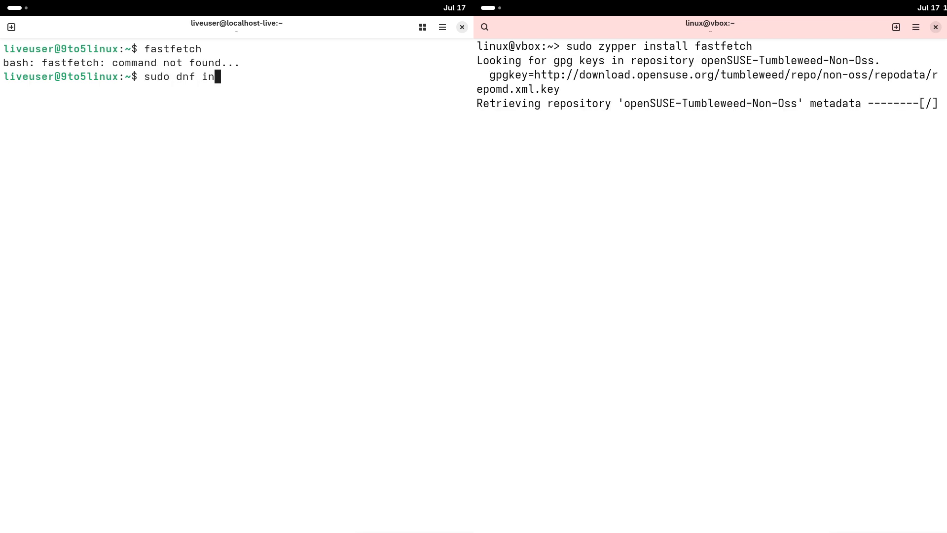
{"action": "type", "text": "staall fas"}
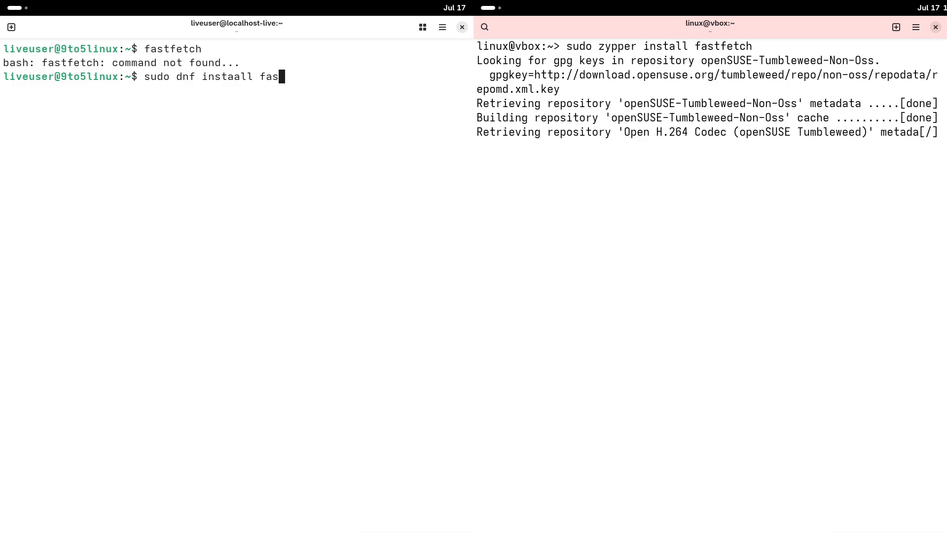
{"action": "key", "text": "Return"}
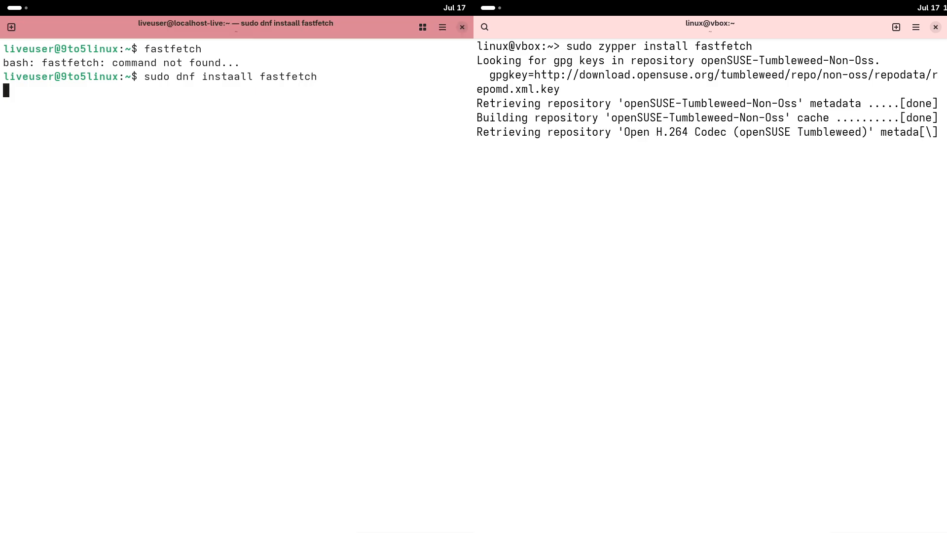
{"action": "key", "text": "Return"}
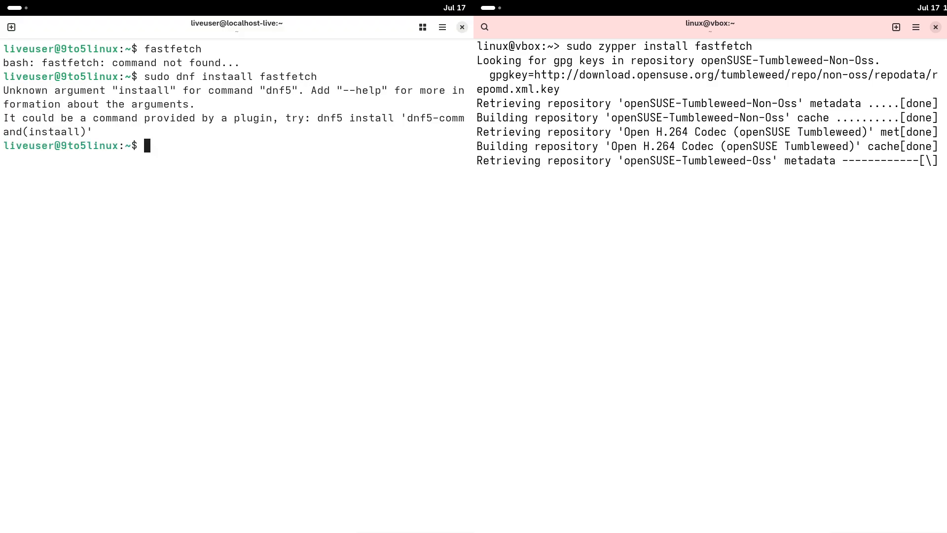
- Run 'sudo dnf install fastfetch' on Fedora and confirm the prompt with y
{"action": "type", "text": "sudo"}
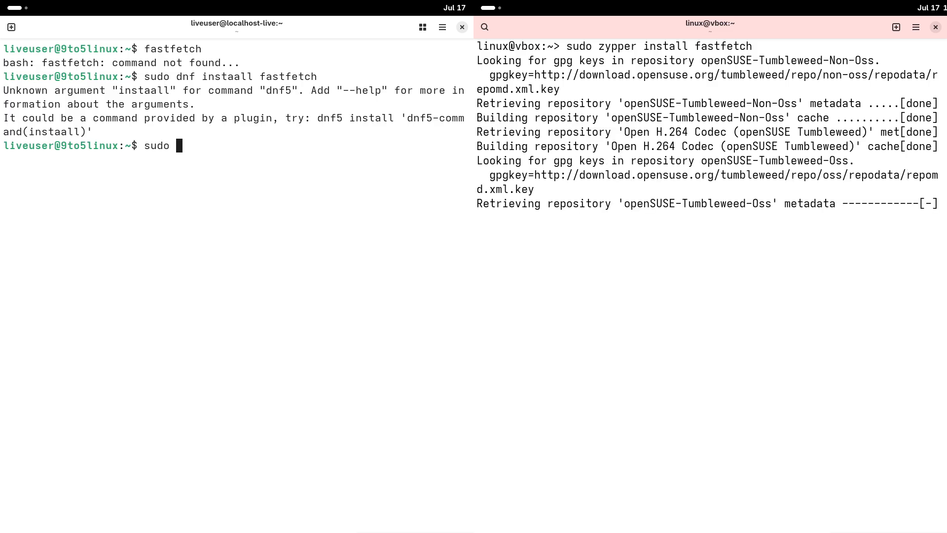
{"action": "type", "text": "dnf install fastf"}
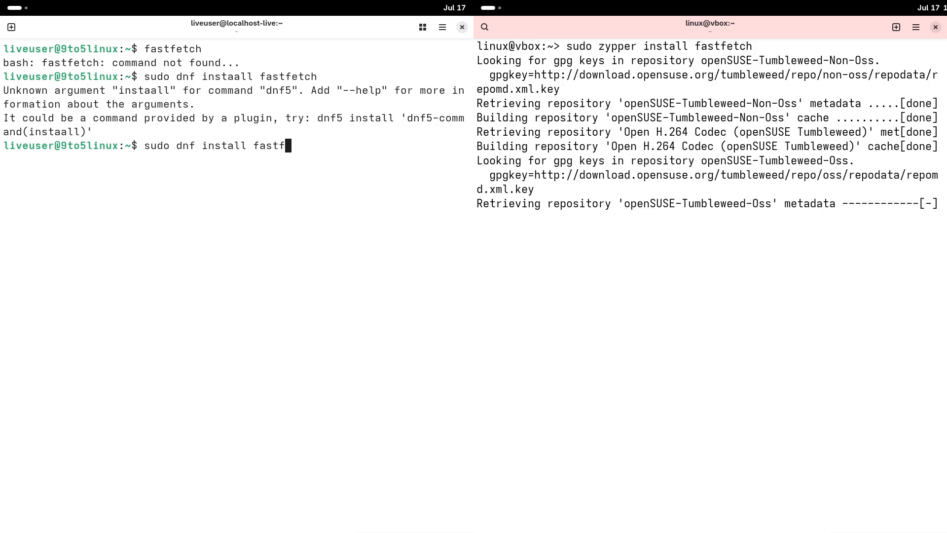
{"action": "type", "text": "etch"}
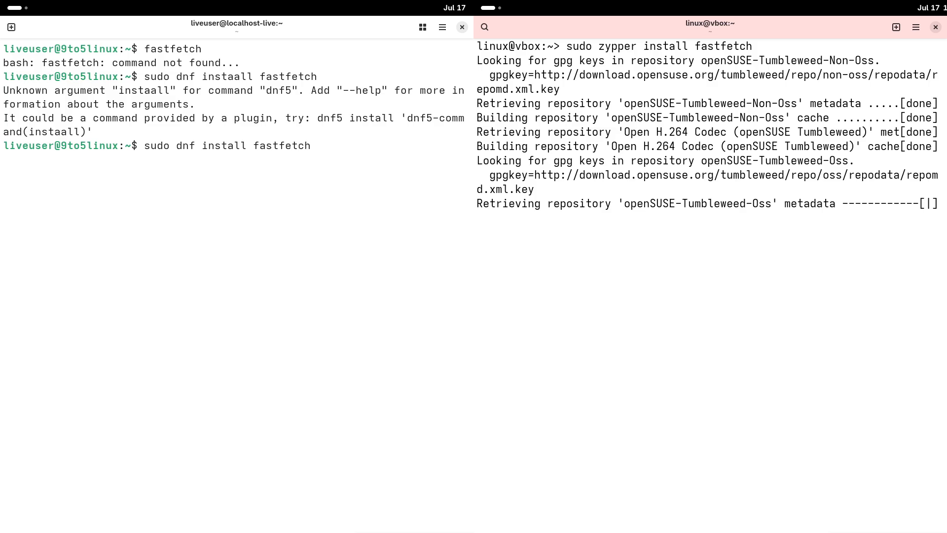
{"action": "key", "text": "Return"}
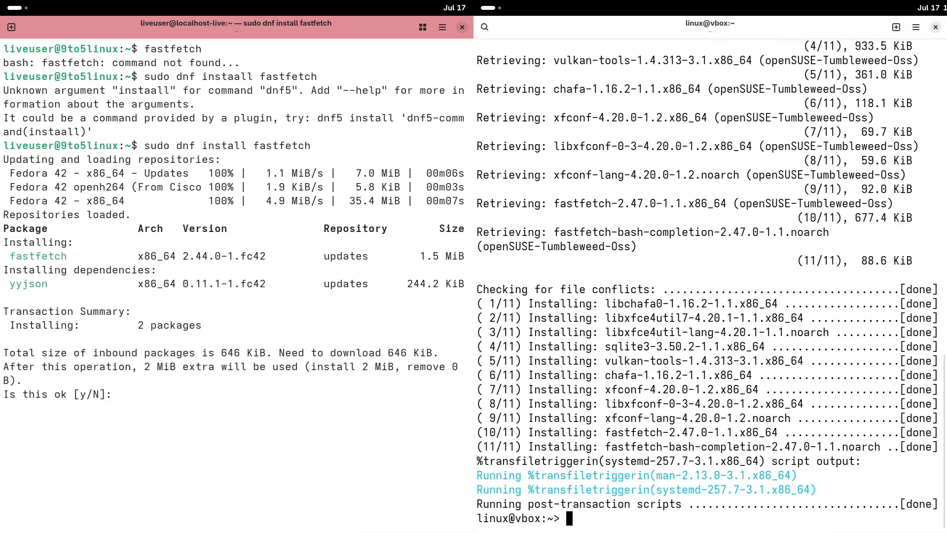
{"action": "type", "text": "y"}
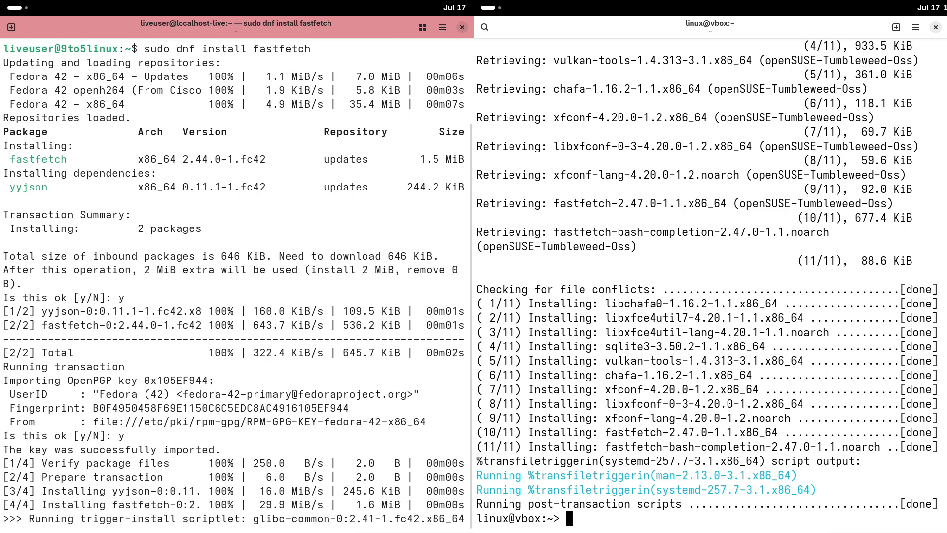
{"action": "type", "text": "c"}
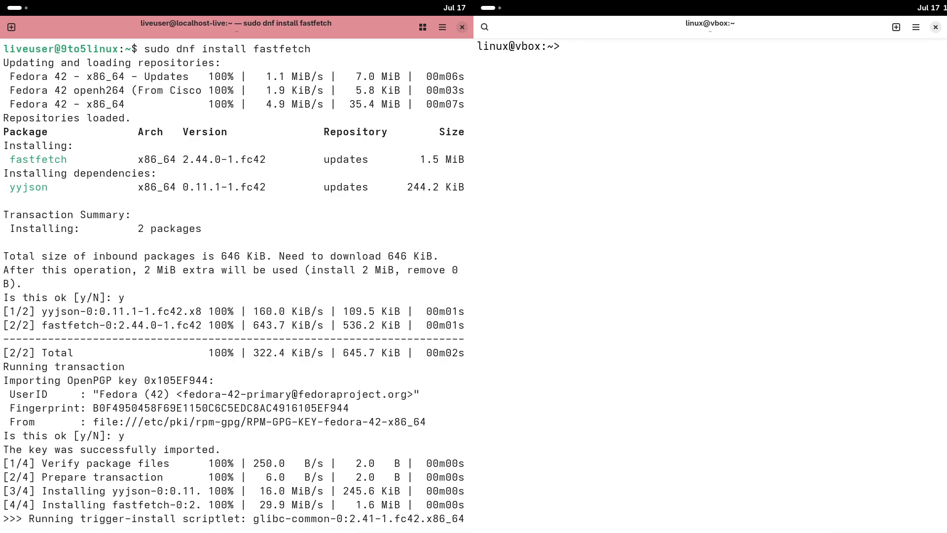
- Run fastfetch on openSUSE and Fedora, and display Fedora's /etc/issue file
{"action": "type", "text": "fastf"}
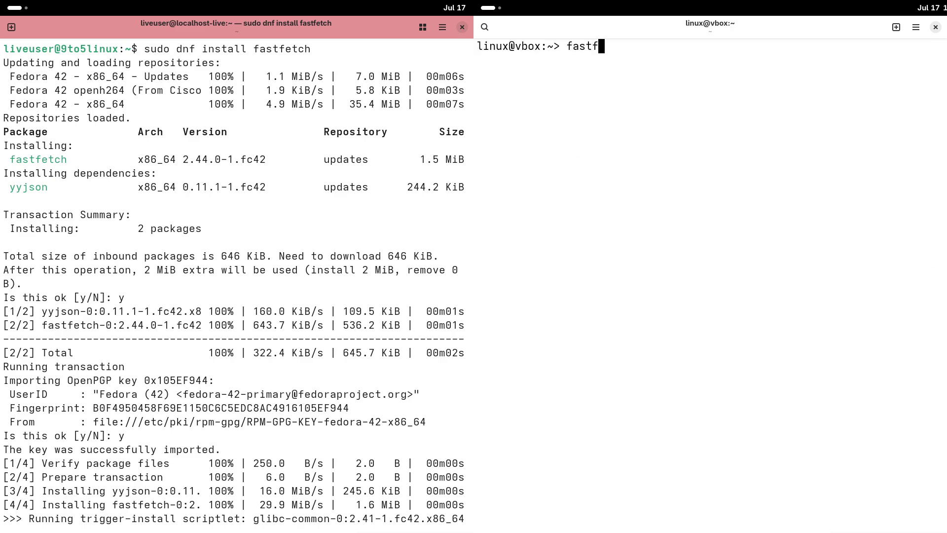
{"action": "key", "text": "Return"}
{"action": "type", "text": "inxi"}
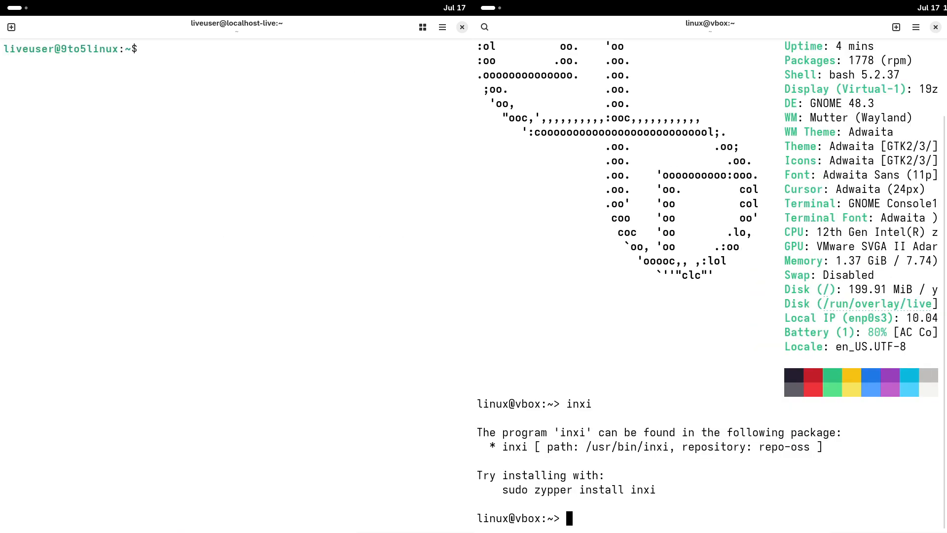
{"action": "type", "text": "fastfetc"}
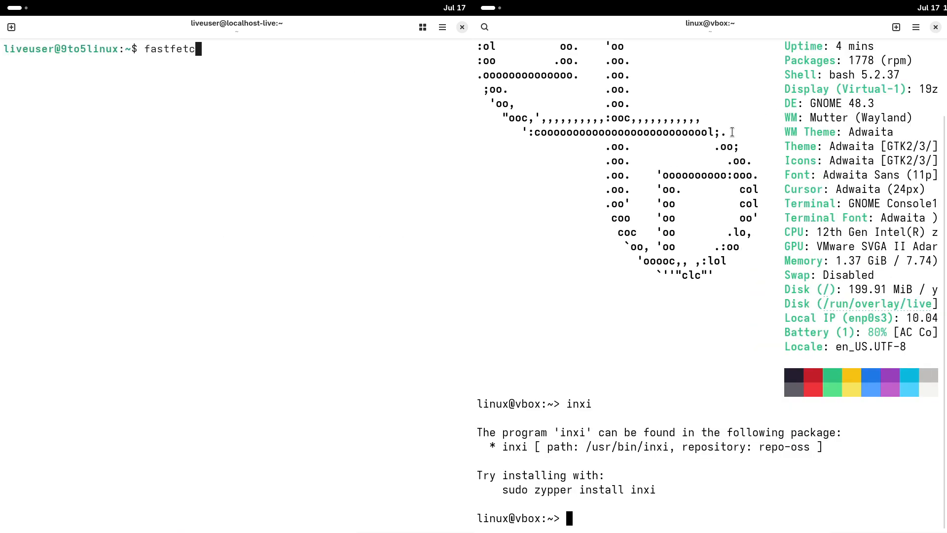
{"action": "key", "text": "Return"}
{"action": "type", "text": "cat"}
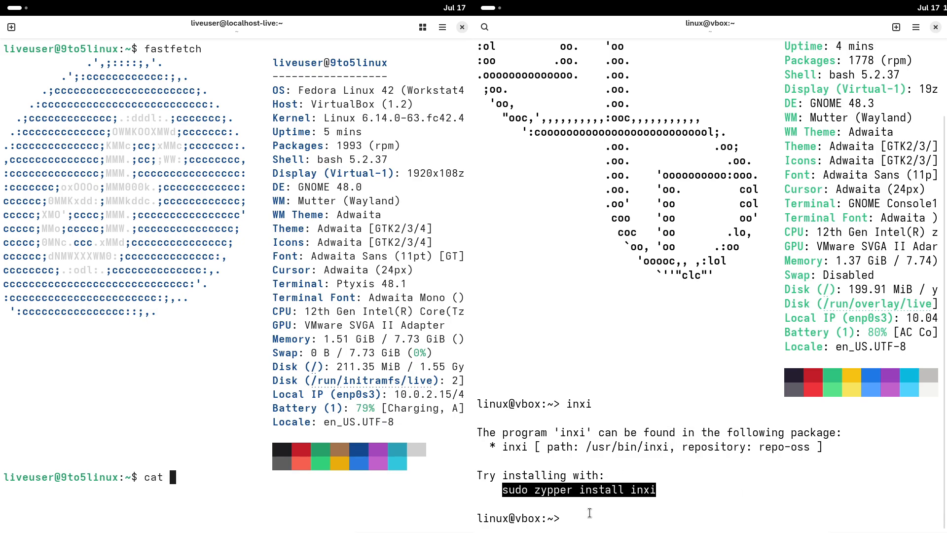
{"action": "type", "text": "/etc/is"}
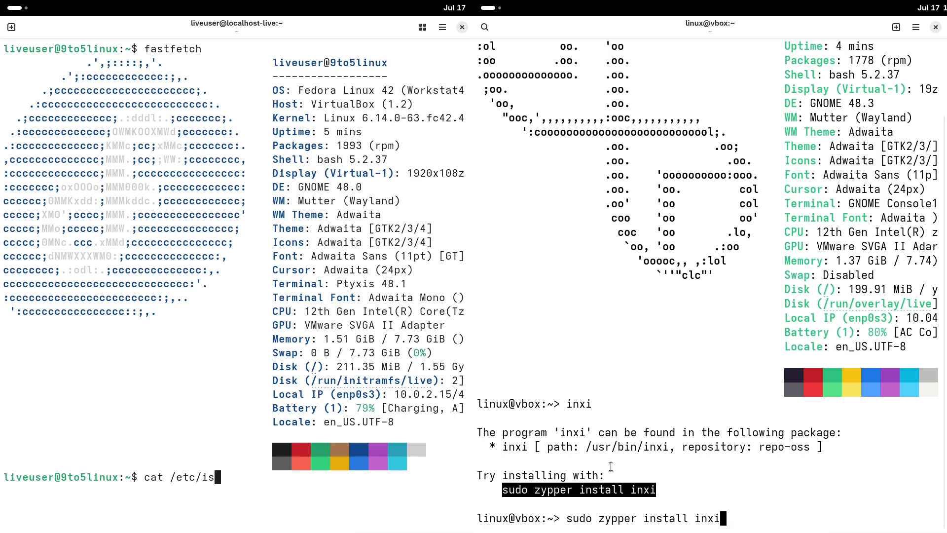
{"action": "key", "text": "Return"}
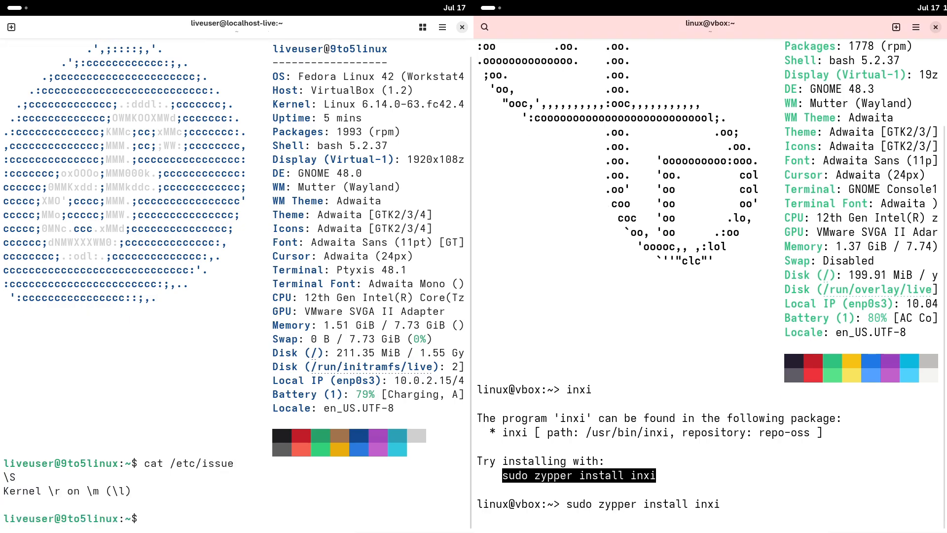
- Check Fedora's Python version and install inxi with zypper and dnf, confirming with y
{"action": "type", "text": "python3 --version"}
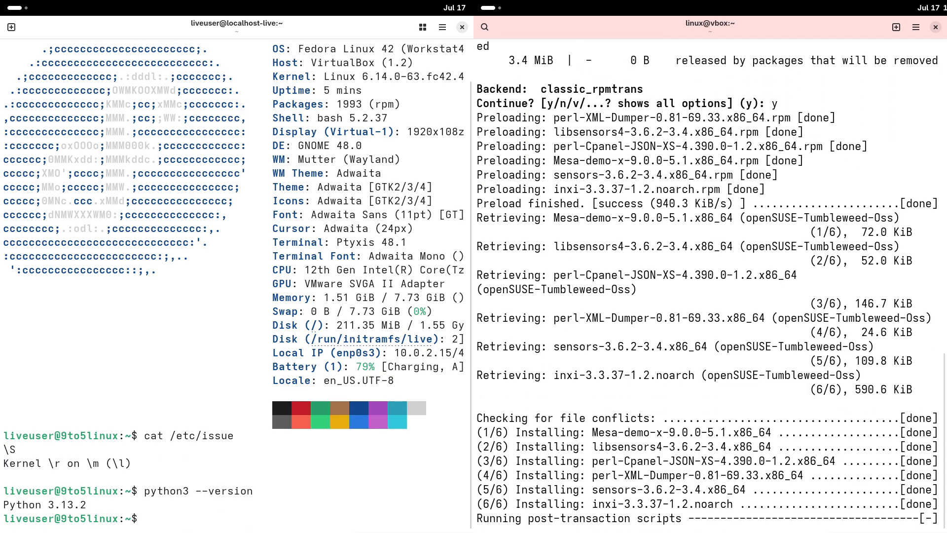
{"action": "type", "text": "ses"}
{"action": "type", "text": "sudo"}
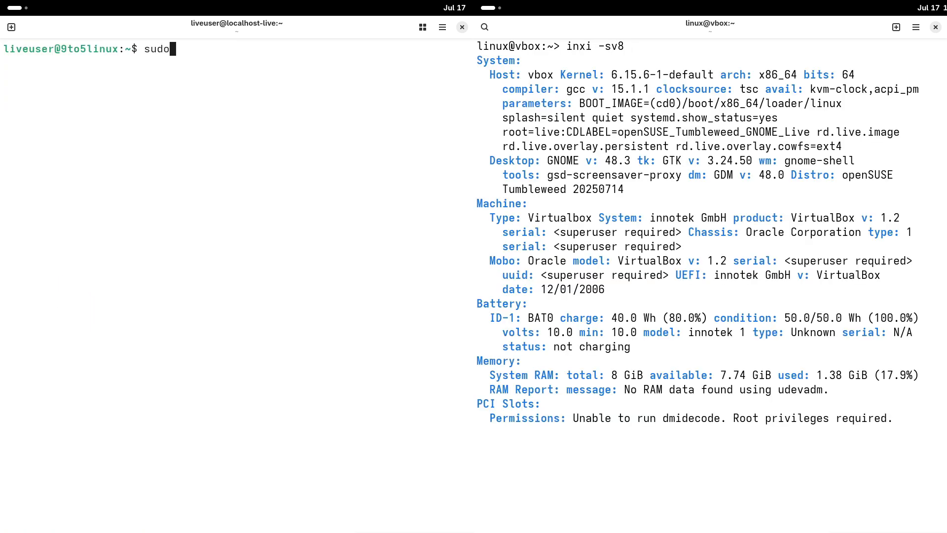
{"action": "type", "text": "dnf ins"}
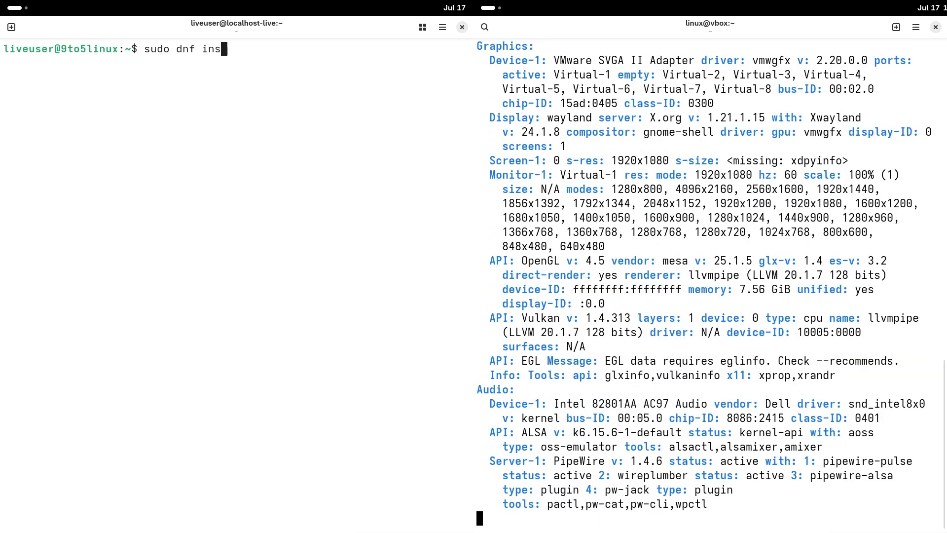
{"action": "type", "text": "tall"}
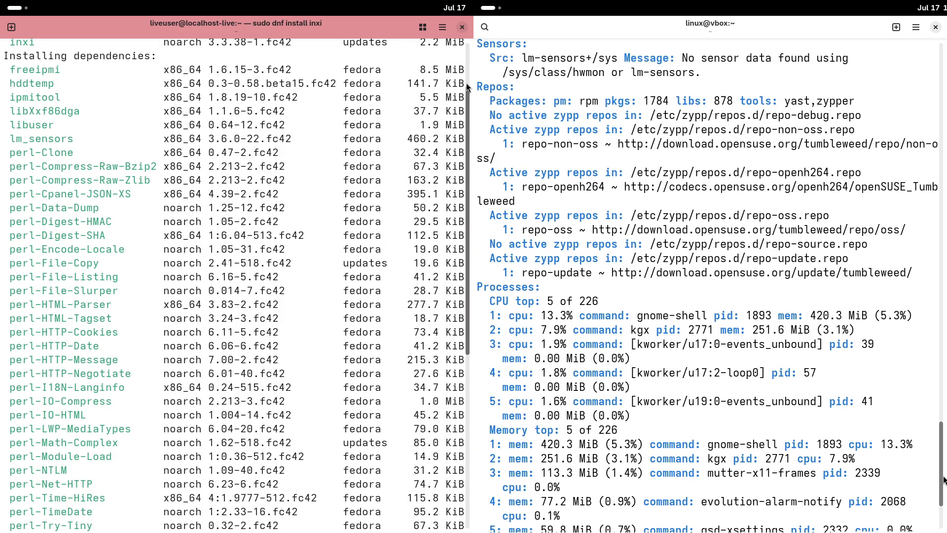
{"action": "scroll", "scroll_direction": "down", "scroll_amount": 3}
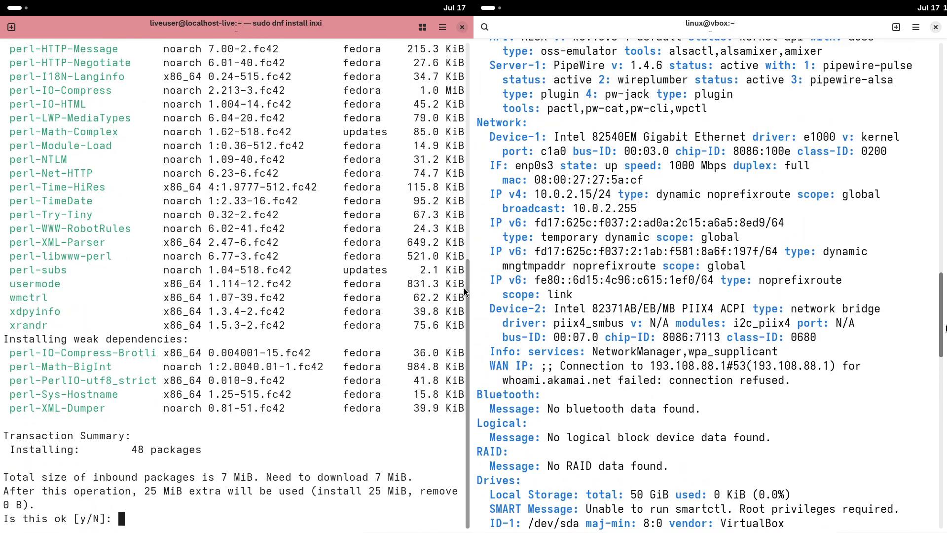
{"action": "type", "text": "y"}
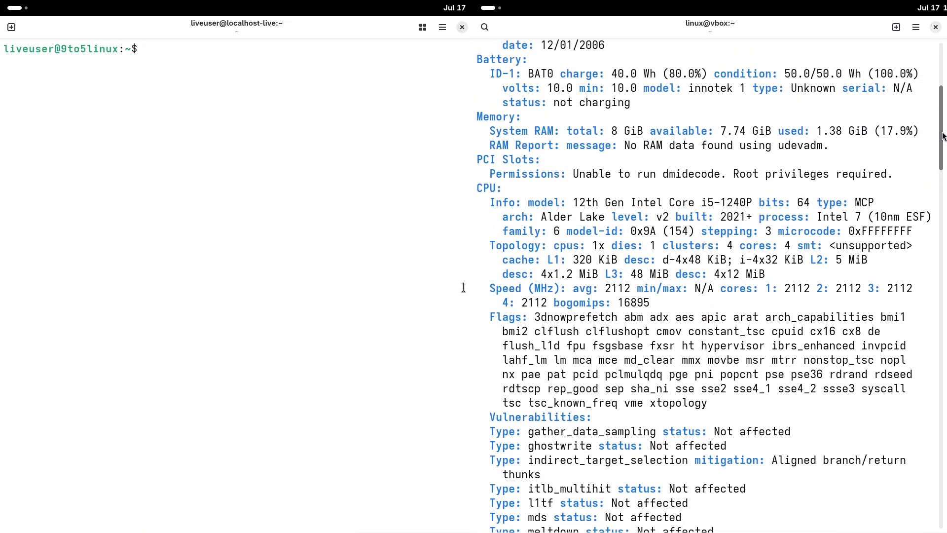
- Run 'inxi -sv8' on Fedora and scroll through the full hardware report
{"action": "type", "text": "inxi -s"}
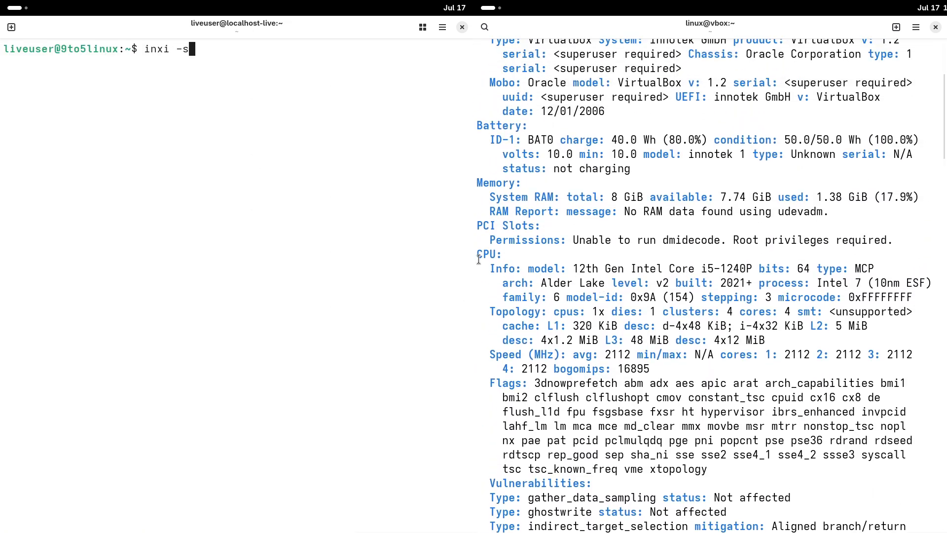
{"action": "type", "text": "v8"}
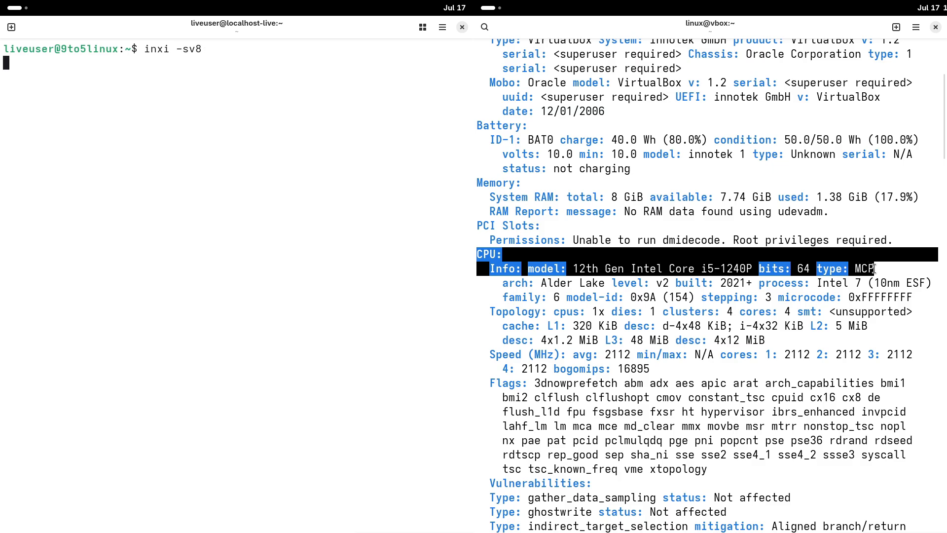
{"action": "key", "text": "Return"}
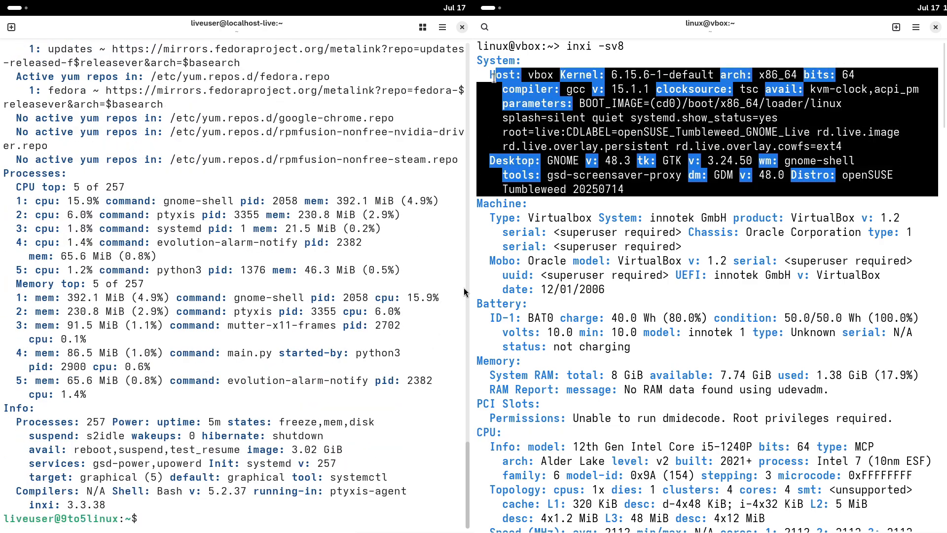
{"action": "mouse_move", "coordinate": [903, 162]}
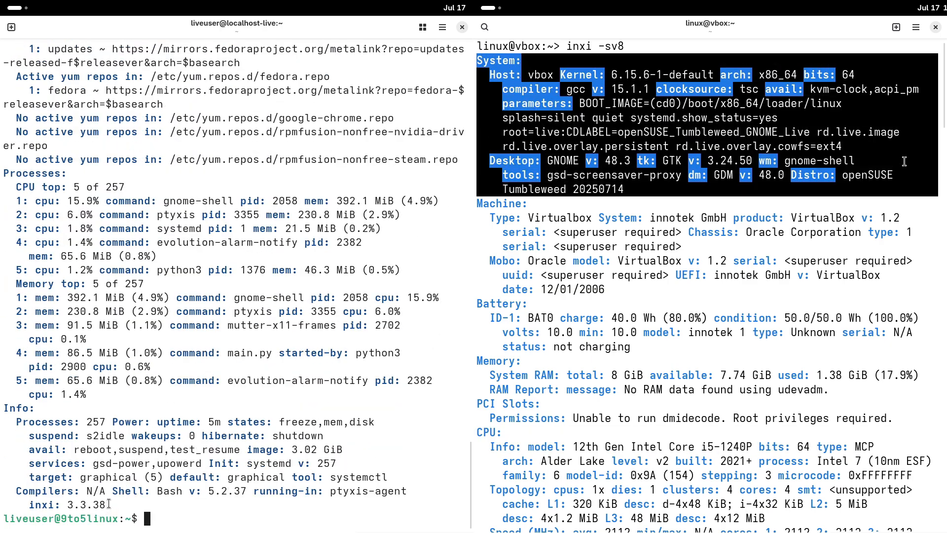
{"action": "scroll", "scroll_direction": "down", "scroll_amount": 3}
{"action": "type", "text": "clear"}
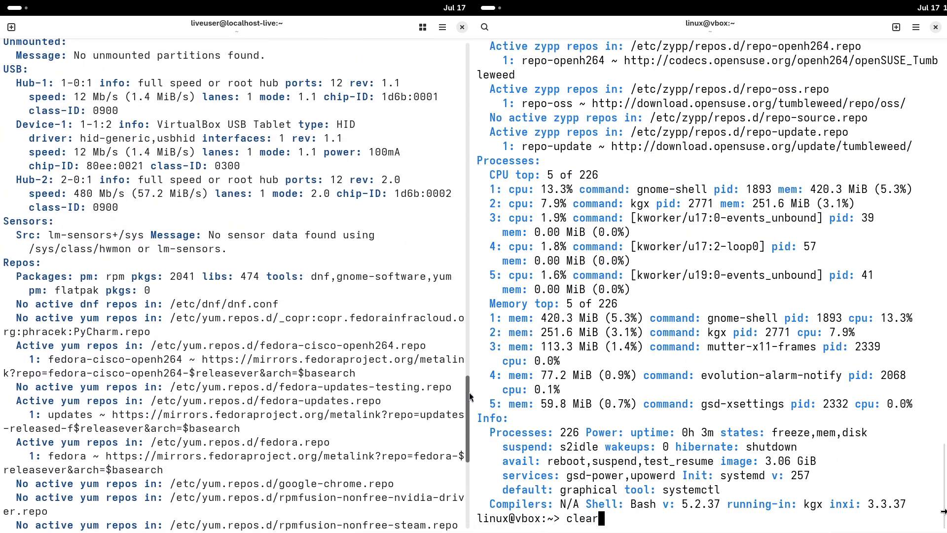
- On openSUSE, clear, run python3 --version, cat /etc/issue and uname
{"action": "key", "text": "Return"}
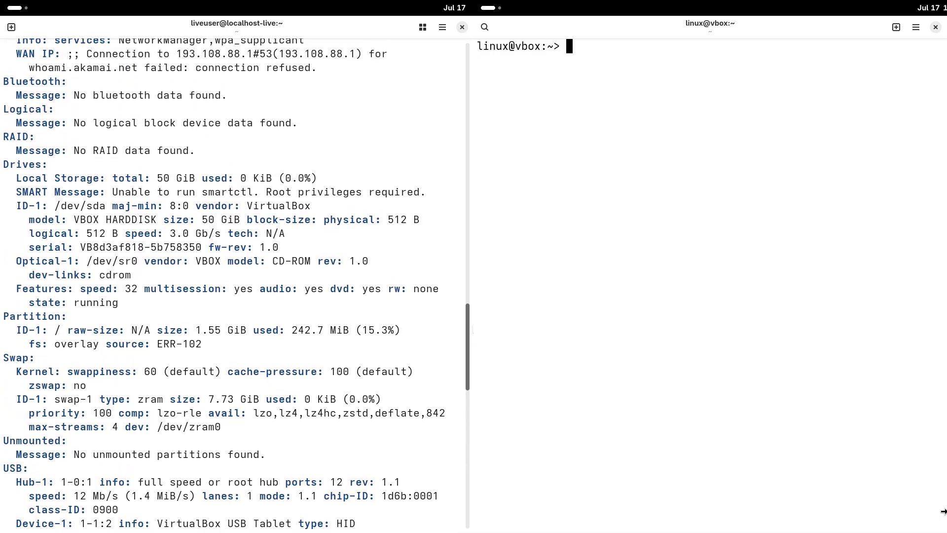
{"action": "type", "text": "python"}
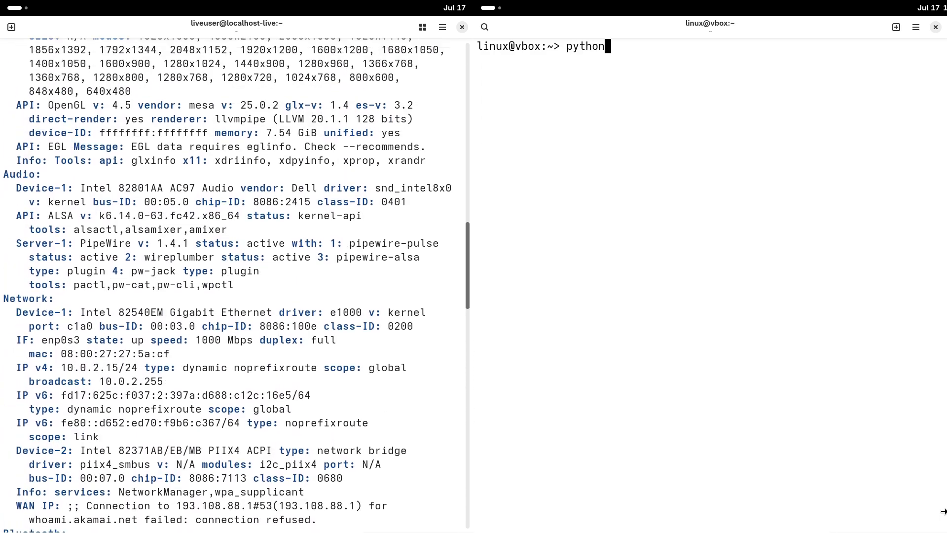
{"action": "type", "text": "3 --version"}
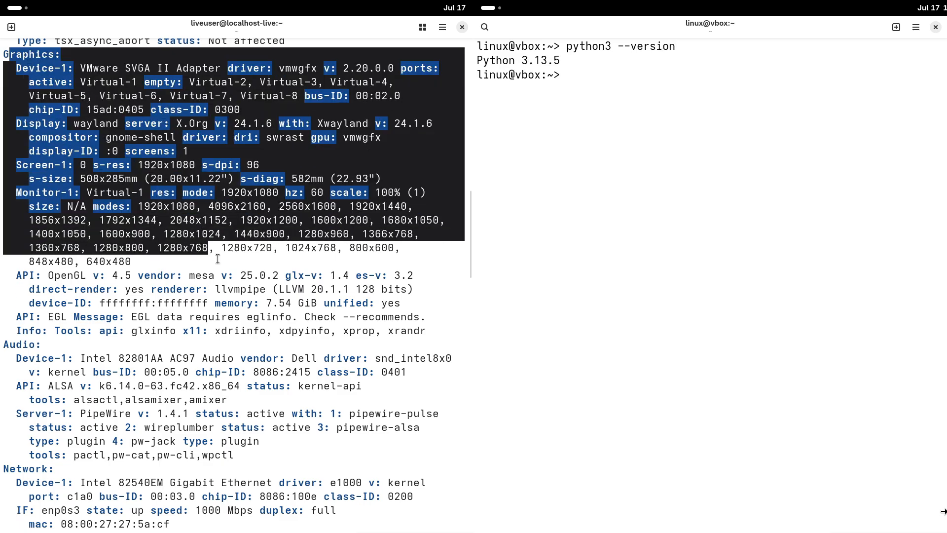
{"action": "type", "text": "cat"}
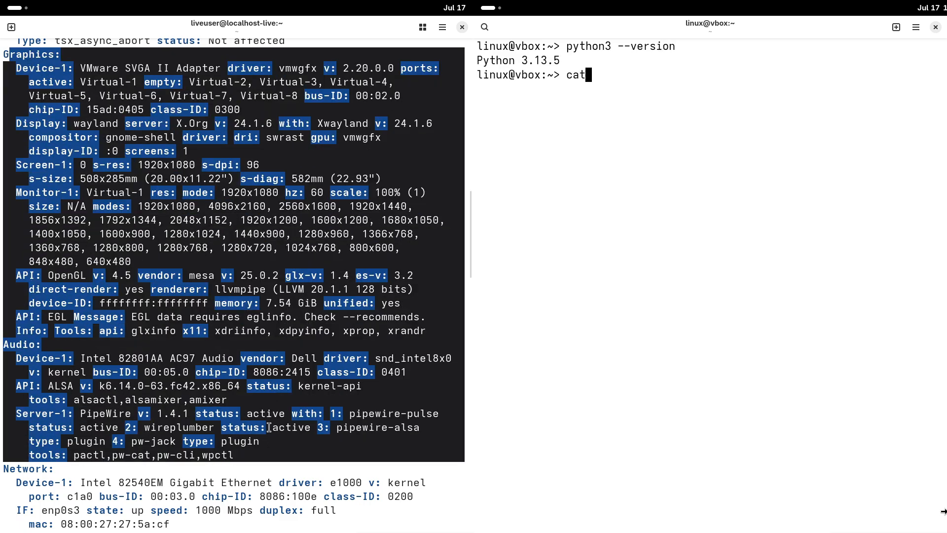
{"action": "type", "text": "/etc/"}
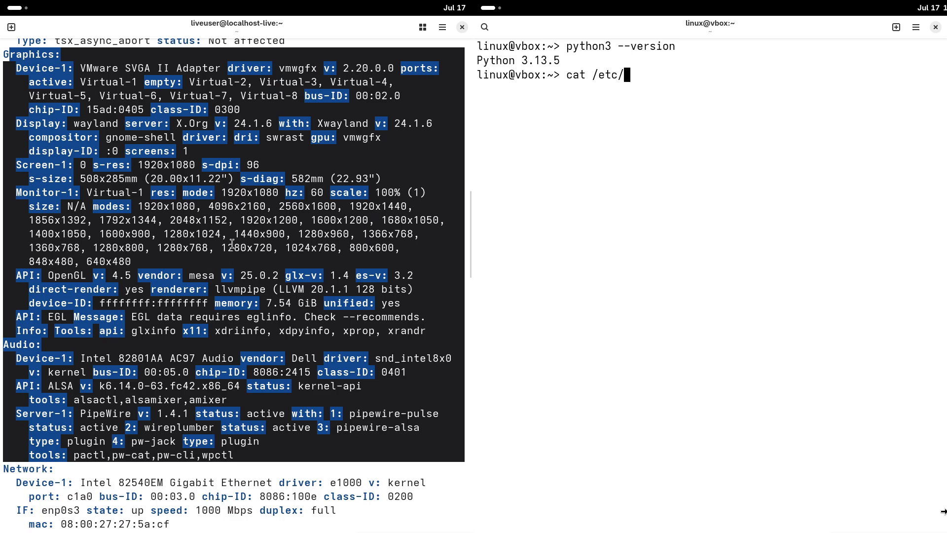
{"action": "key", "text": "Return"}
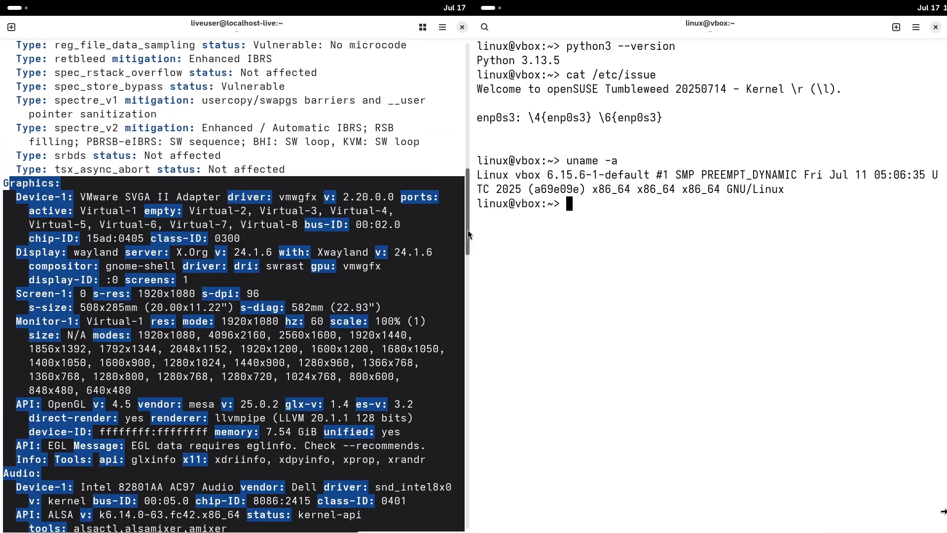
{"action": "type", "text": "uname -r"}
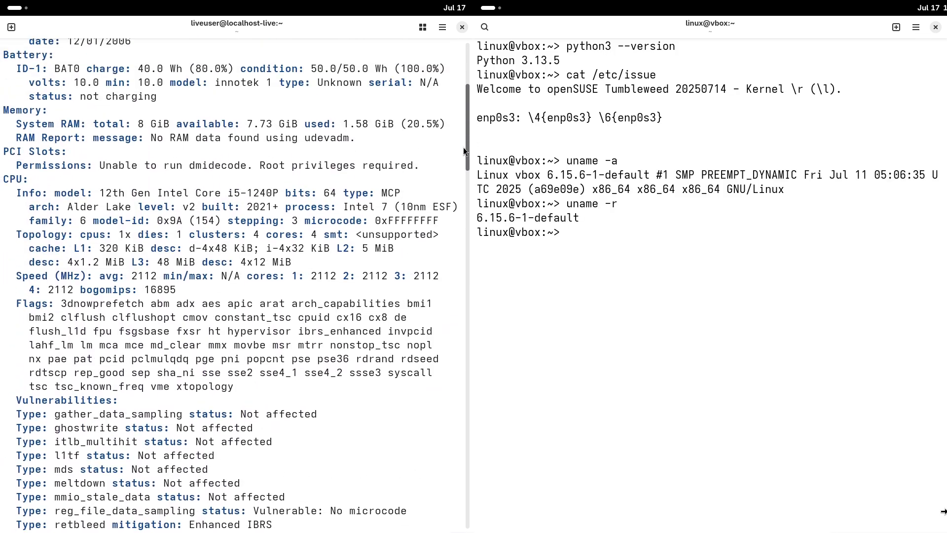
{"action": "scroll", "scroll_direction": "up", "scroll_amount": 3}
{"action": "type", "text": "btop"}
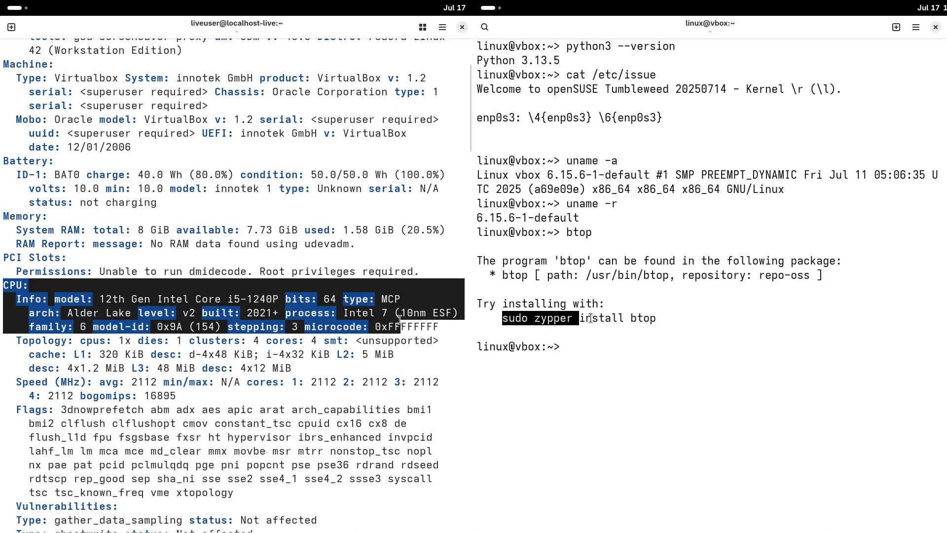
- Paste 'sudo zypper install btop' into the openSUSE terminal and confirm with y
{"action": "right_click", "coordinate": [579, 318]}
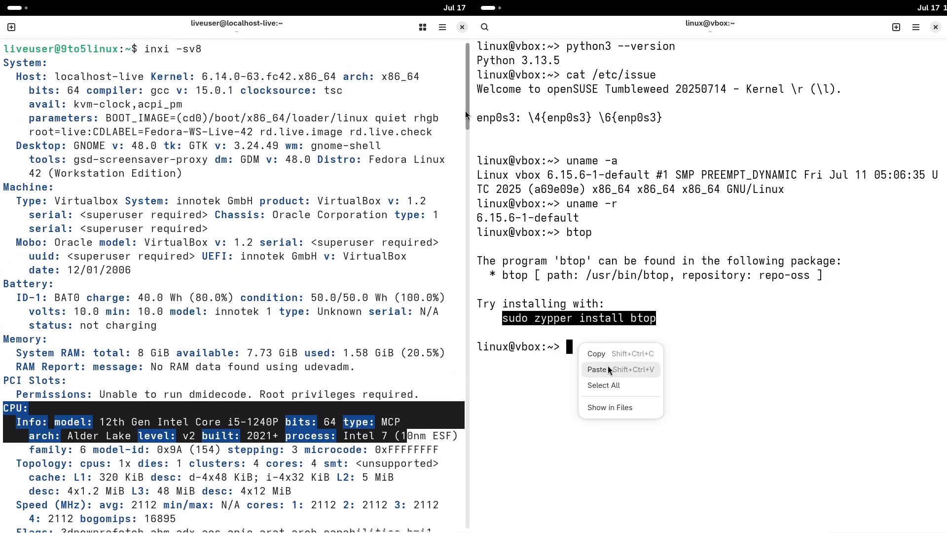
{"action": "left_click", "coordinate": [596, 369]}
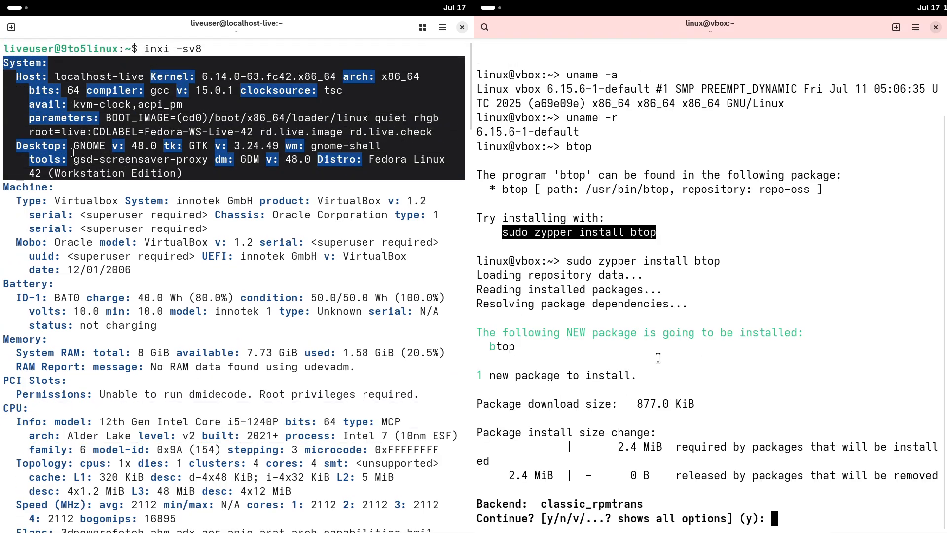
{"action": "type", "text": "y"}
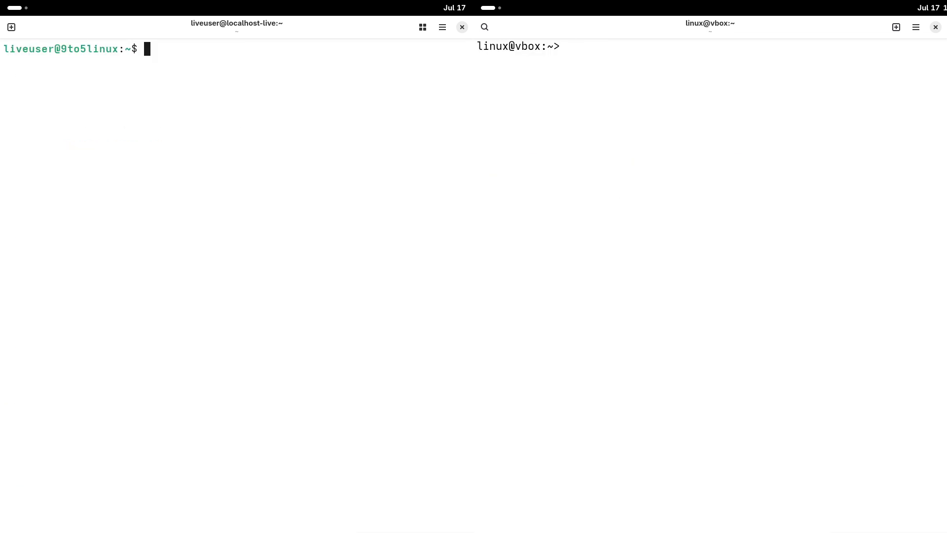
- Install btop on Fedora with 'sudo dnf install btop', confirming the prompt
{"action": "type", "text": "sudo"}
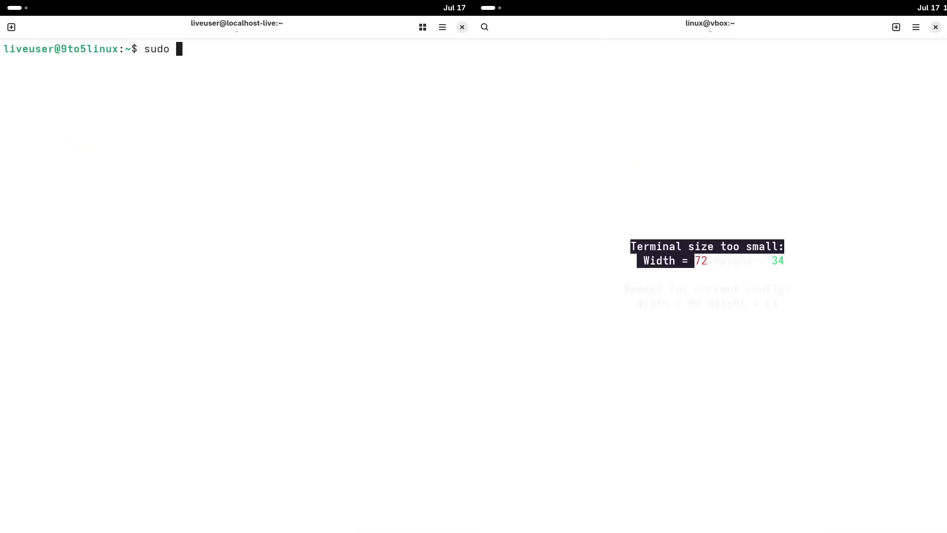
{"action": "type", "text": "dnf ins"}
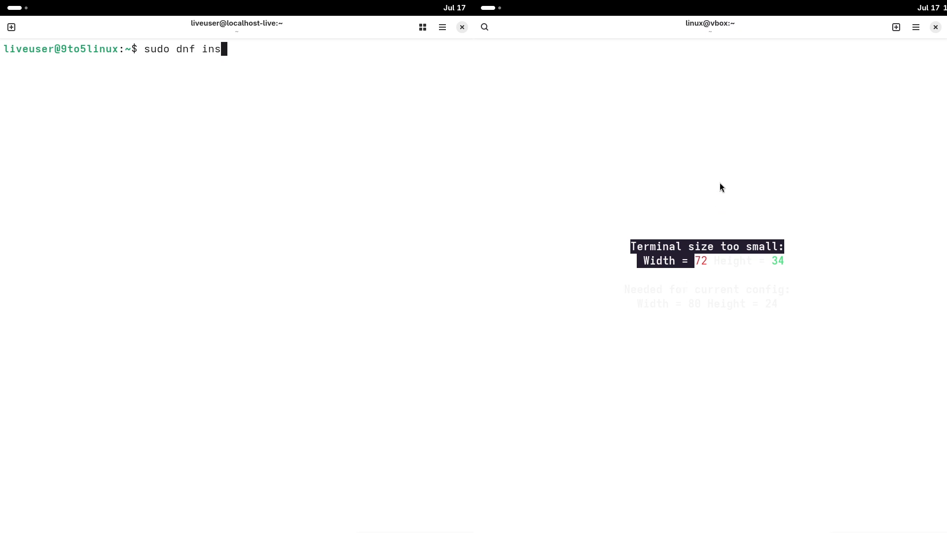
{"action": "type", "text": "tall btop"}
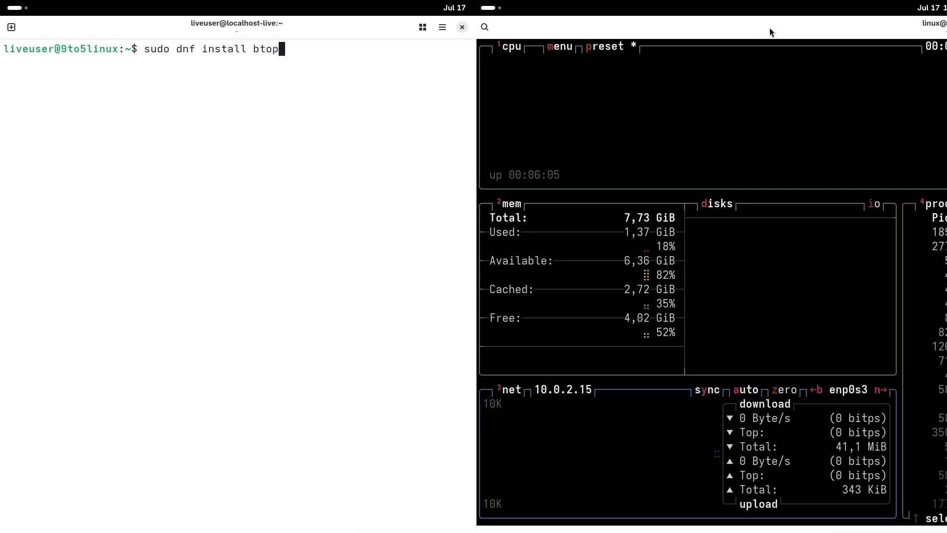
{"action": "key", "text": "Return"}
{"action": "type", "text": "y"}
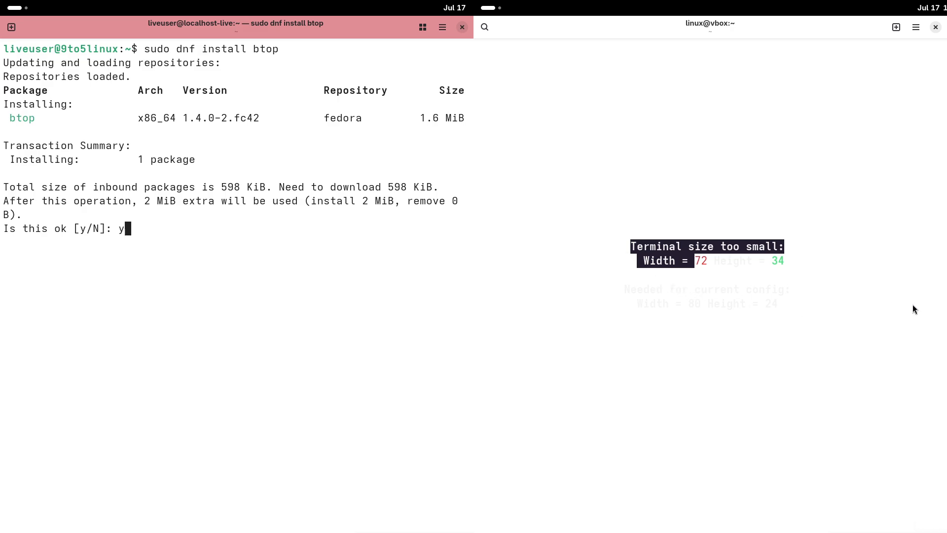
{"action": "key", "text": "Return"}
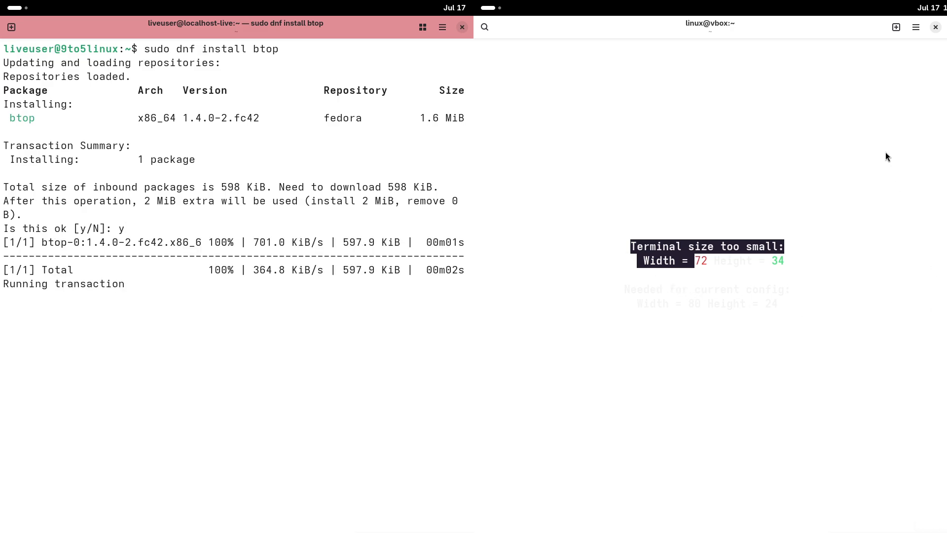
- Launch btop on Fedora and openSUSE to view CPU, memory and process panels
{"action": "left_click", "coordinate": [916, 27]}
{"action": "type", "text": "bt"}
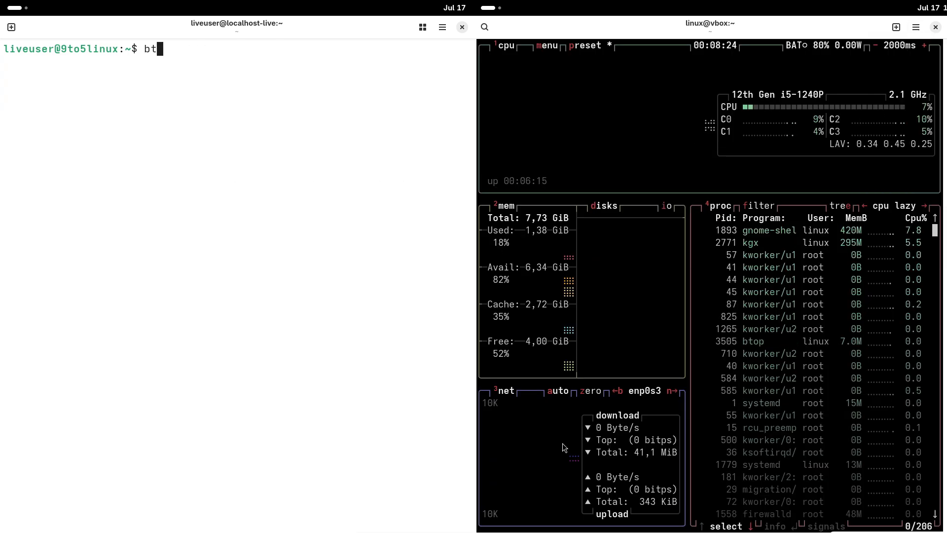
{"action": "key", "text": "Return"}
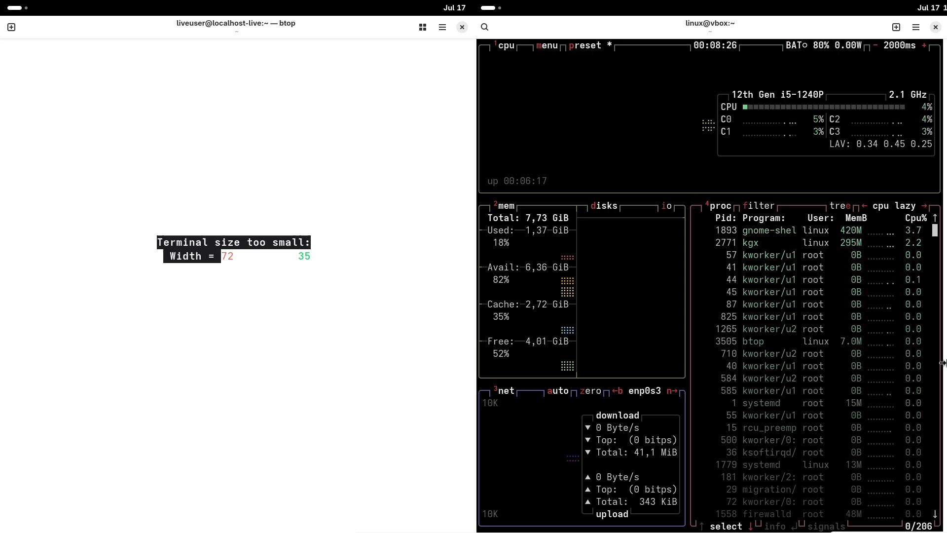
{"action": "scroll", "scroll_direction": "down", "scroll_amount": 3}
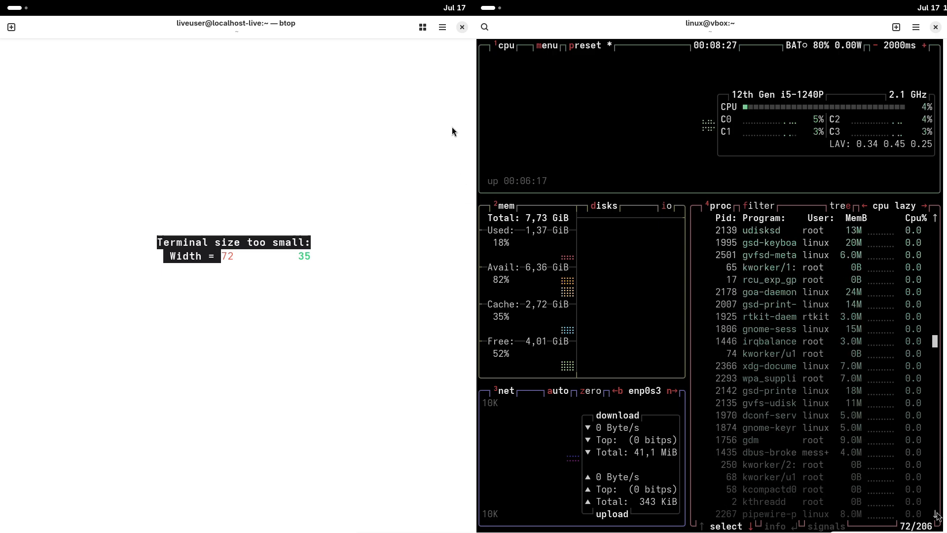
{"action": "left_click", "coordinate": [442, 27]}
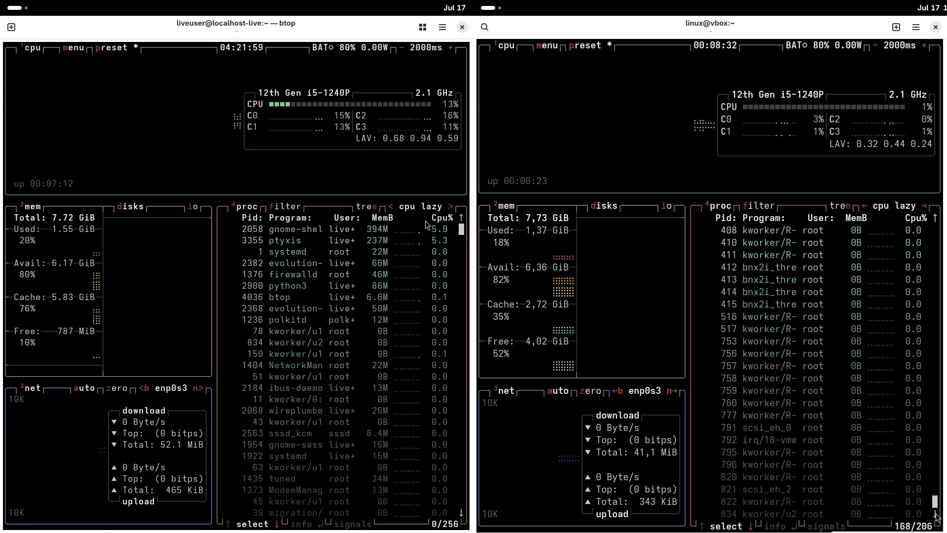
- Scroll both btop process lists, then request closing the btop terminal window
{"action": "scroll", "scroll_direction": "down", "scroll_amount": 3}
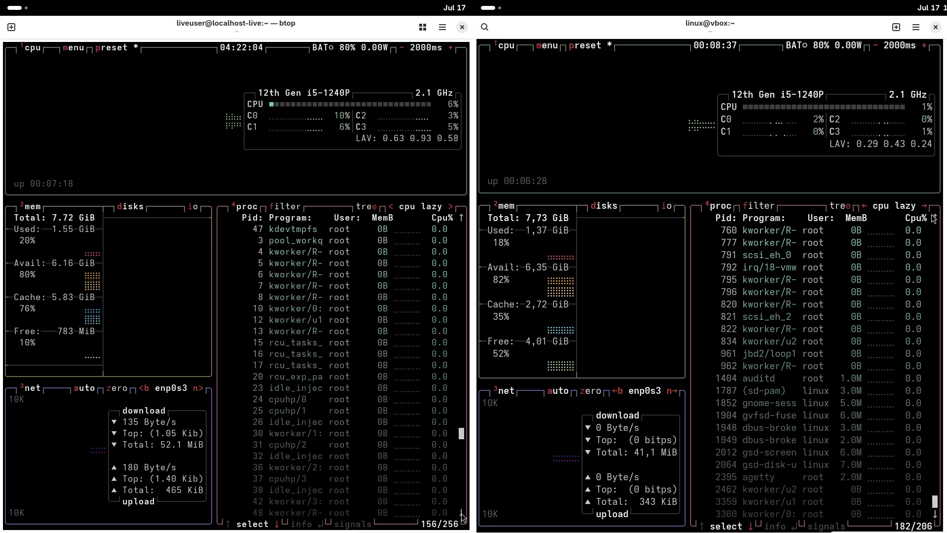
{"action": "scroll", "scroll_direction": "down", "scroll_amount": 3}
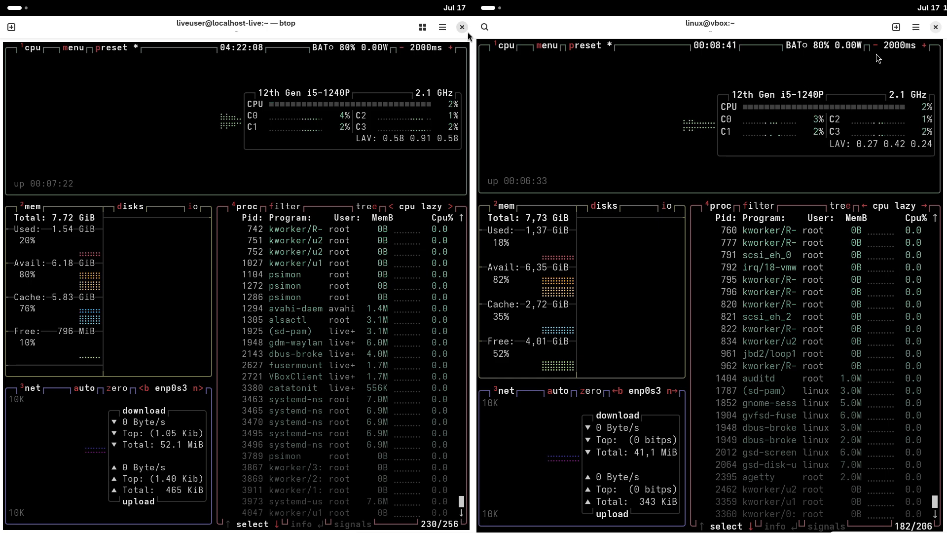
{"action": "left_click", "coordinate": [461, 27]}
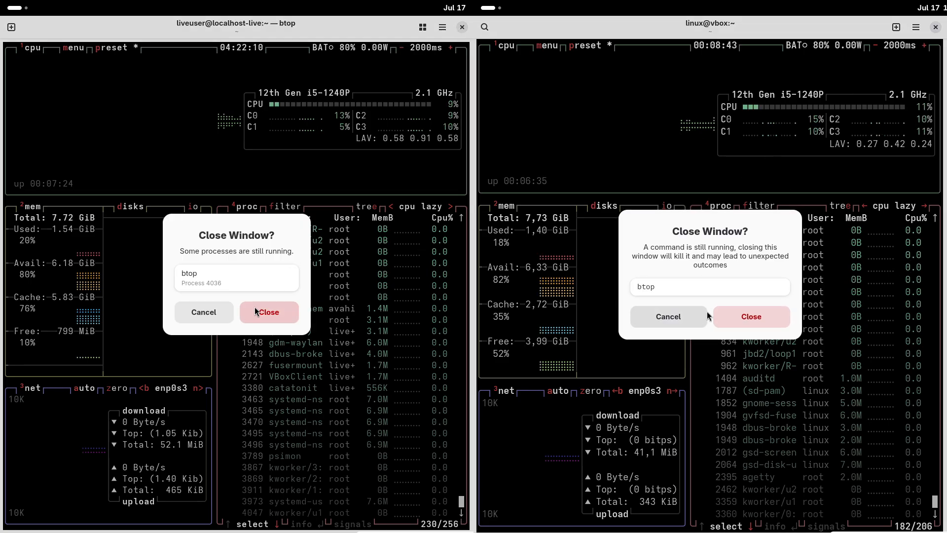
- Confirm ending btop, launch Tweaks from the System folder, and view its About details
{"action": "left_click", "coordinate": [268, 312]}
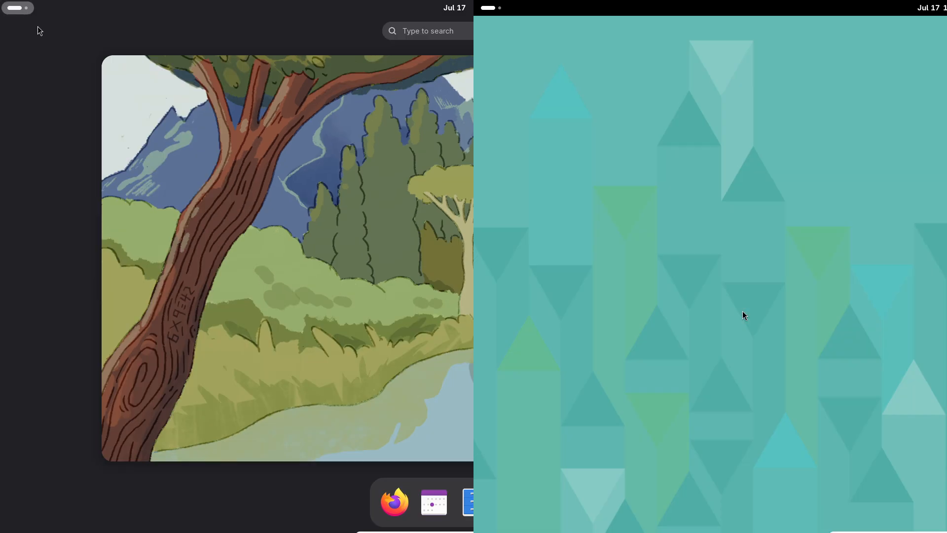
{"action": "left_click", "coordinate": [490, 8]}
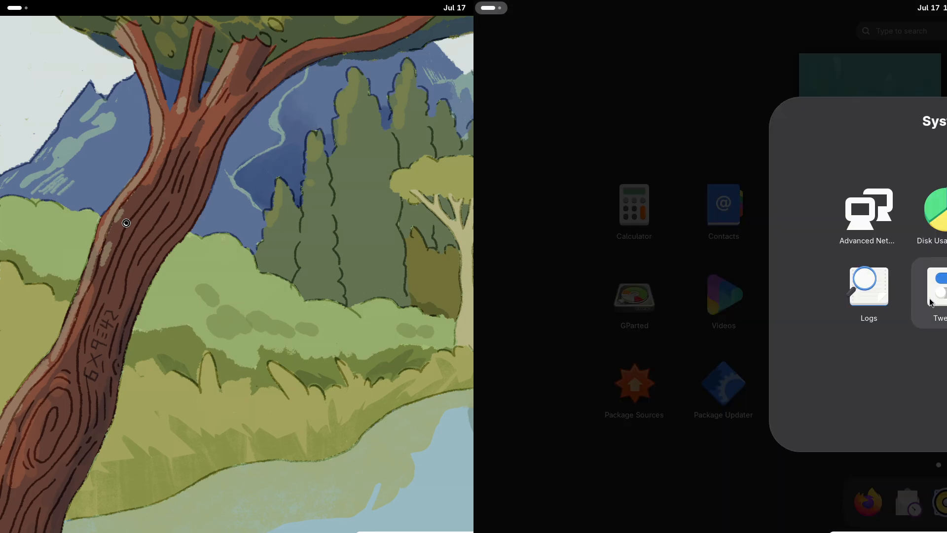
{"action": "left_click", "coordinate": [938, 294]}
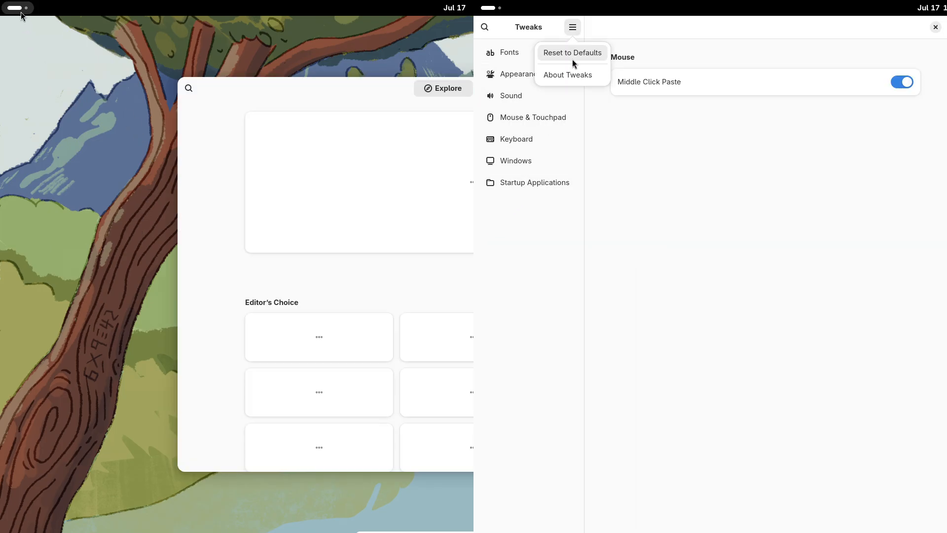
{"action": "left_click", "coordinate": [566, 75]}
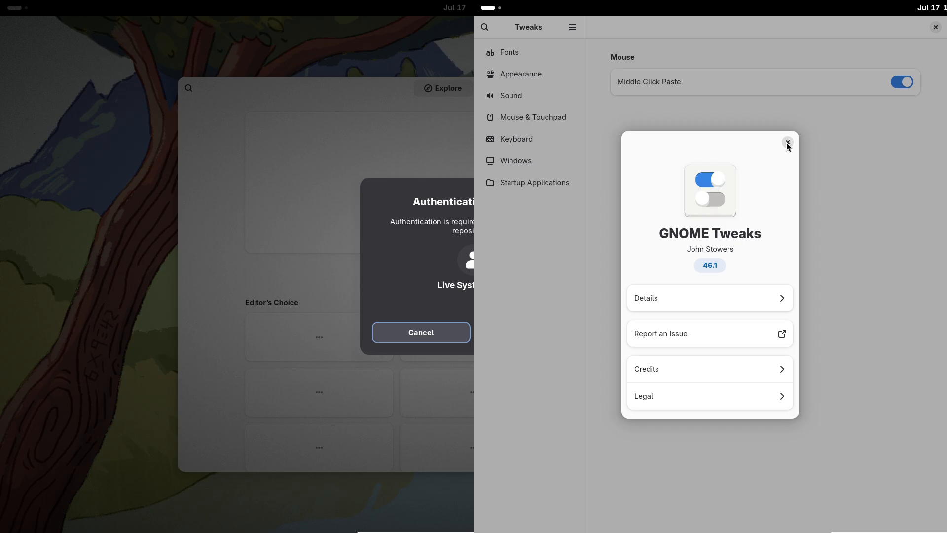
{"action": "left_click", "coordinate": [788, 145]}
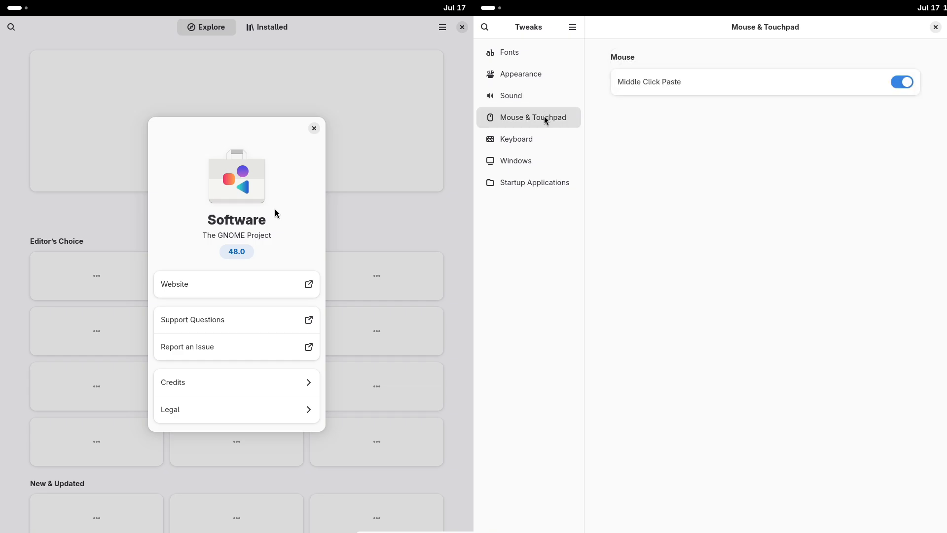
- Enable the maximize title-bar button in Tweaks and view Software's configured repositories
{"action": "left_click", "coordinate": [314, 128]}
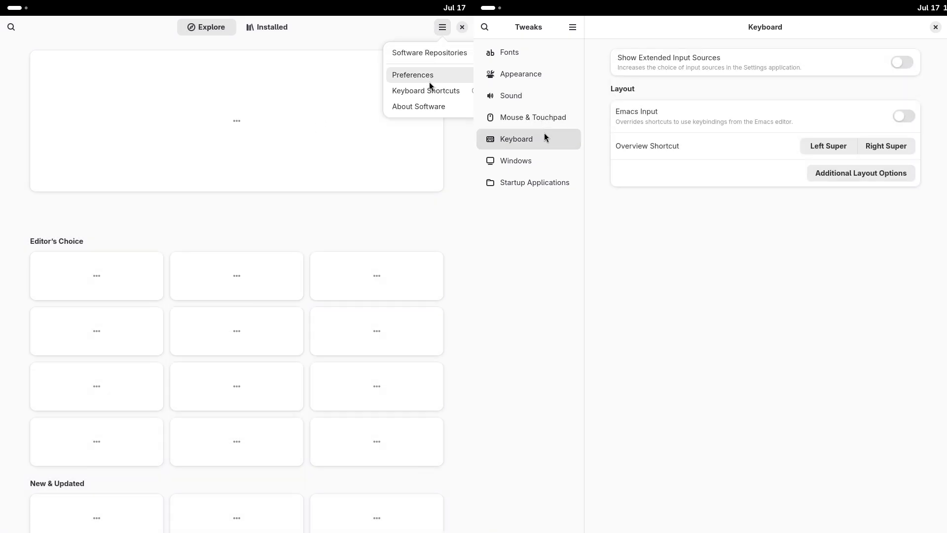
{"action": "left_click", "coordinate": [412, 75]}
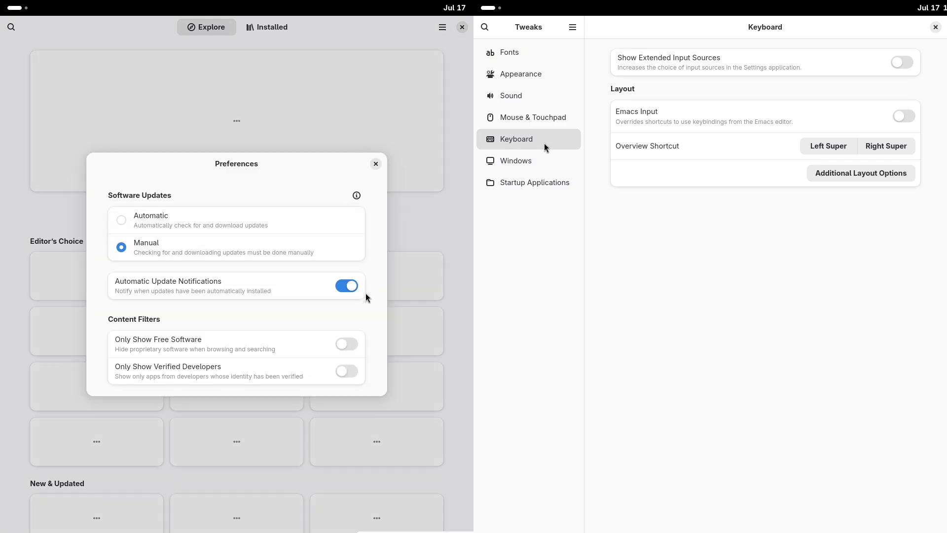
{"action": "left_click", "coordinate": [516, 161]}
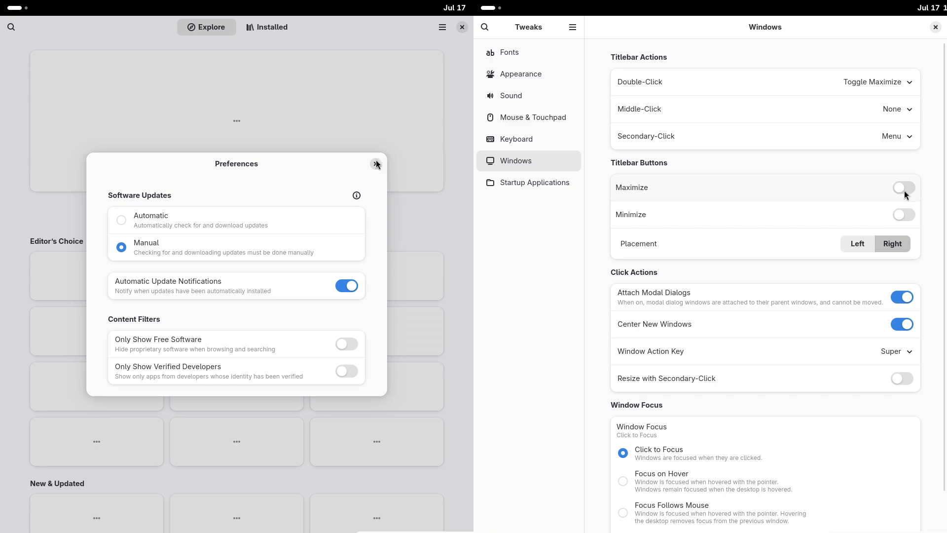
{"action": "left_click", "coordinate": [442, 27]}
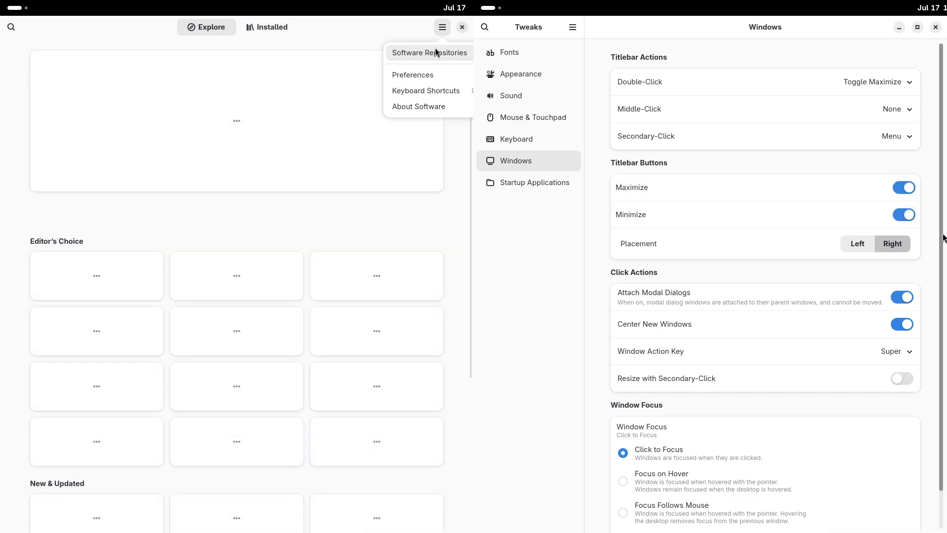
{"action": "left_click", "coordinate": [429, 53]}
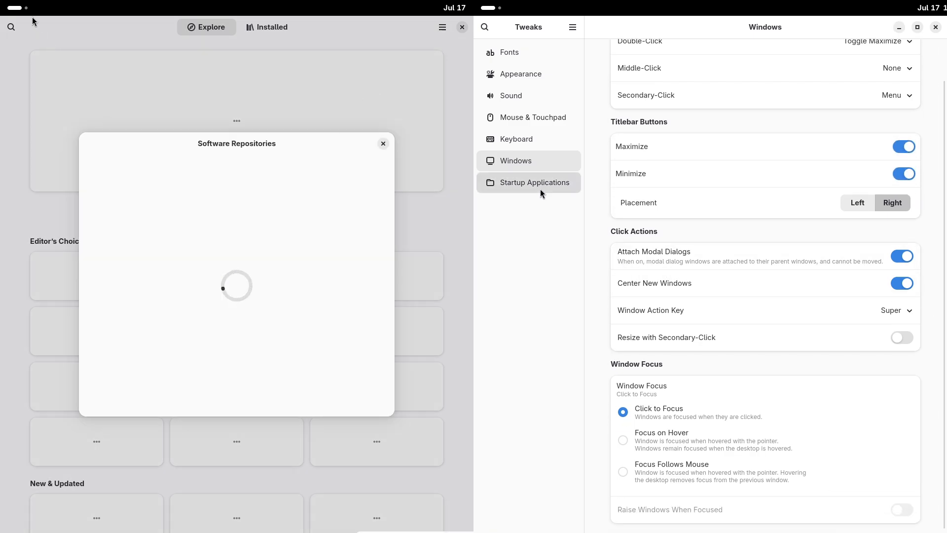
- Begin adding an entry in Tweaks' Startup Applications list
{"action": "left_click", "coordinate": [533, 182]}
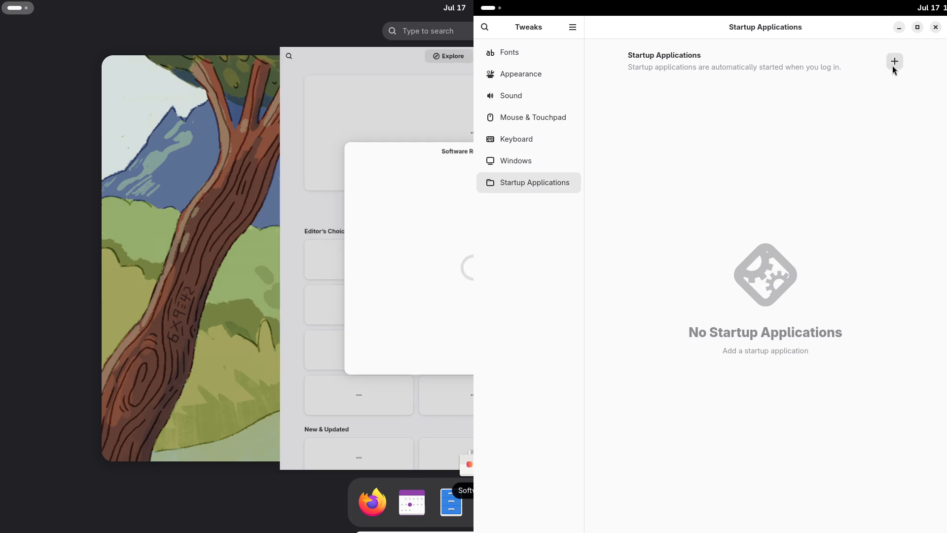
{"action": "left_click", "coordinate": [895, 61]}
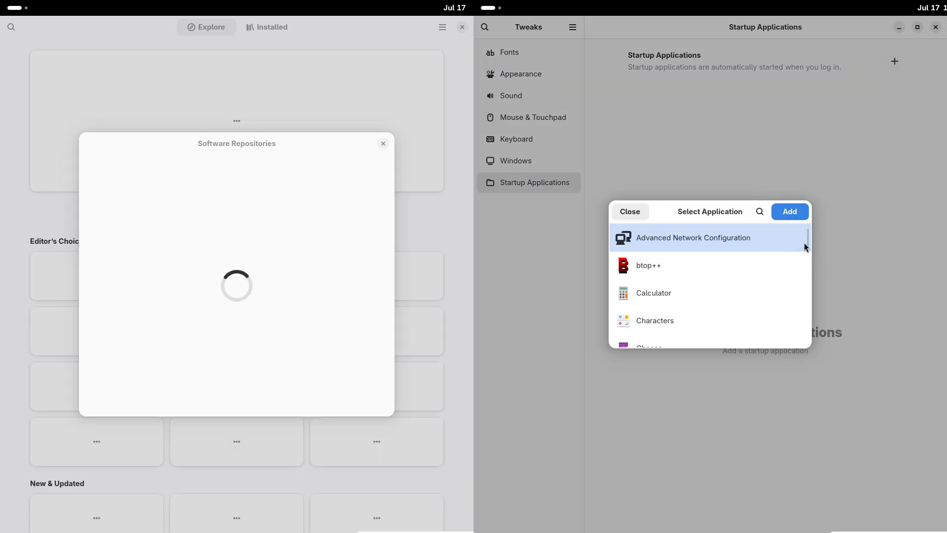
{"action": "scroll", "scroll_direction": "down", "scroll_amount": 3}
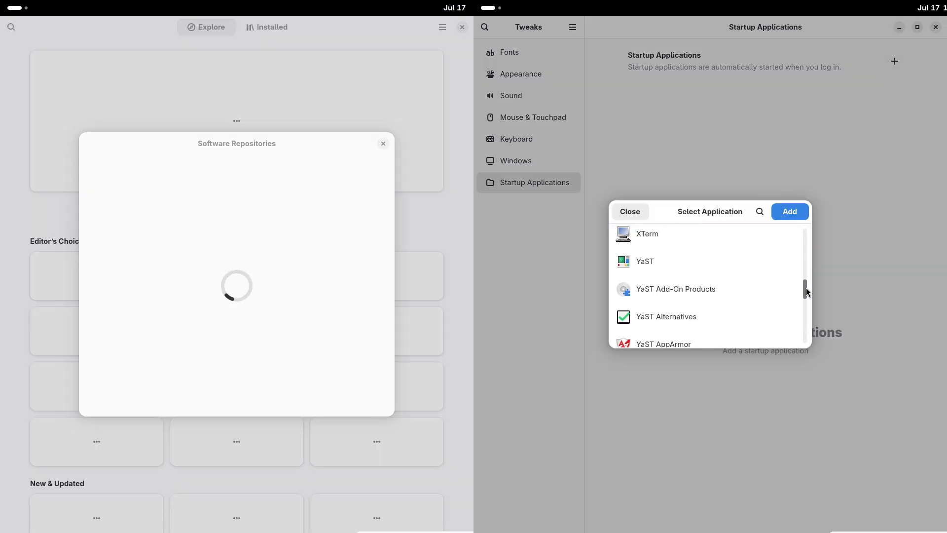
{"action": "left_click", "coordinate": [629, 212]}
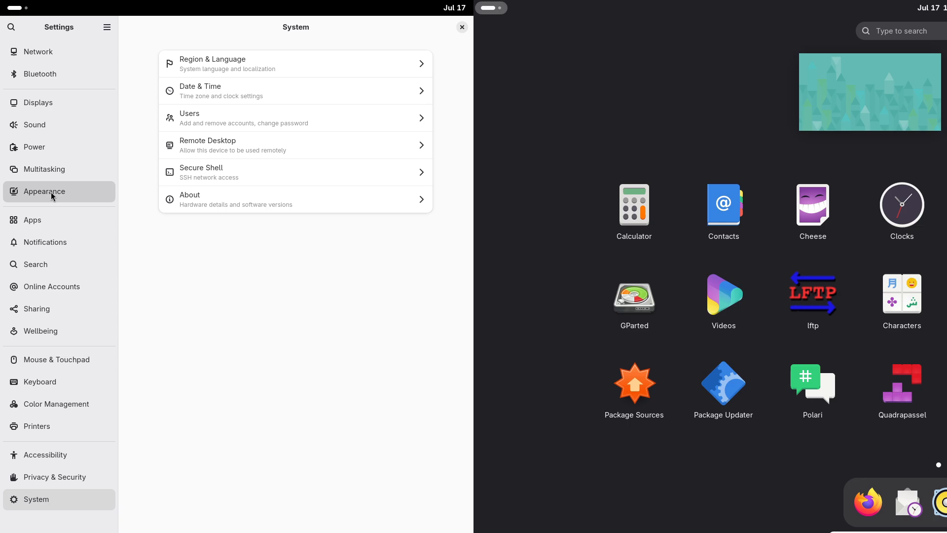
{"action": "mouse_move", "coordinate": [135, 160]}
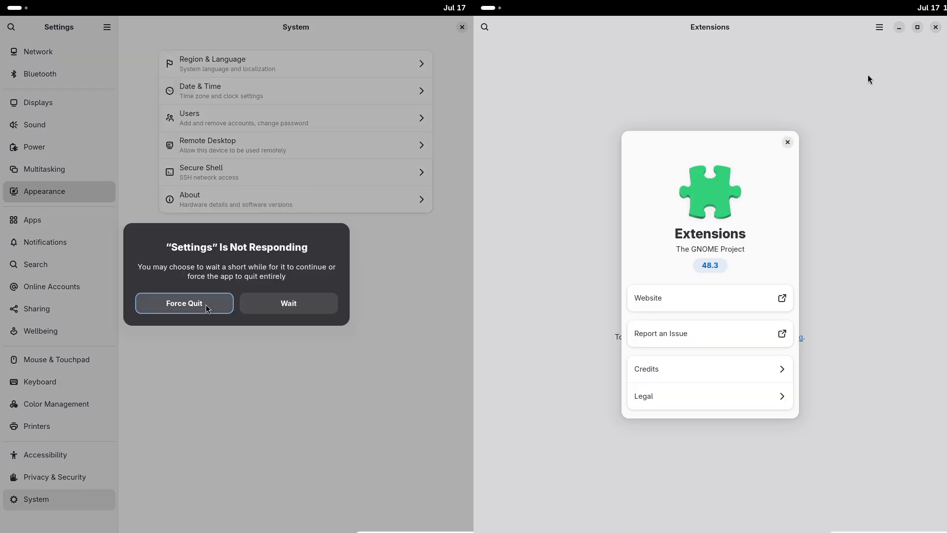
- Wait out Settings' not-responding warning and close the About Extensions dialog
{"action": "left_click", "coordinate": [183, 303]}
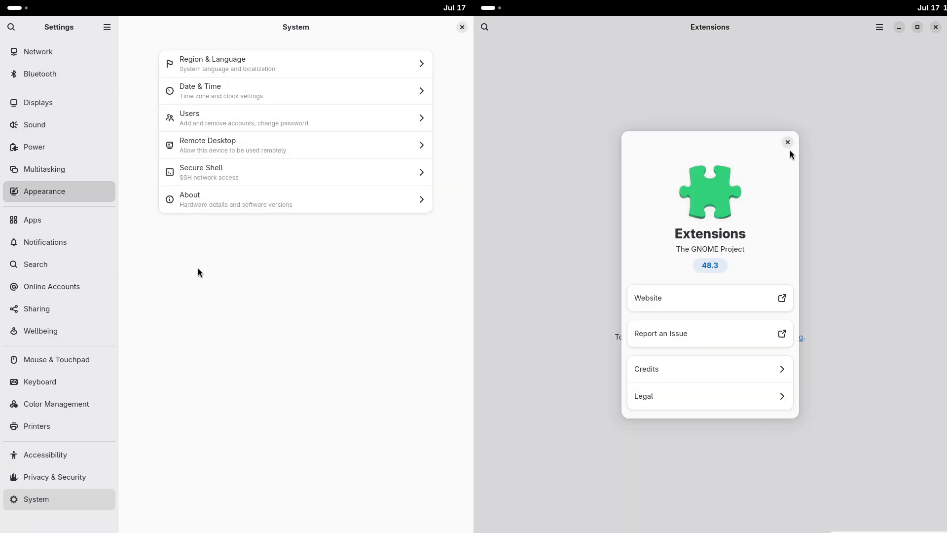
{"action": "left_click", "coordinate": [44, 191]}
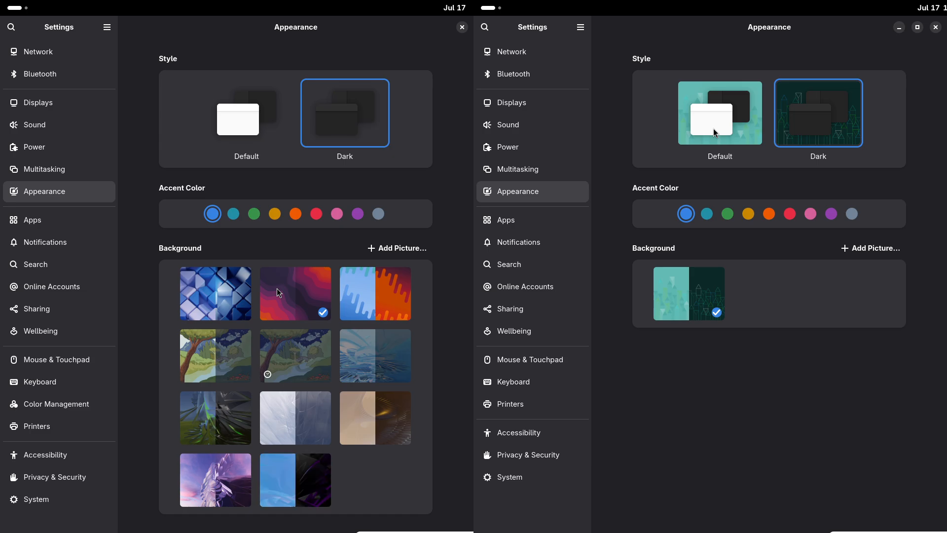
- Switch Appearance to the Default light style with a red accent colour
{"action": "left_click", "coordinate": [719, 113]}
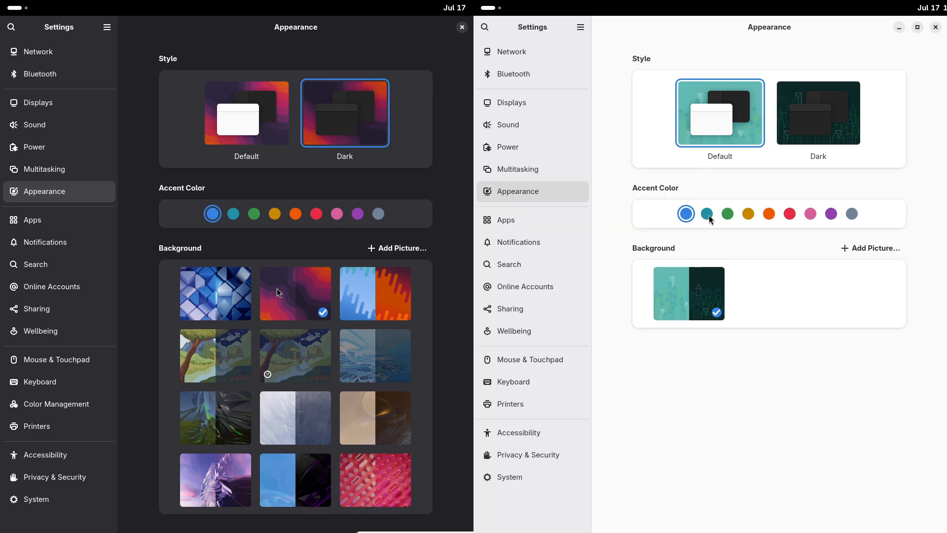
{"action": "left_click", "coordinate": [707, 213]}
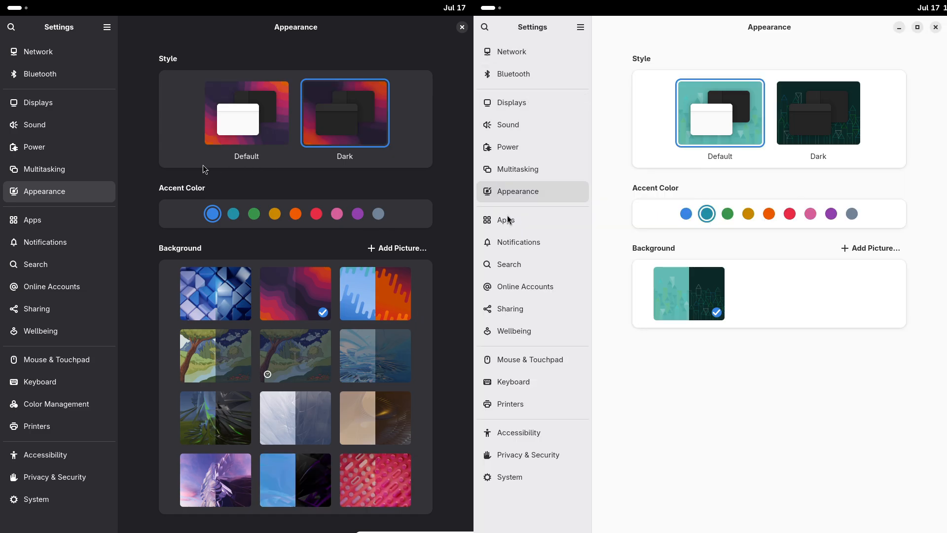
{"action": "left_click", "coordinate": [514, 331]}
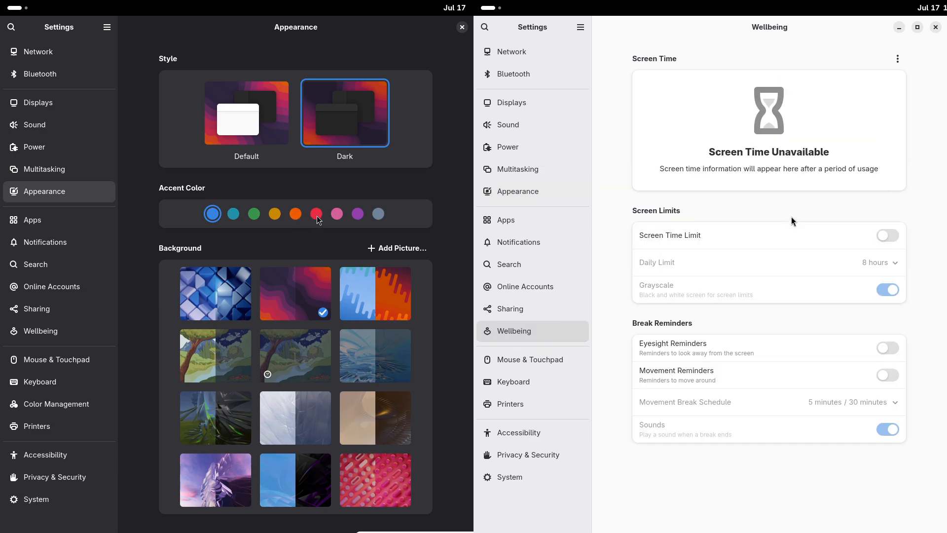
{"action": "left_click", "coordinate": [316, 213]}
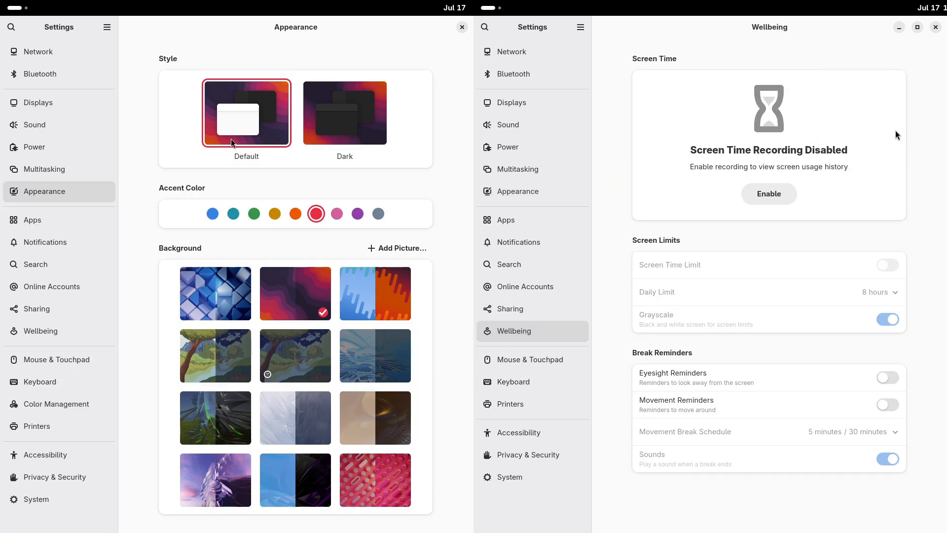
{"action": "mouse_move", "coordinate": [58, 331]}
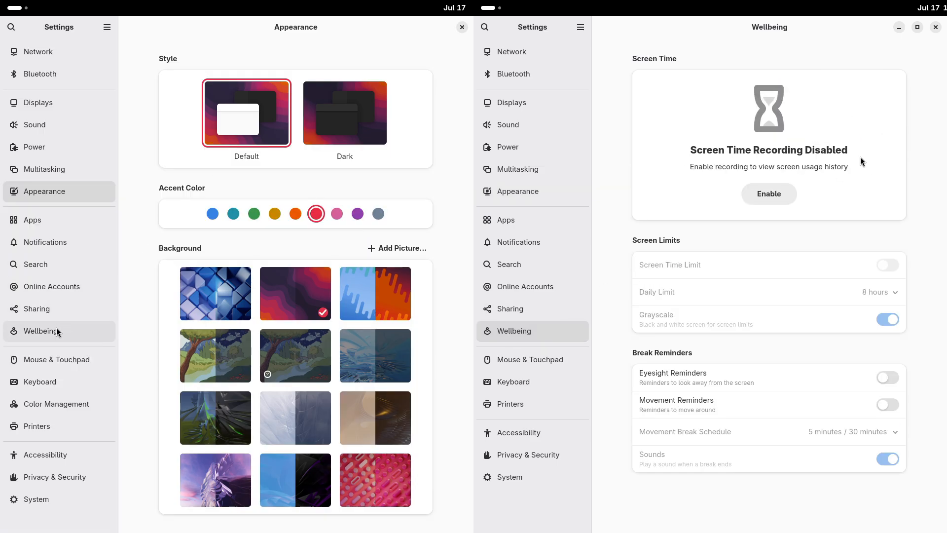
- Look over the Wellbeing, Privacy & Security and System settings pages
{"action": "left_click", "coordinate": [530, 455]}
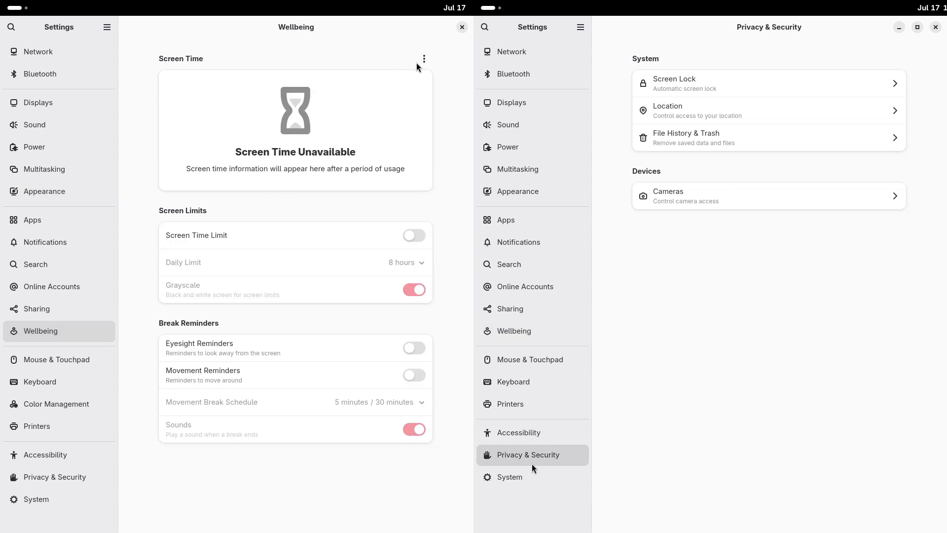
{"action": "left_click", "coordinate": [511, 477]}
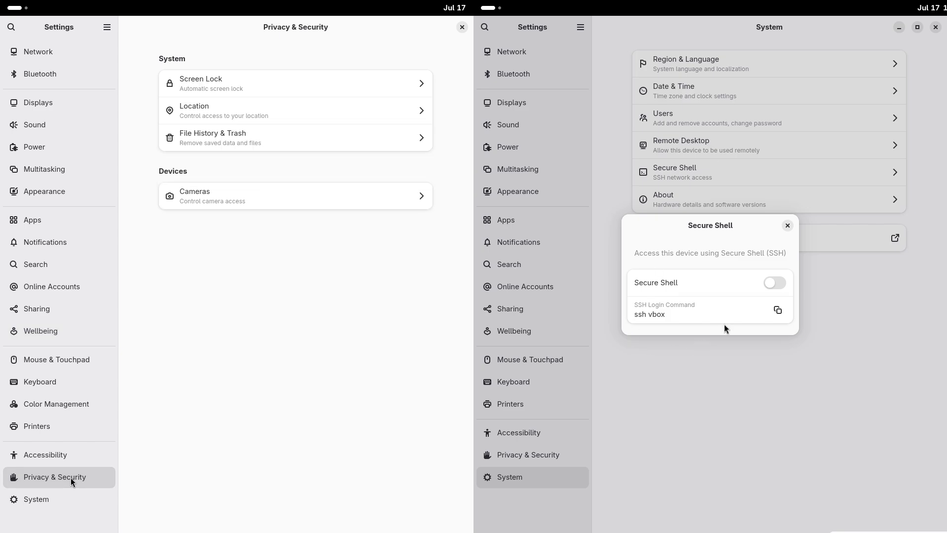
{"action": "left_click", "coordinate": [788, 226]}
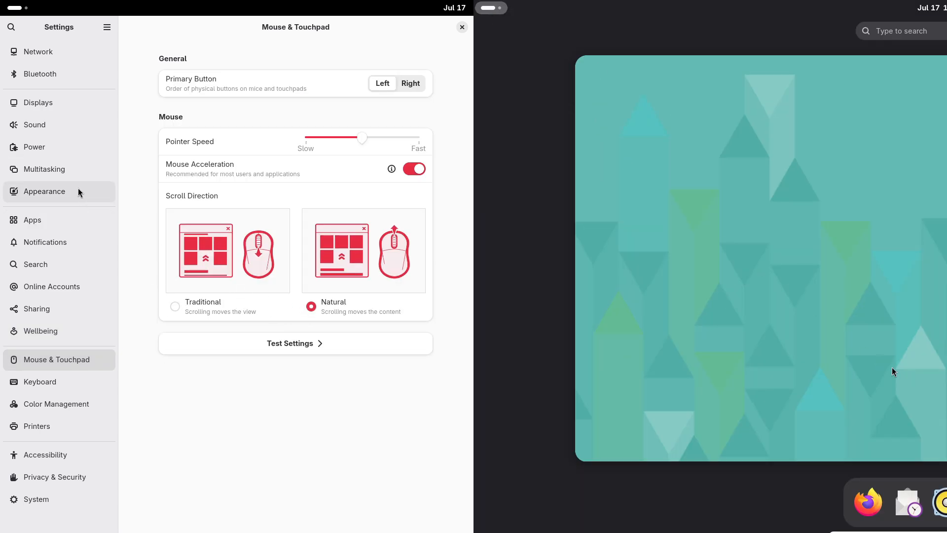
- Enable Show Battery Percentage under Power > General, run sestatus, and close Settings
{"action": "left_click", "coordinate": [34, 147]}
{"action": "type", "text": "s"}
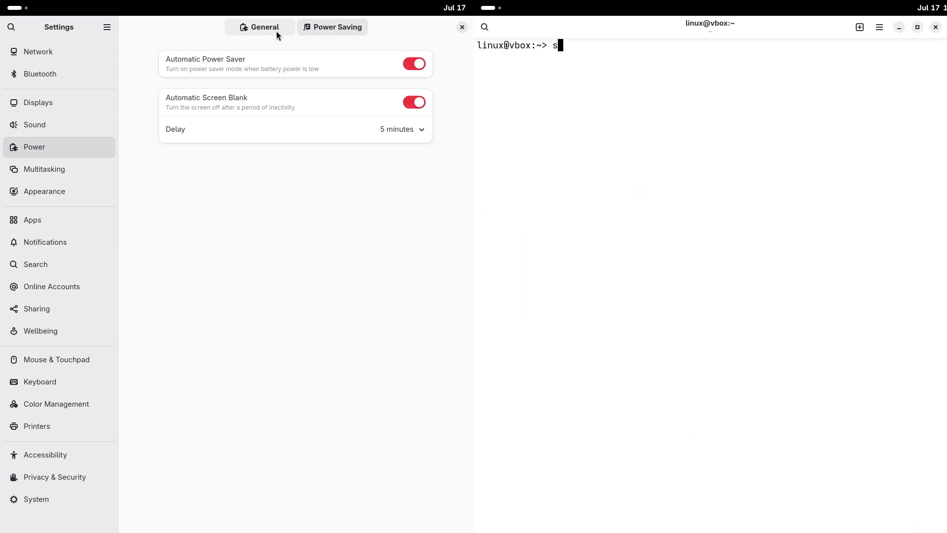
{"action": "left_click", "coordinate": [261, 26]}
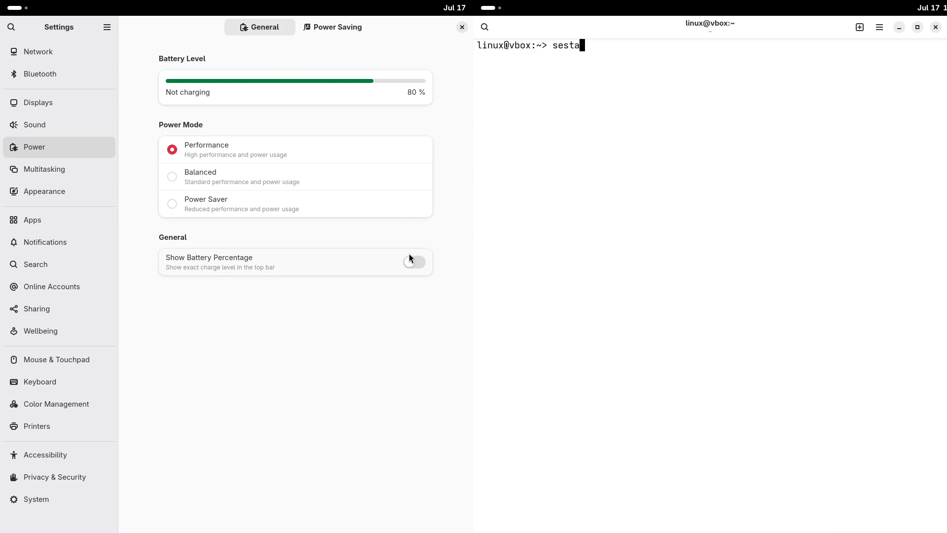
{"action": "key", "text": "Return"}
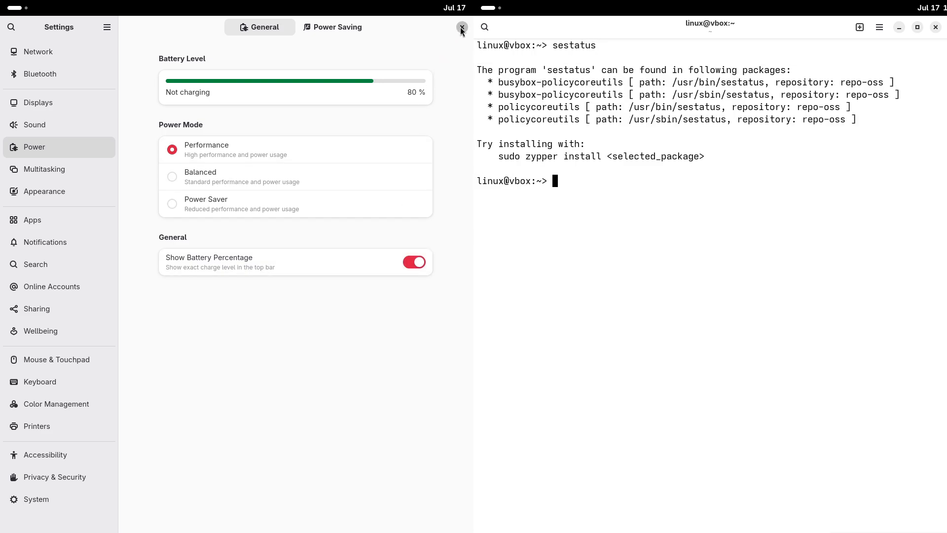
{"action": "left_click", "coordinate": [462, 29]}
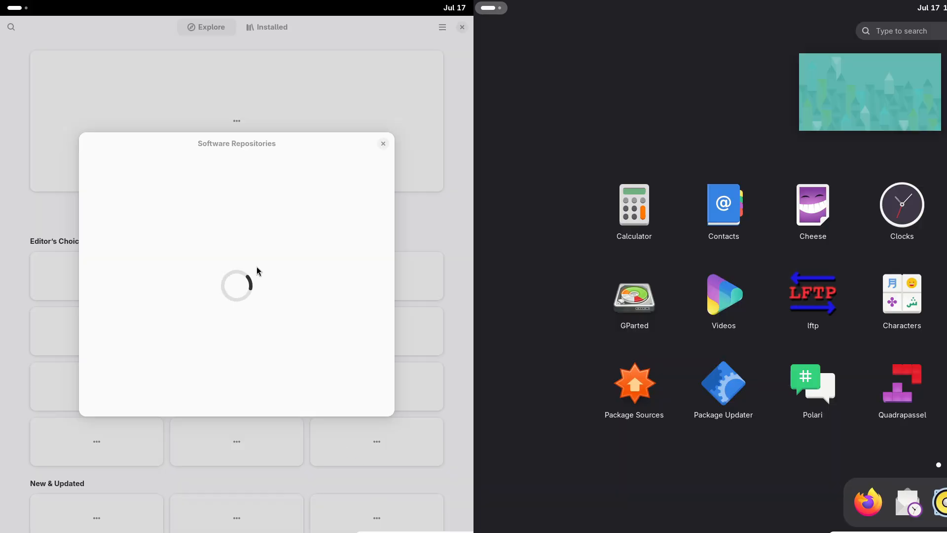
- Scroll the GNOME Software Explore page while the repositories list loads
{"action": "scroll", "scroll_direction": "right", "scroll_amount": 3}
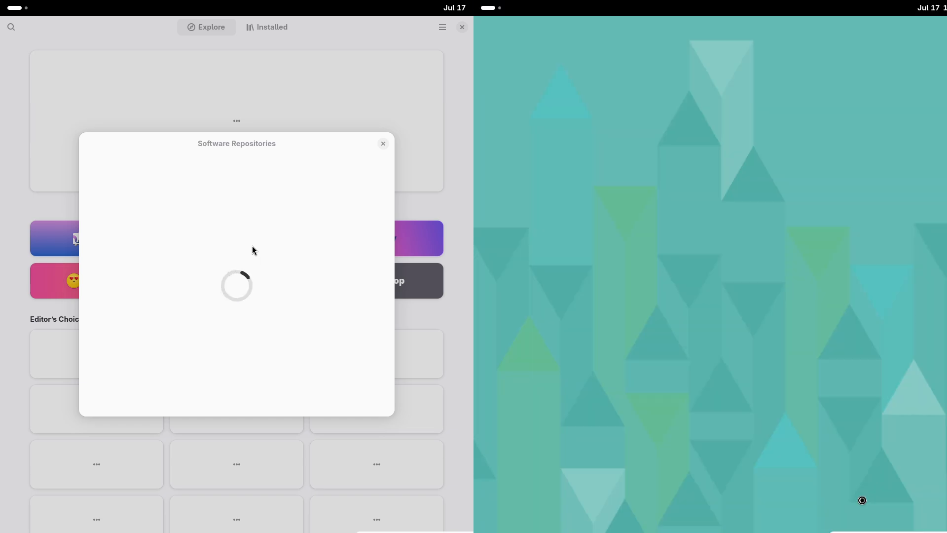
{"action": "mouse_move", "coordinate": [675, 347]}
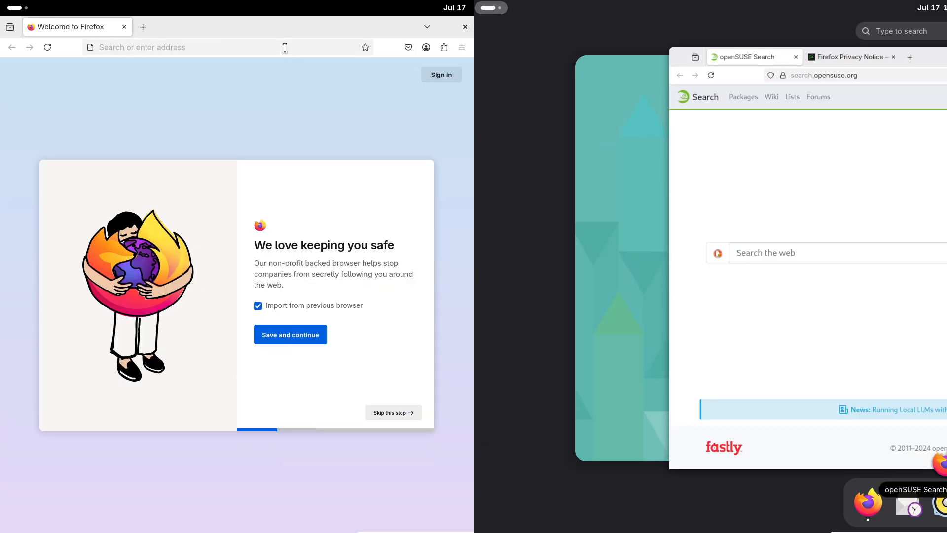
- Enter about:support and view Fedora Firefox's version details via Menu > Help
{"action": "type", "text": "about:support"}
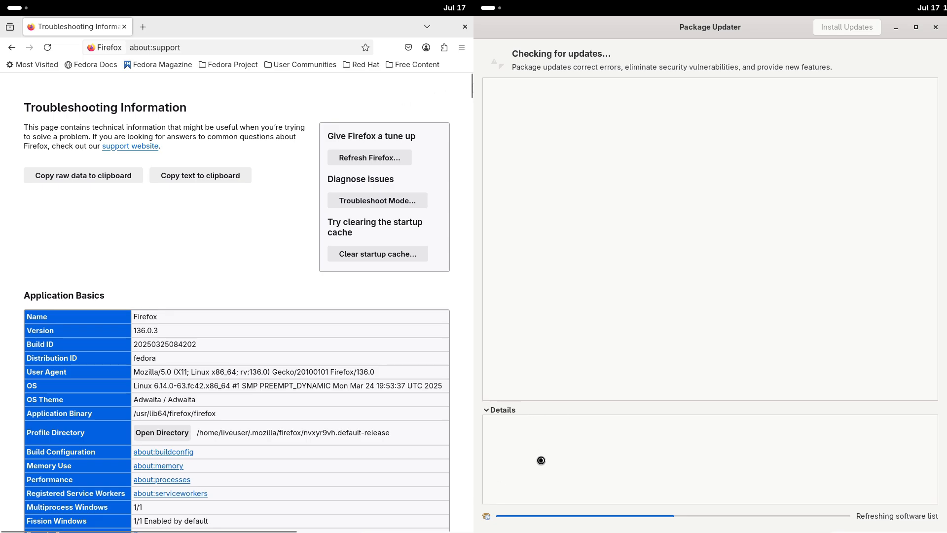
{"action": "left_click", "coordinate": [461, 47]}
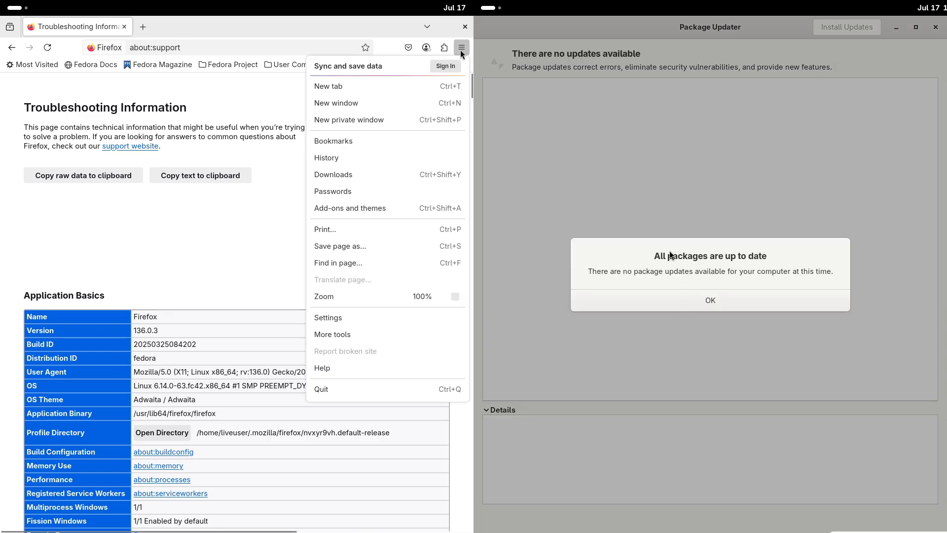
{"action": "left_click", "coordinate": [322, 368]}
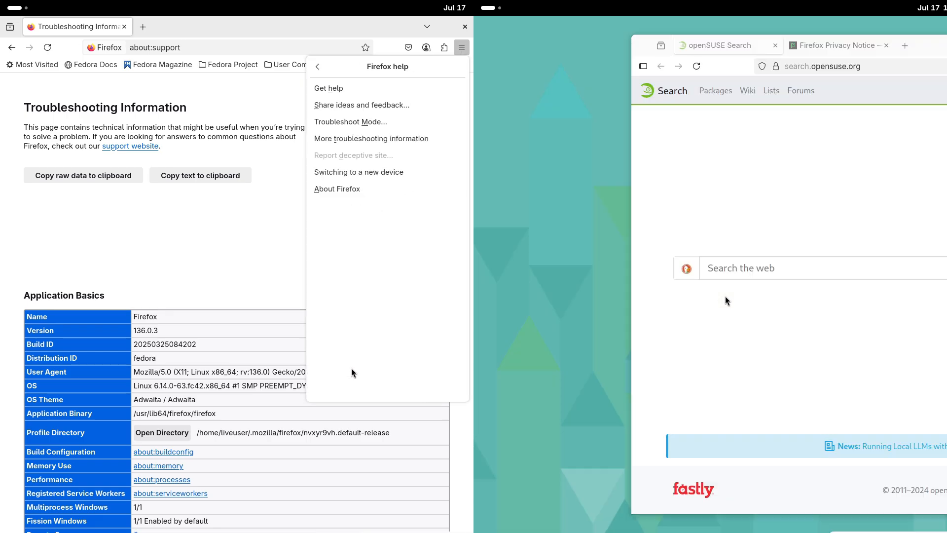
{"action": "left_click", "coordinate": [337, 188]}
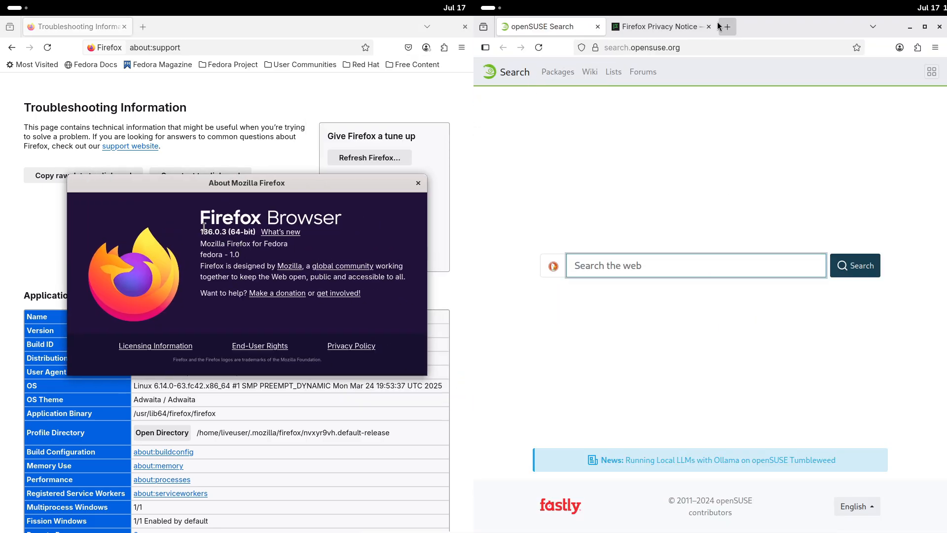
- Close the Privacy Notice tab and view, then close, openSUSE Firefox's About details
{"action": "left_click", "coordinate": [935, 48]}
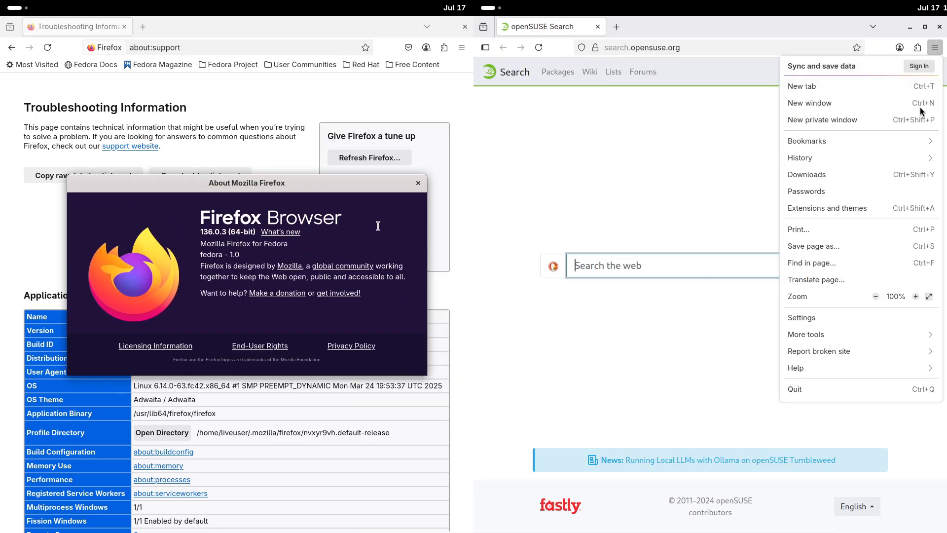
{"action": "left_click", "coordinate": [796, 368]}
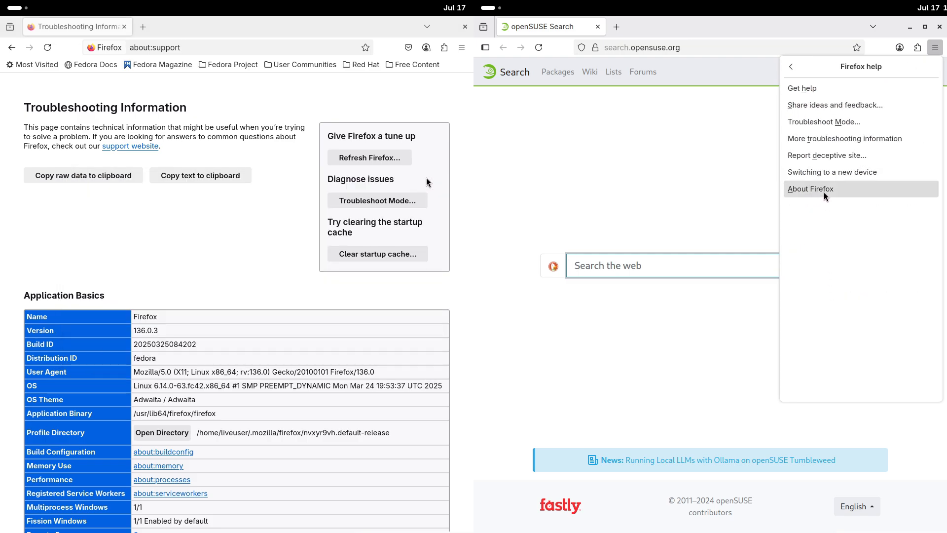
{"action": "left_click", "coordinate": [811, 188]}
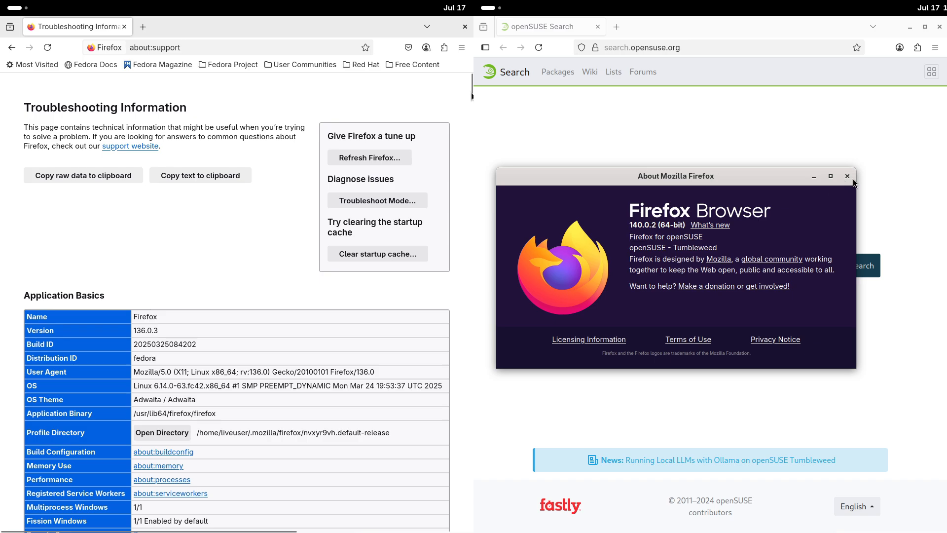
{"action": "left_click", "coordinate": [847, 175]}
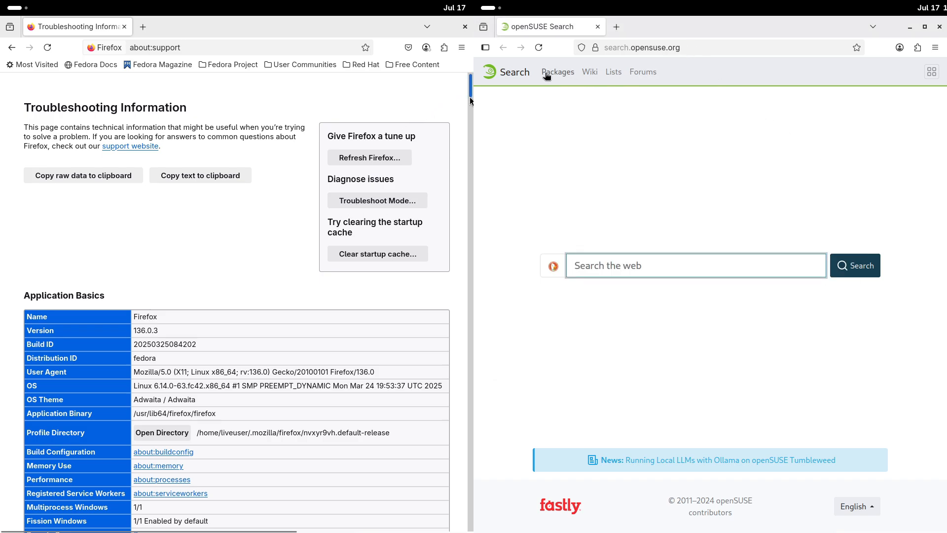
- Visit software.opensuse.org, then start entering the about:support address
{"action": "scroll", "scroll_direction": "down", "scroll_amount": 3}
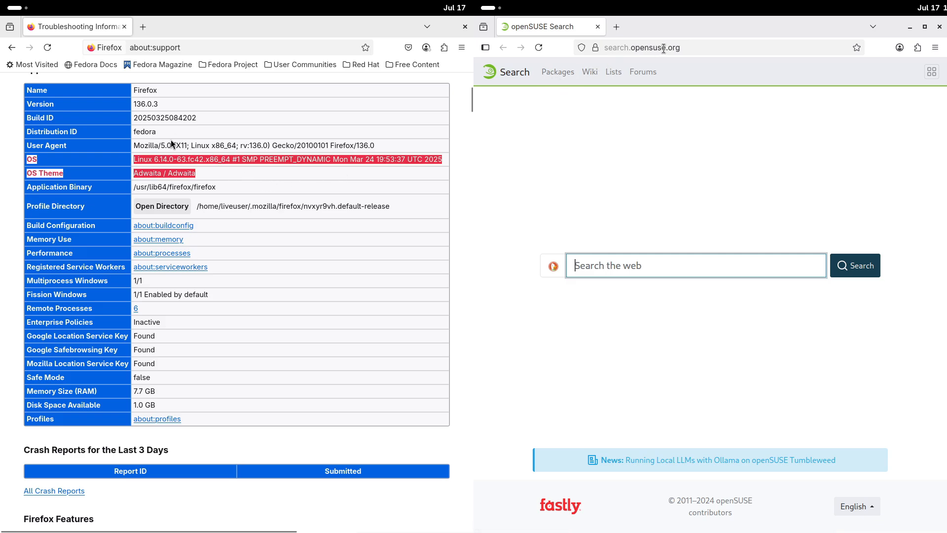
{"action": "left_click", "coordinate": [640, 47]}
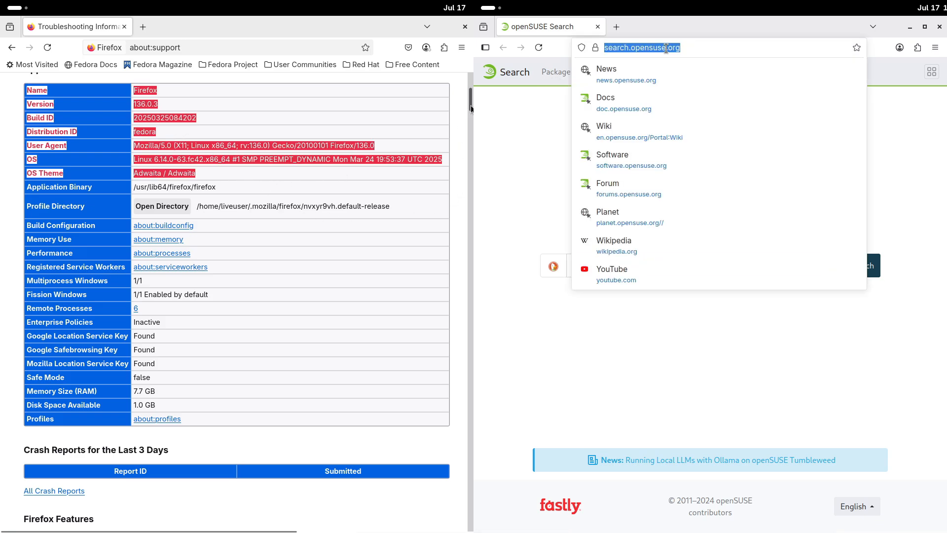
{"action": "scroll", "scroll_direction": "down", "scroll_amount": 3}
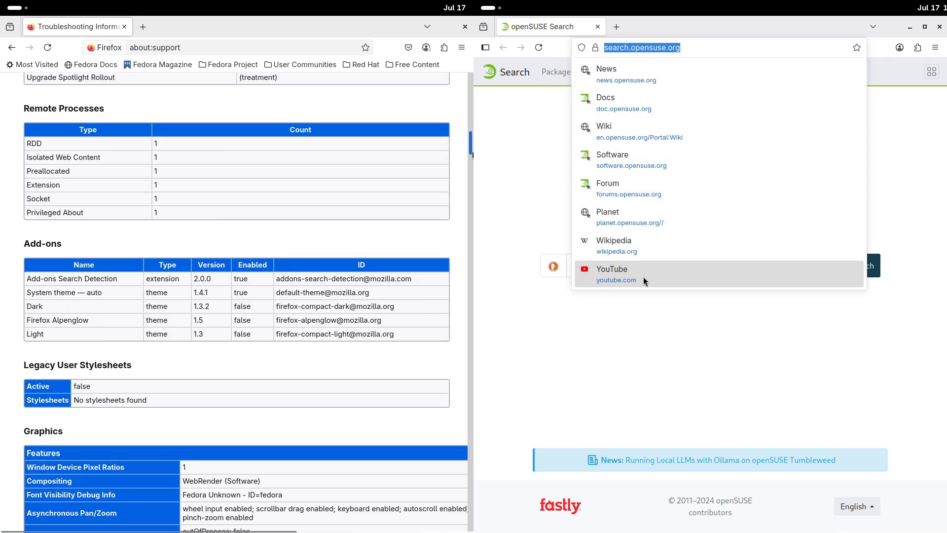
{"action": "left_click", "coordinate": [631, 160]}
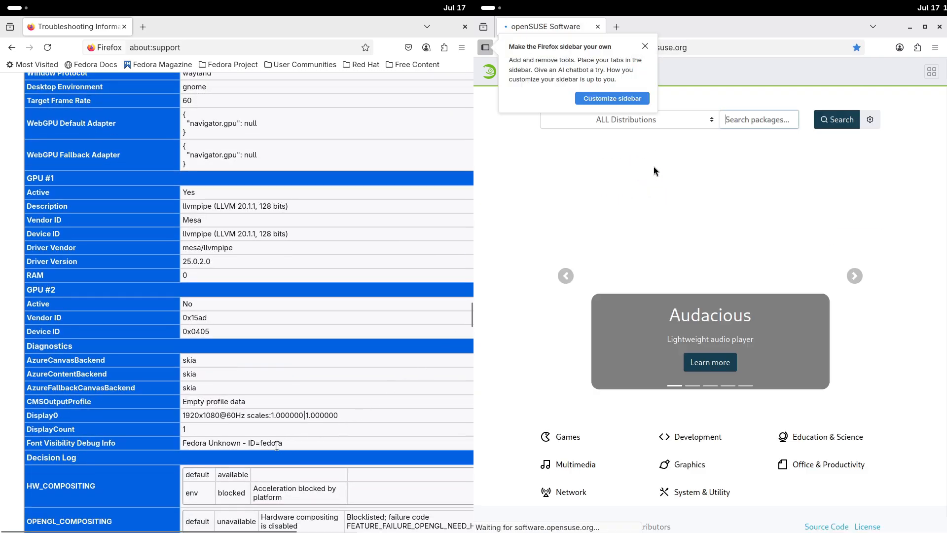
{"action": "left_click", "coordinate": [644, 46]}
{"action": "type", "text": "a"}
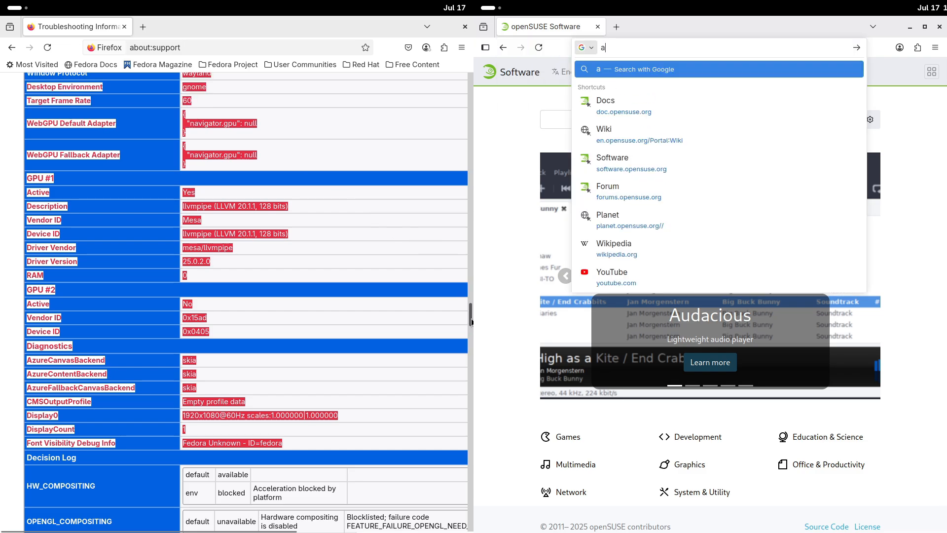
{"action": "type", "text": "bout:support"}
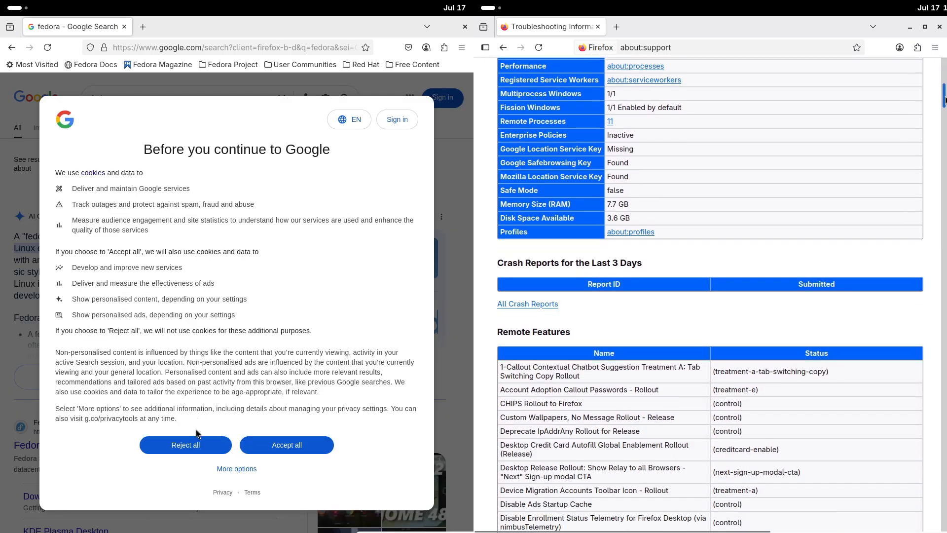
- Decline Google's optional cookies and open the Fedora Project website result
{"action": "left_click", "coordinate": [185, 445]}
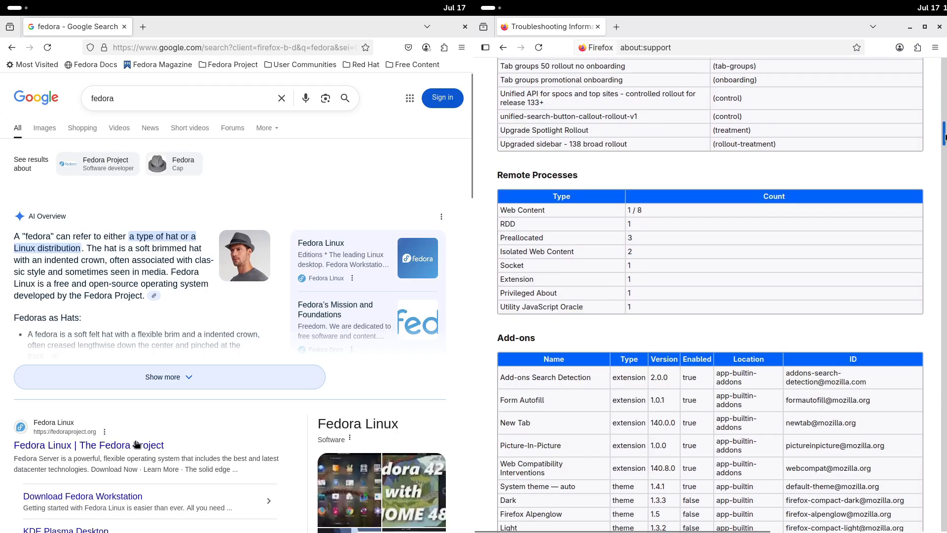
{"action": "left_click", "coordinate": [74, 445]}
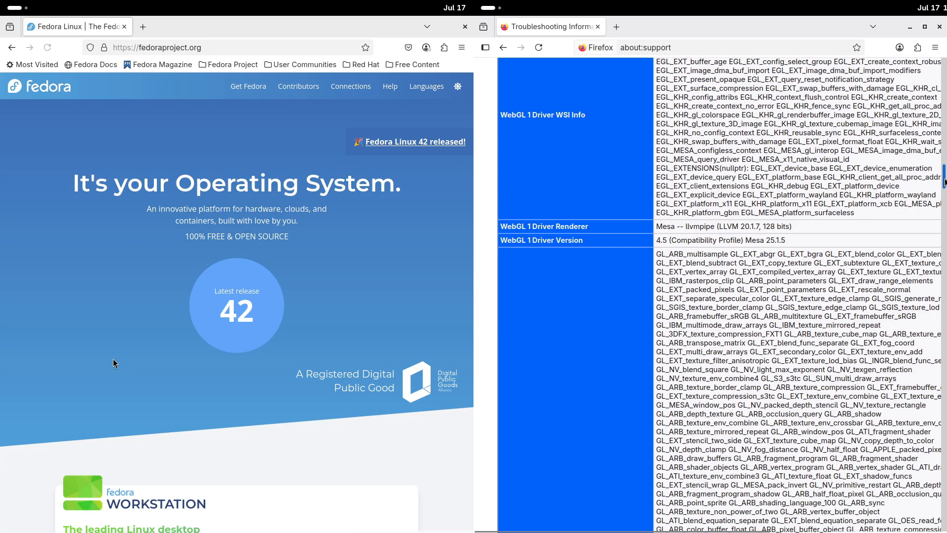
{"action": "scroll", "scroll_direction": "down", "scroll_amount": 3}
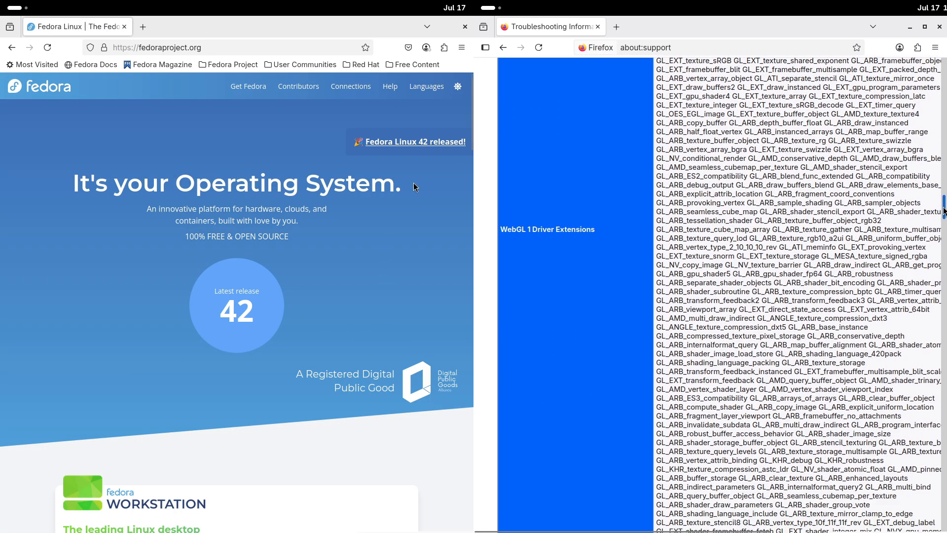
{"action": "scroll", "scroll_direction": "down", "scroll_amount": 3}
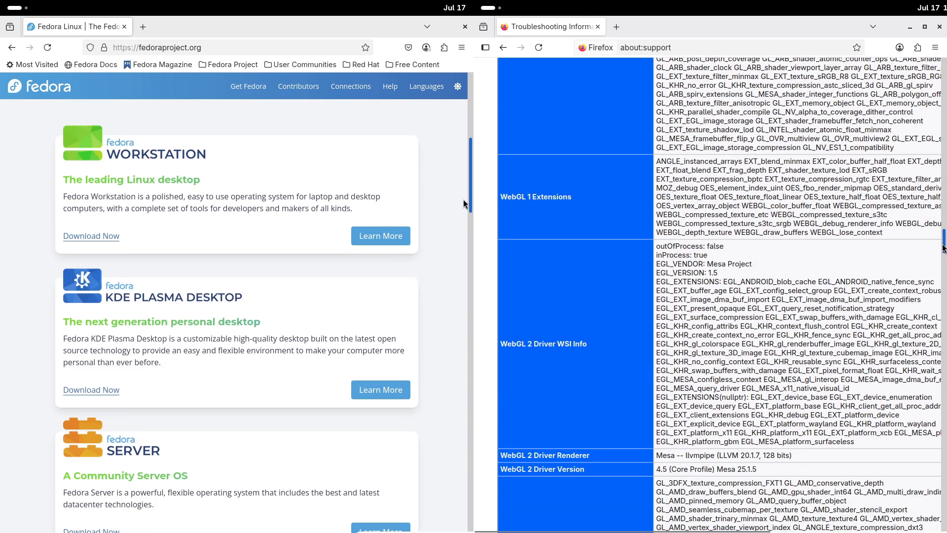
{"action": "scroll", "scroll_direction": "down", "scroll_amount": 3}
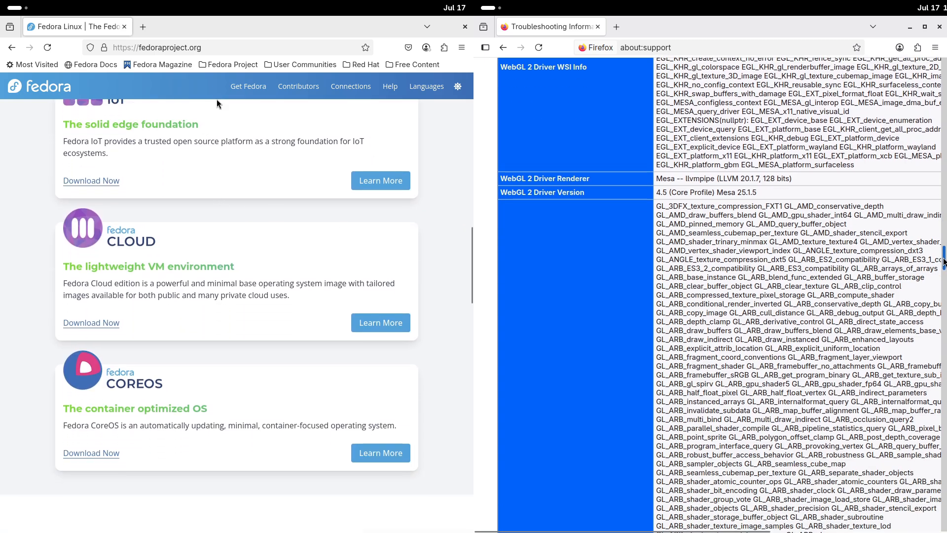
- Open the Fedora Workstation edition page and enter opensuse.org on openSUSE
{"action": "left_click", "coordinate": [248, 86]}
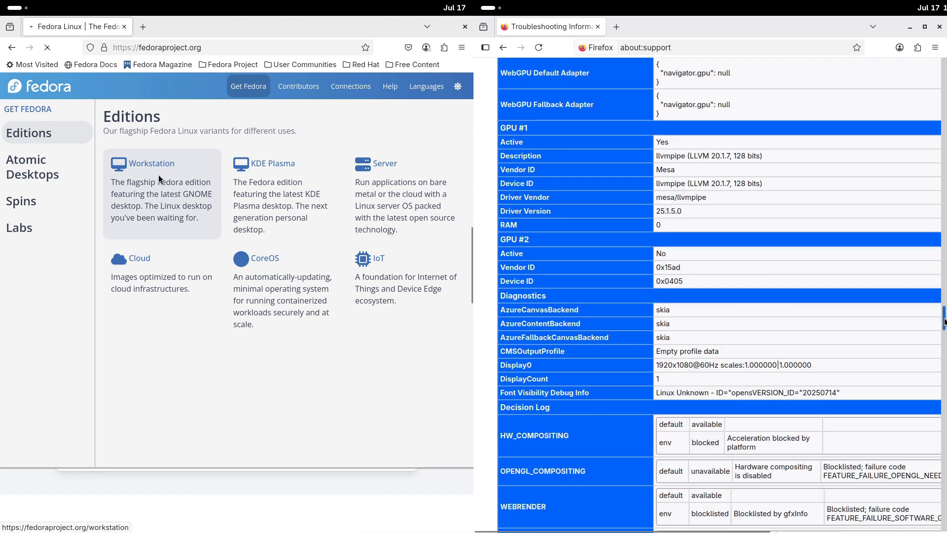
{"action": "left_click", "coordinate": [142, 163]}
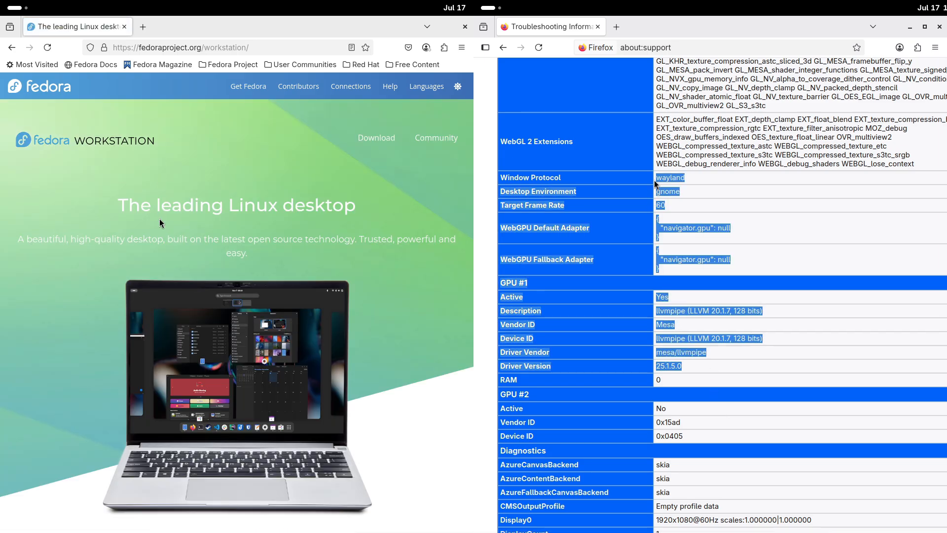
{"action": "scroll", "scroll_direction": "down", "scroll_amount": 3}
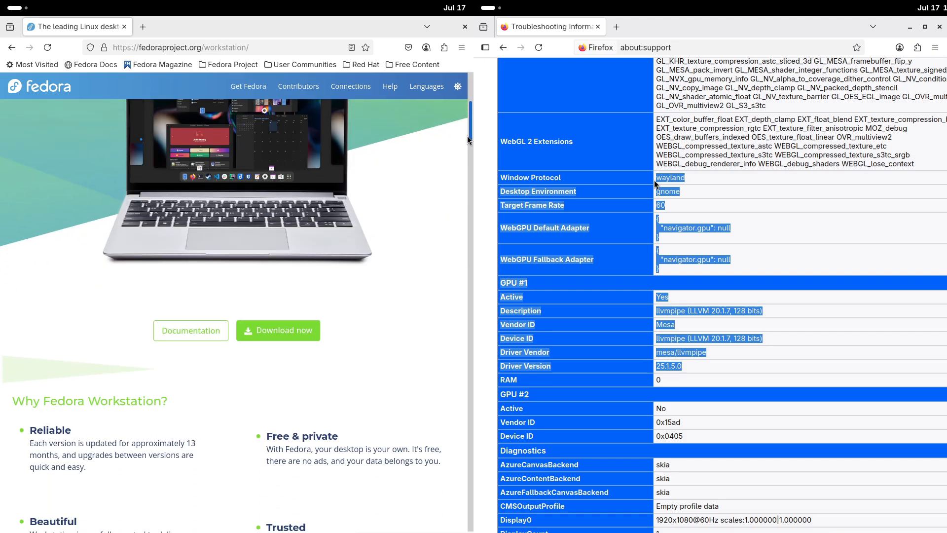
{"action": "scroll", "scroll_direction": "down", "scroll_amount": 3}
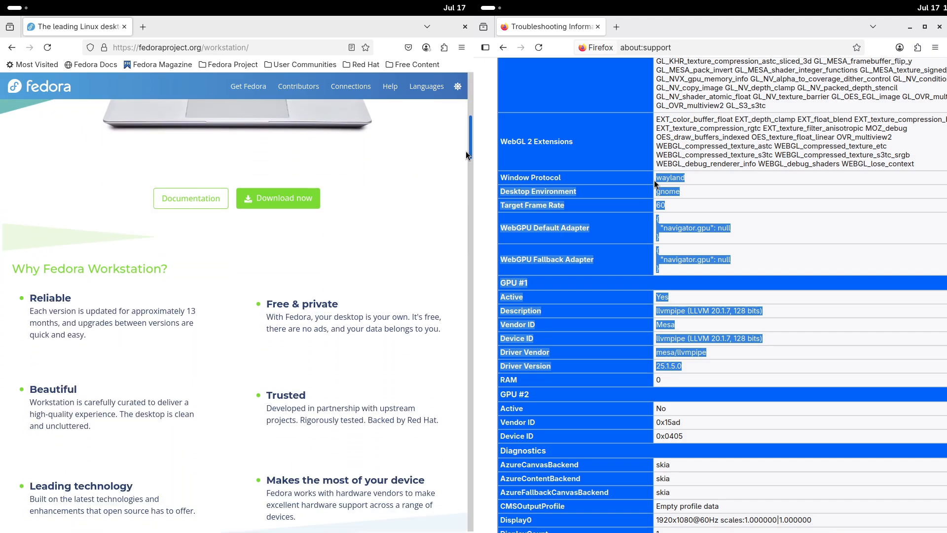
{"action": "scroll", "scroll_direction": "down", "scroll_amount": 3}
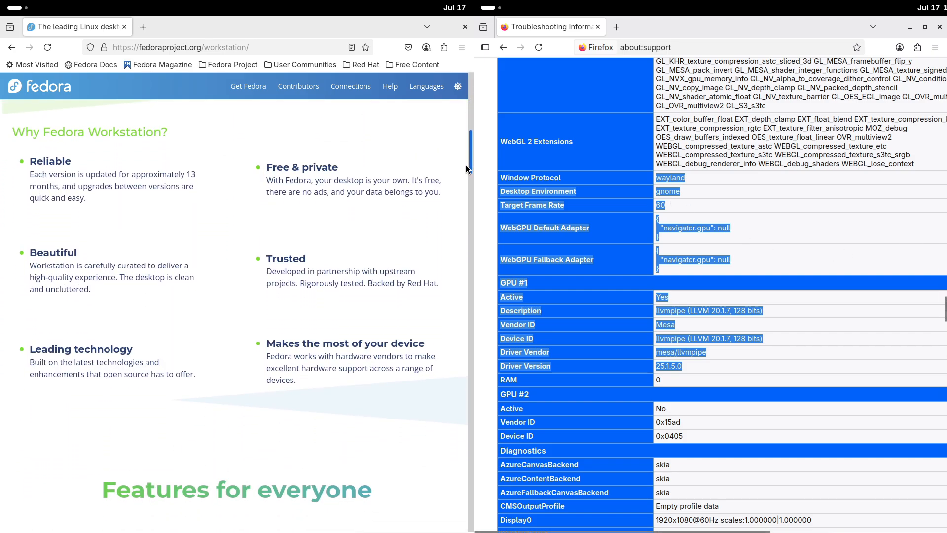
{"action": "scroll", "scroll_direction": "down", "scroll_amount": 3}
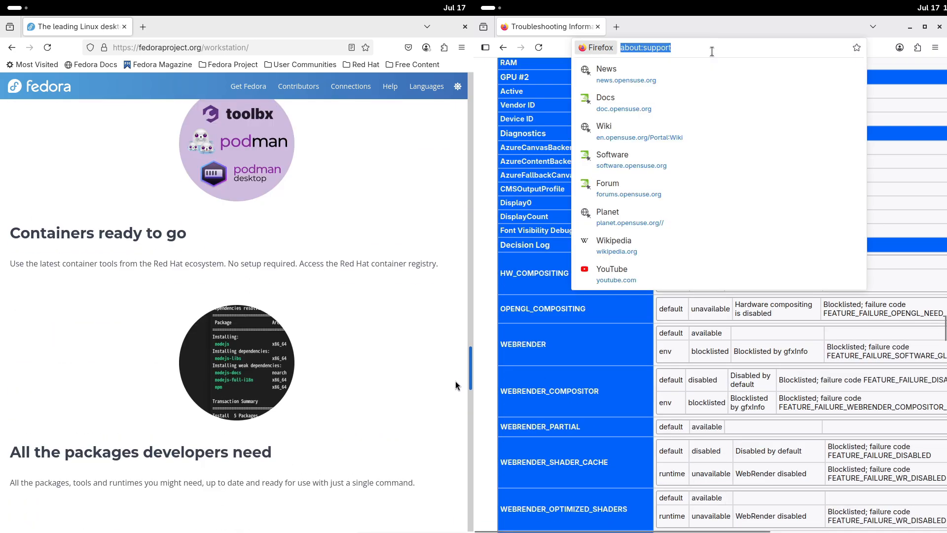
{"action": "type", "text": "opensuse.org"}
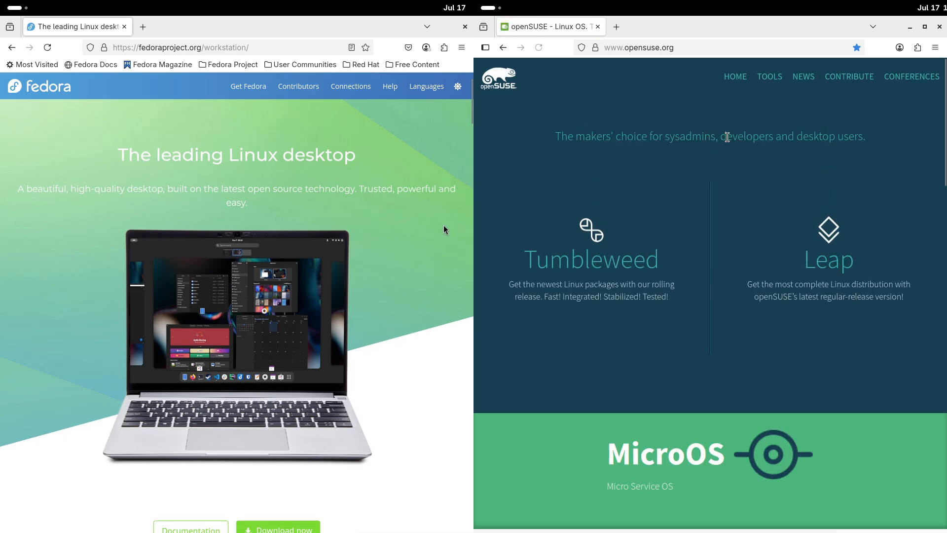
- Start the Fedora Workstation 42 Live ISO download and open openSUSE's Tumbleweed page
{"action": "scroll", "scroll_direction": "down", "scroll_amount": 3}
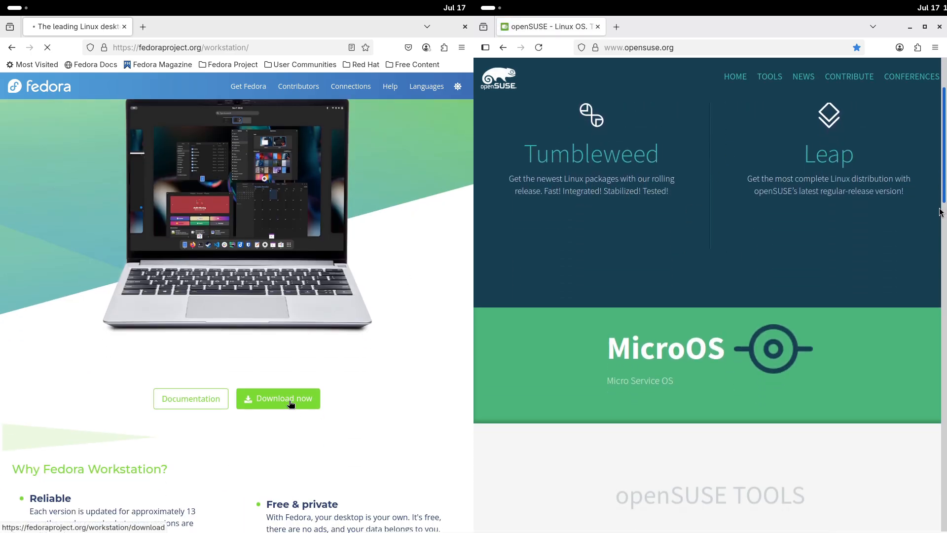
{"action": "left_click", "coordinate": [278, 398]}
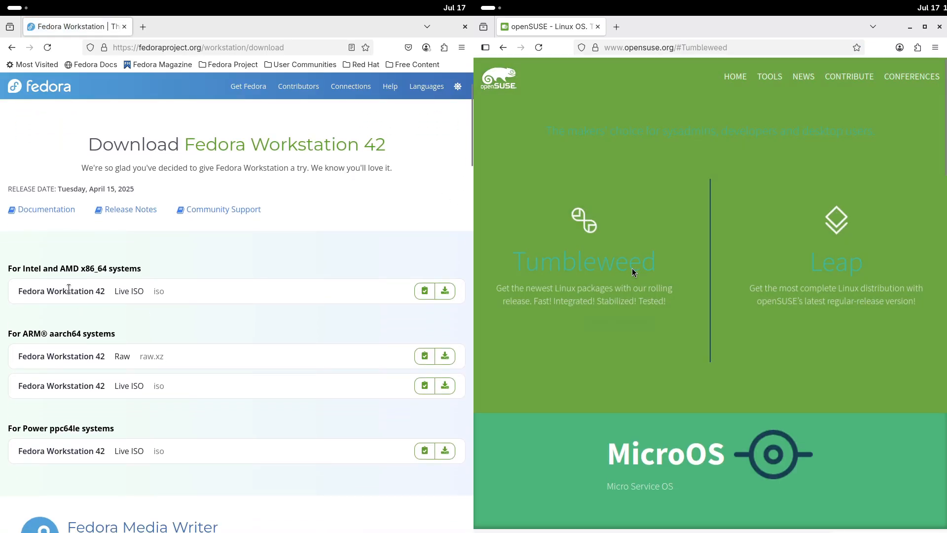
{"action": "left_click", "coordinate": [583, 261]}
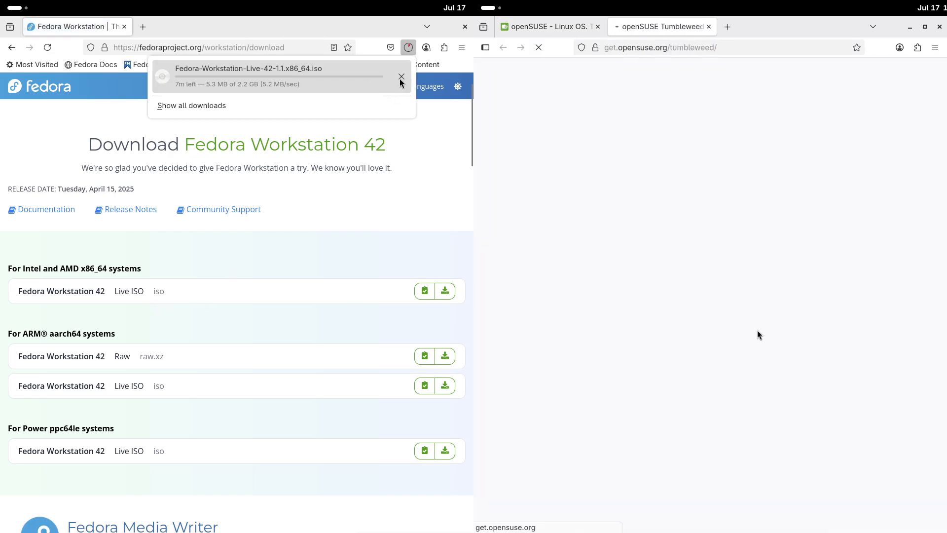
{"action": "left_click", "coordinate": [401, 77]}
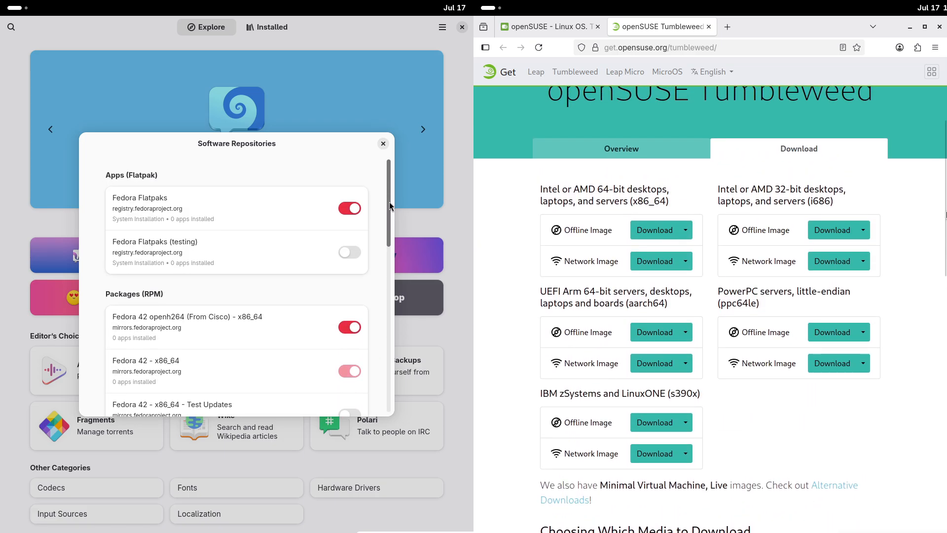
- Close the Software Repositories list and the Tumbleweed download page
{"action": "scroll", "scroll_direction": "up", "scroll_amount": 3}
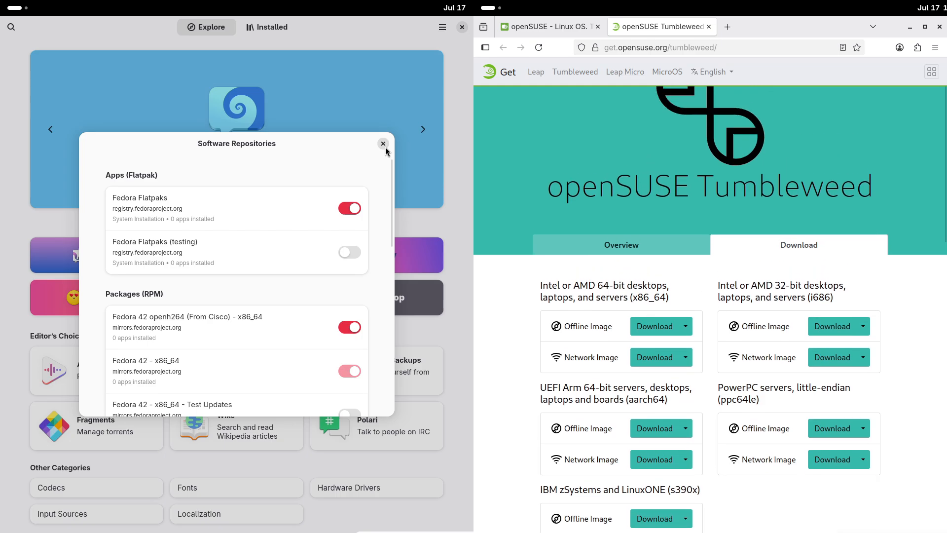
{"action": "left_click", "coordinate": [382, 143]}
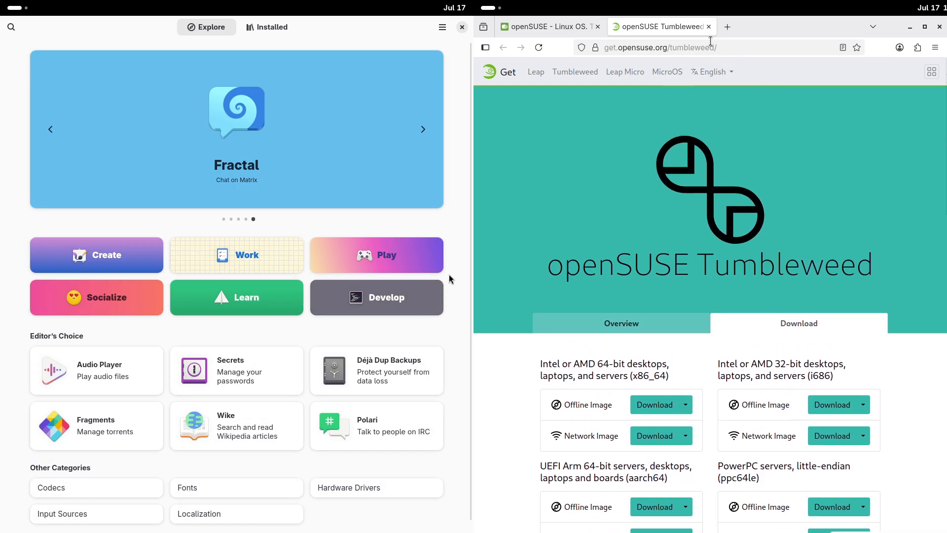
{"action": "left_click", "coordinate": [707, 27]}
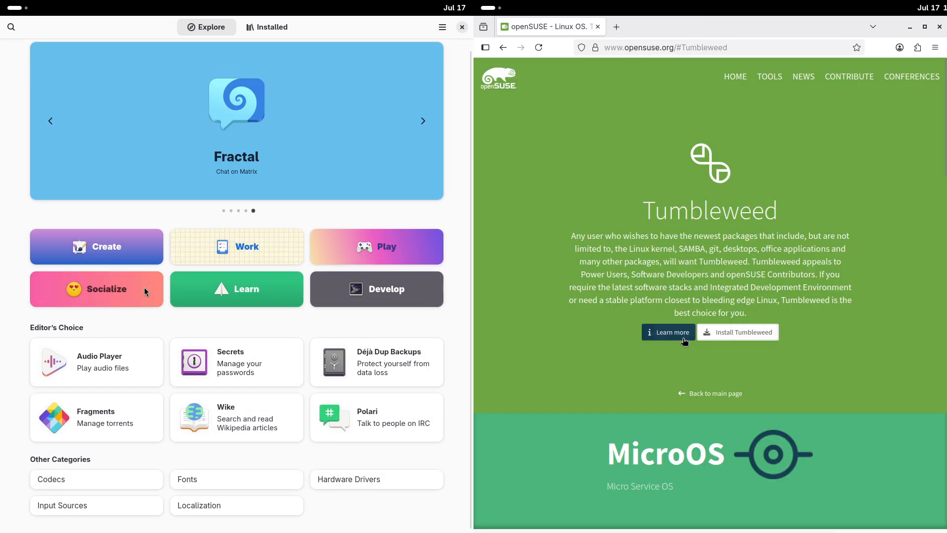
- Browse the Socialize category and open Telegram's app details
{"action": "left_click", "coordinate": [96, 289]}
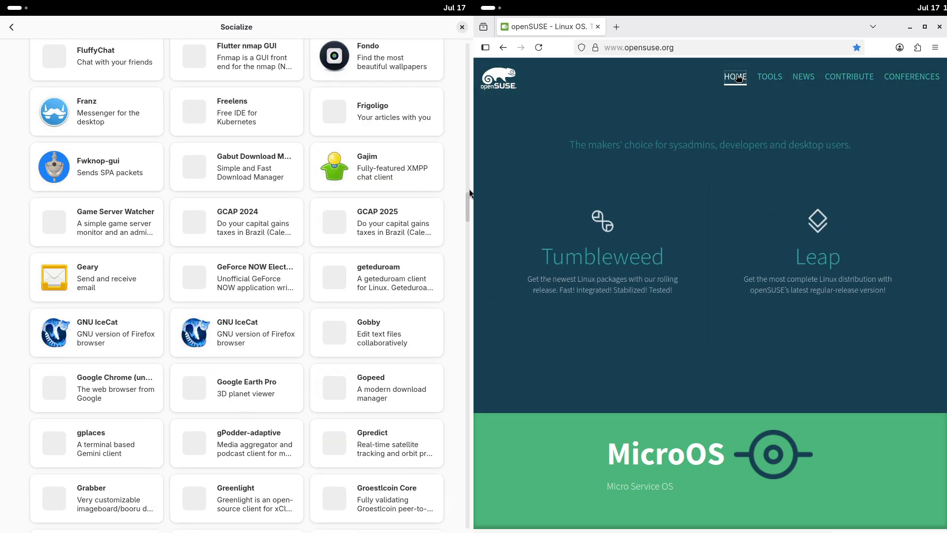
{"action": "scroll", "scroll_direction": "up", "scroll_amount": 3}
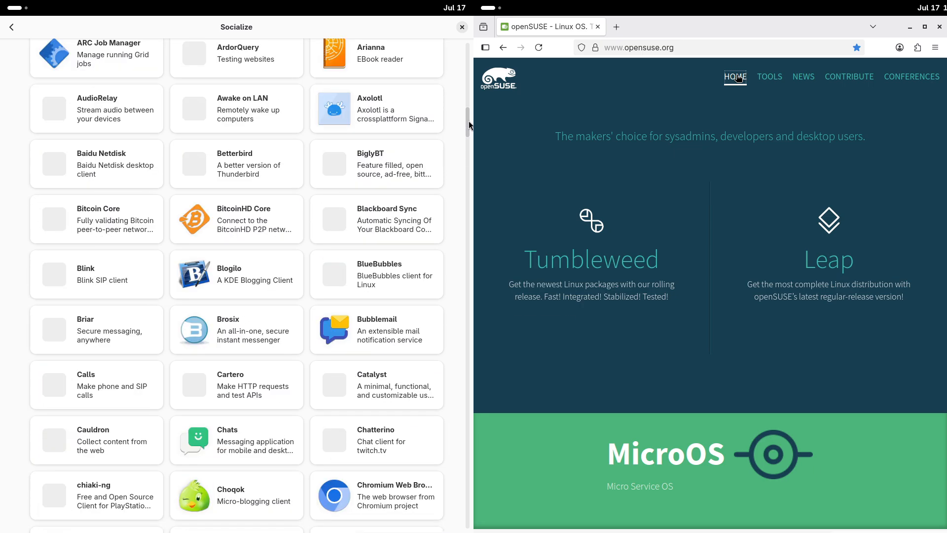
{"action": "scroll", "scroll_direction": "down", "scroll_amount": 3}
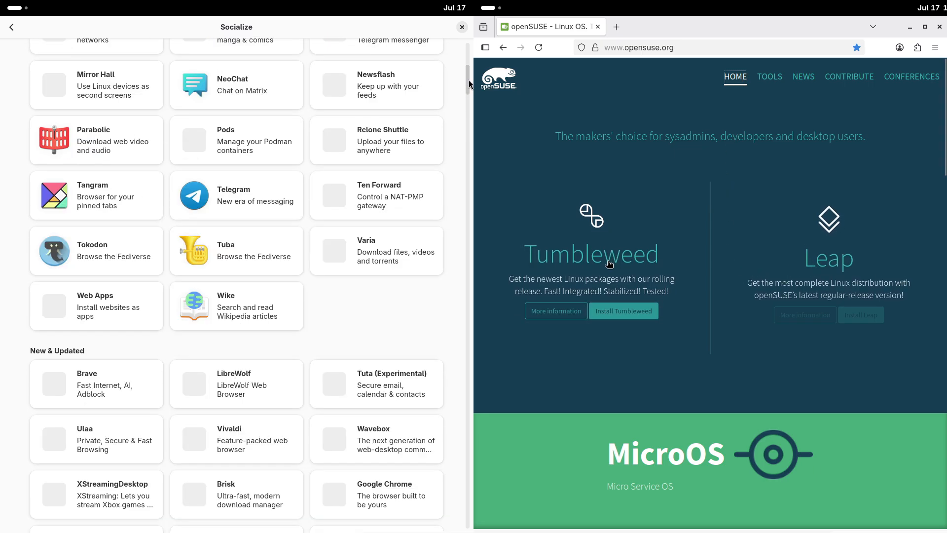
{"action": "left_click", "coordinate": [591, 254]}
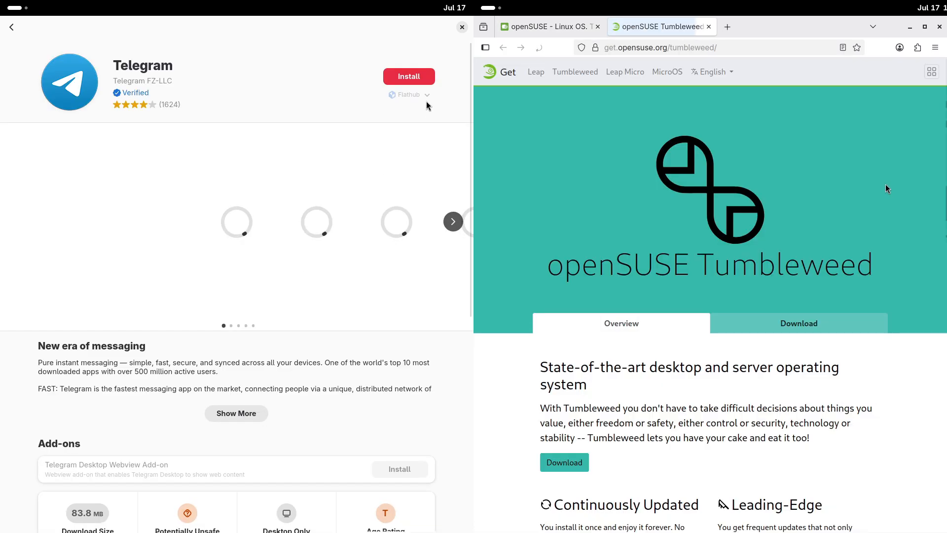
{"action": "left_click", "coordinate": [425, 94]}
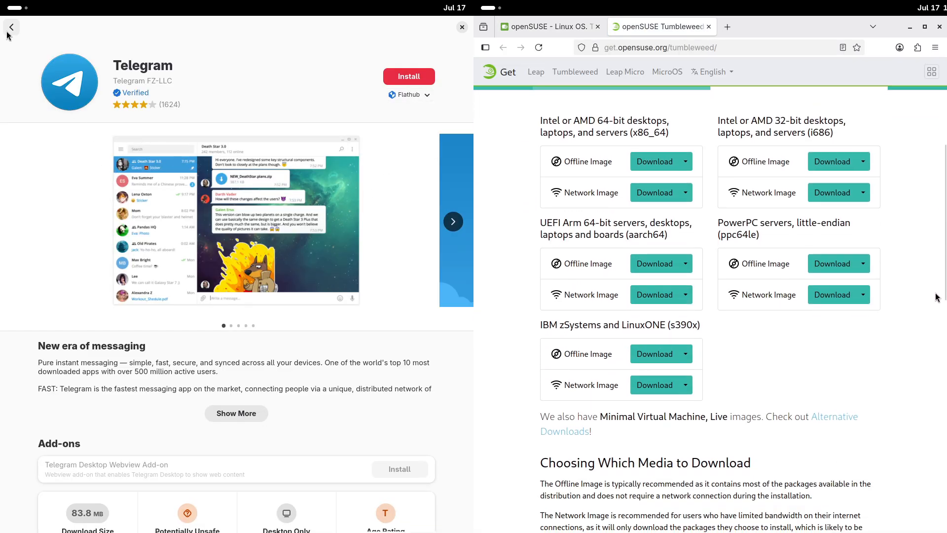
{"action": "scroll", "scroll_direction": "down", "scroll_amount": 3}
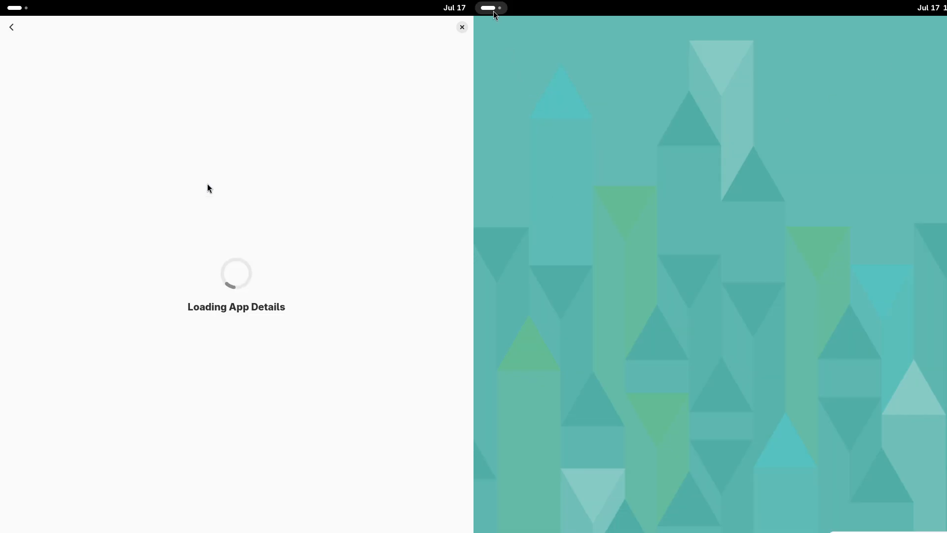
- Run btop in the terminal, then launch GNOME System Monitor from the System folder
{"action": "left_click", "coordinate": [401, 95]}
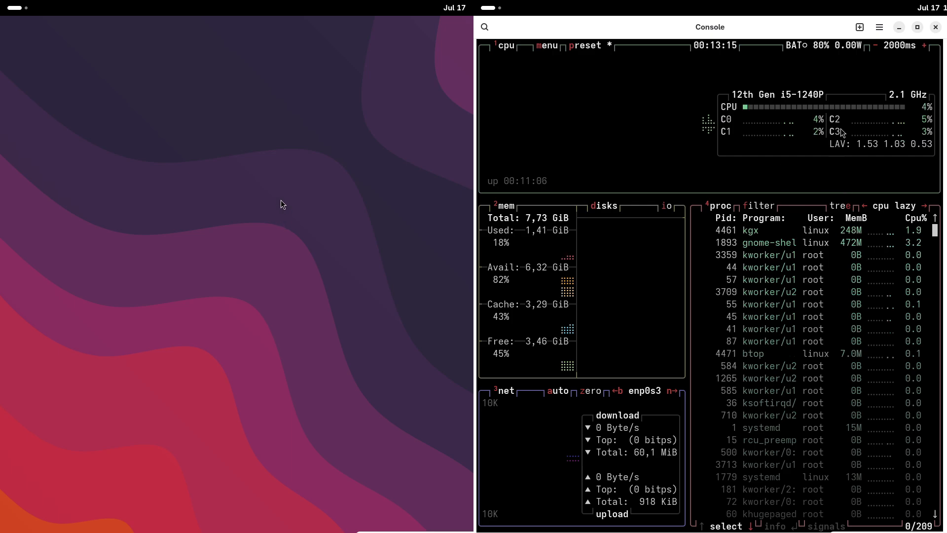
{"action": "mouse_move", "coordinate": [935, 32]}
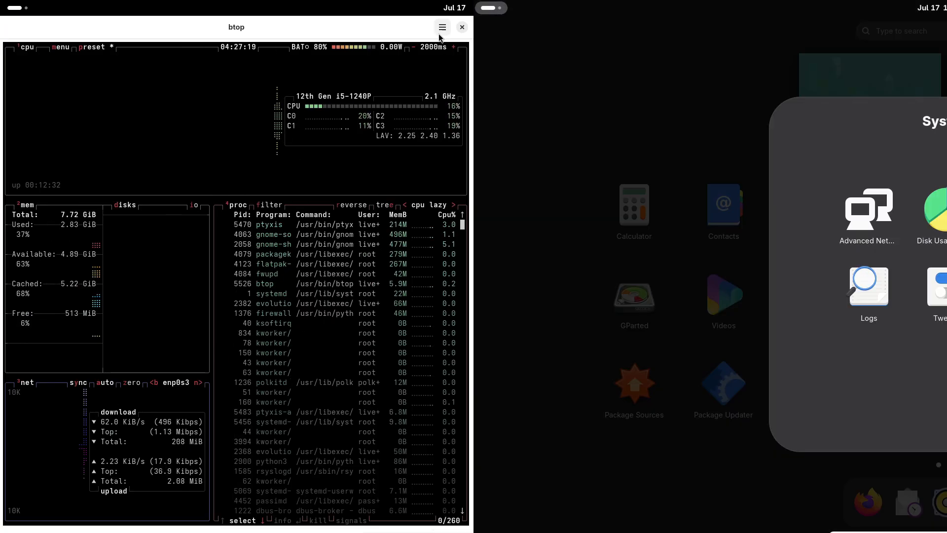
{"action": "left_click", "coordinate": [442, 27]}
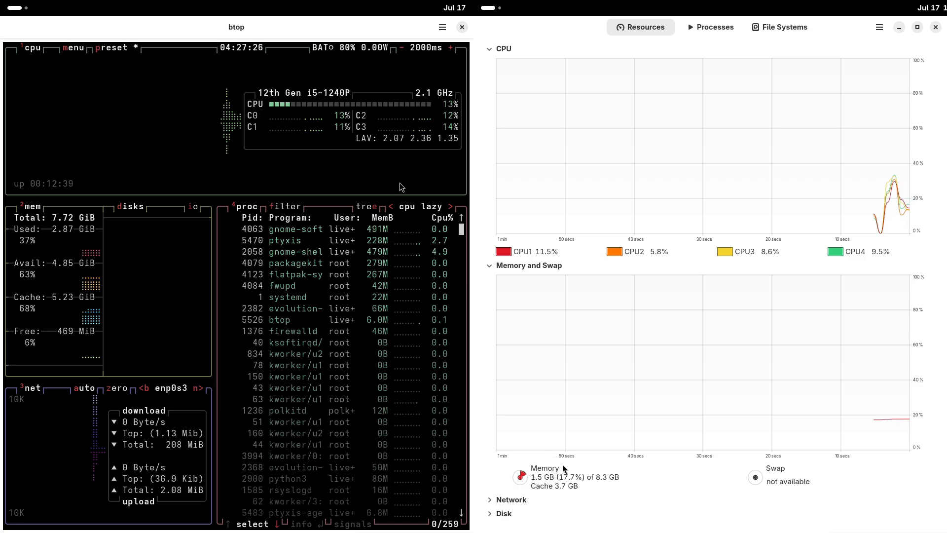
- View System Monitor's About version, then browse File Systems and return to the Resources graphs
{"action": "left_click", "coordinate": [879, 28]}
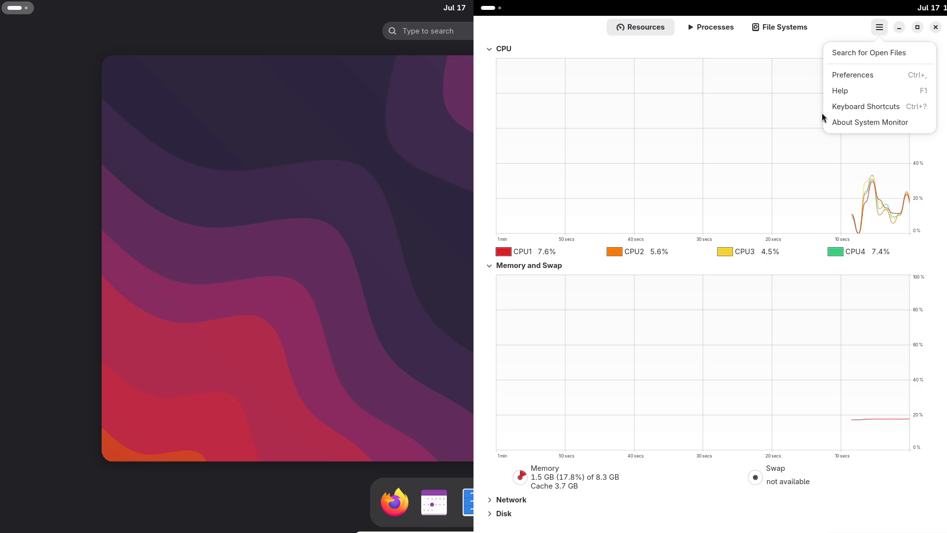
{"action": "left_click", "coordinate": [869, 122]}
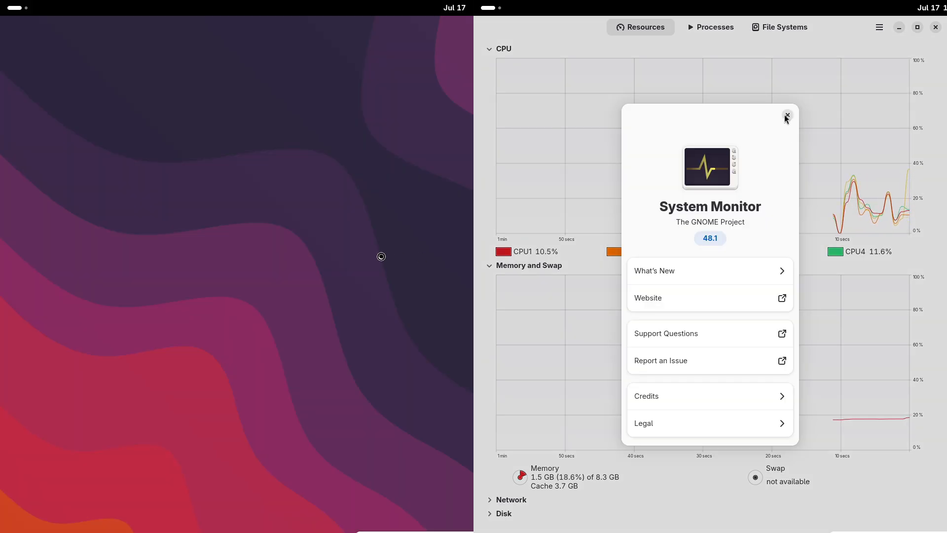
{"action": "left_click", "coordinate": [787, 116]}
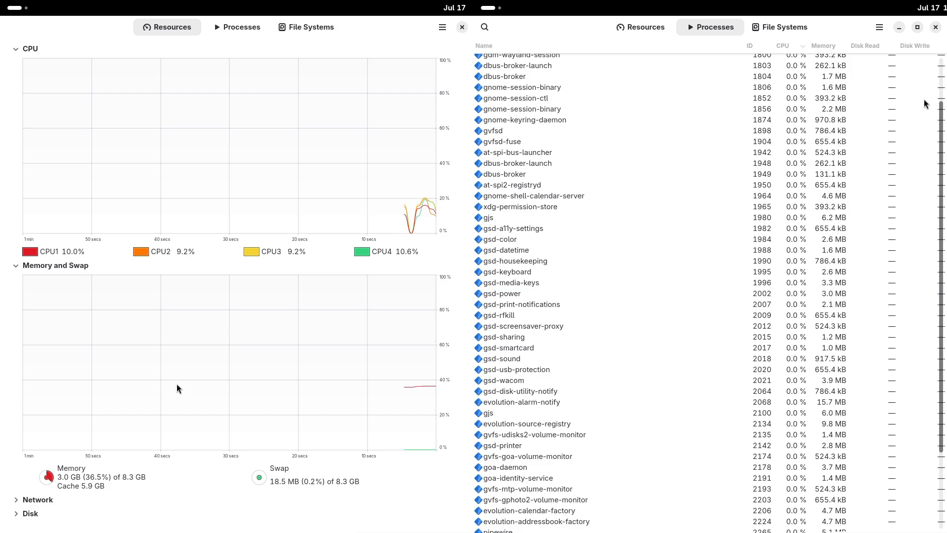
{"action": "left_click", "coordinate": [778, 27]}
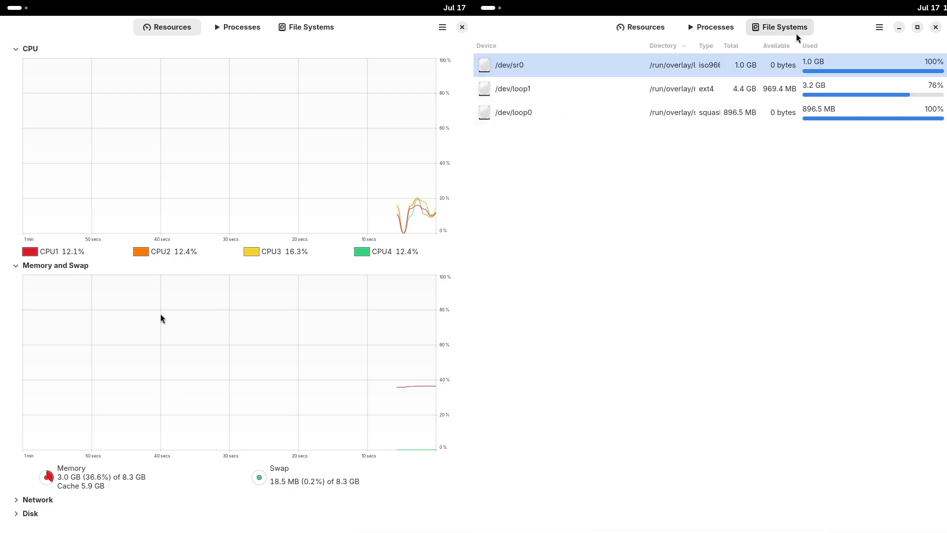
{"action": "left_click", "coordinate": [640, 26]}
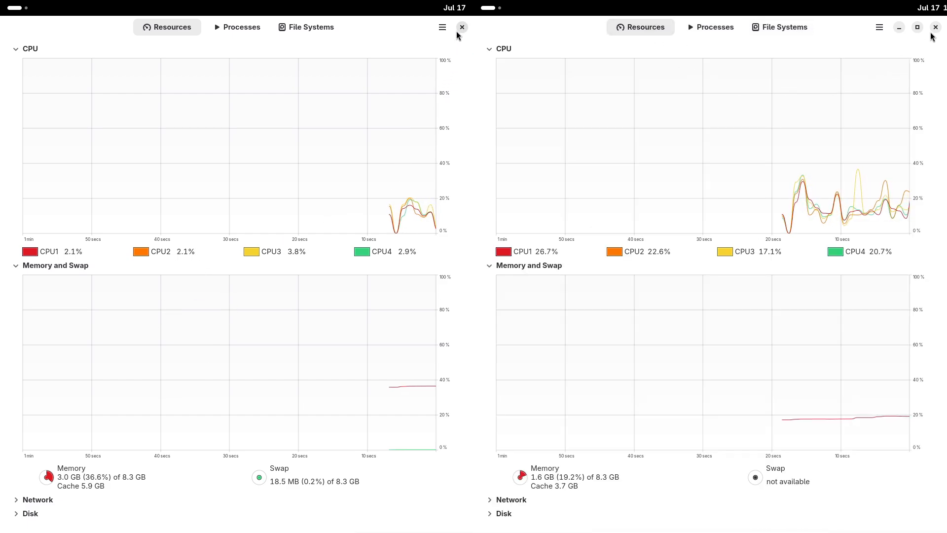